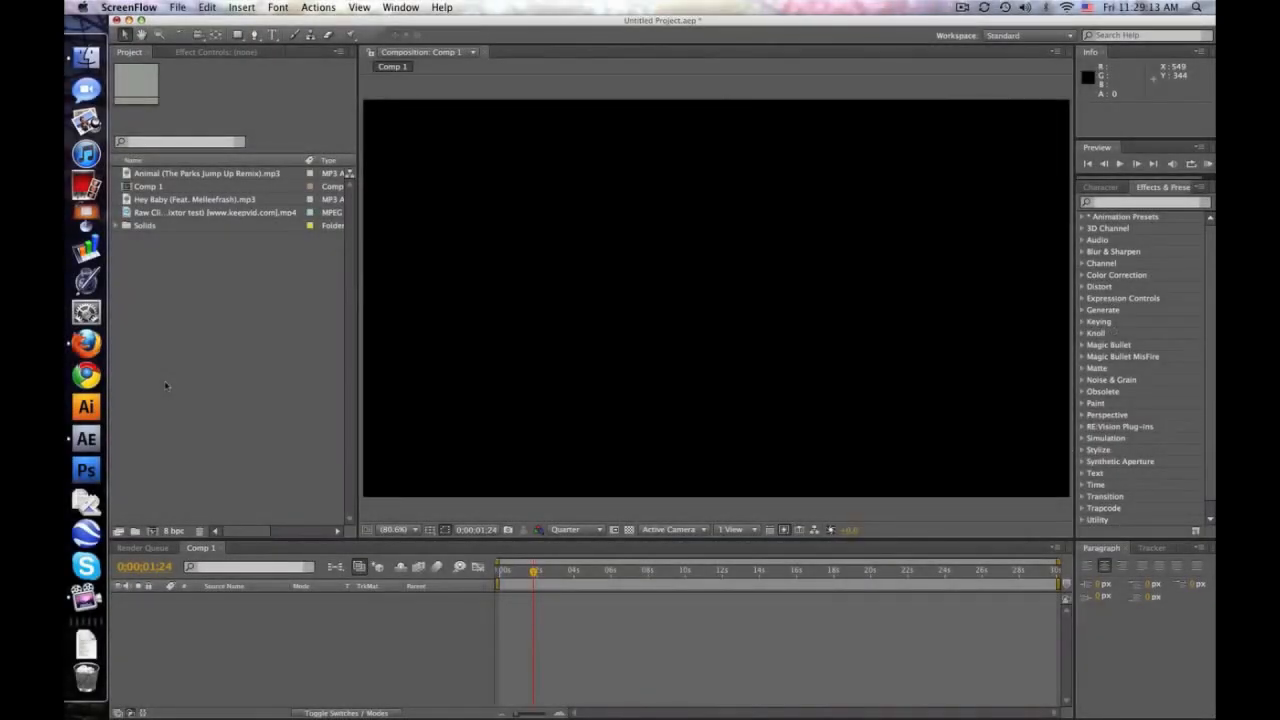
mouse_move(128, 347)
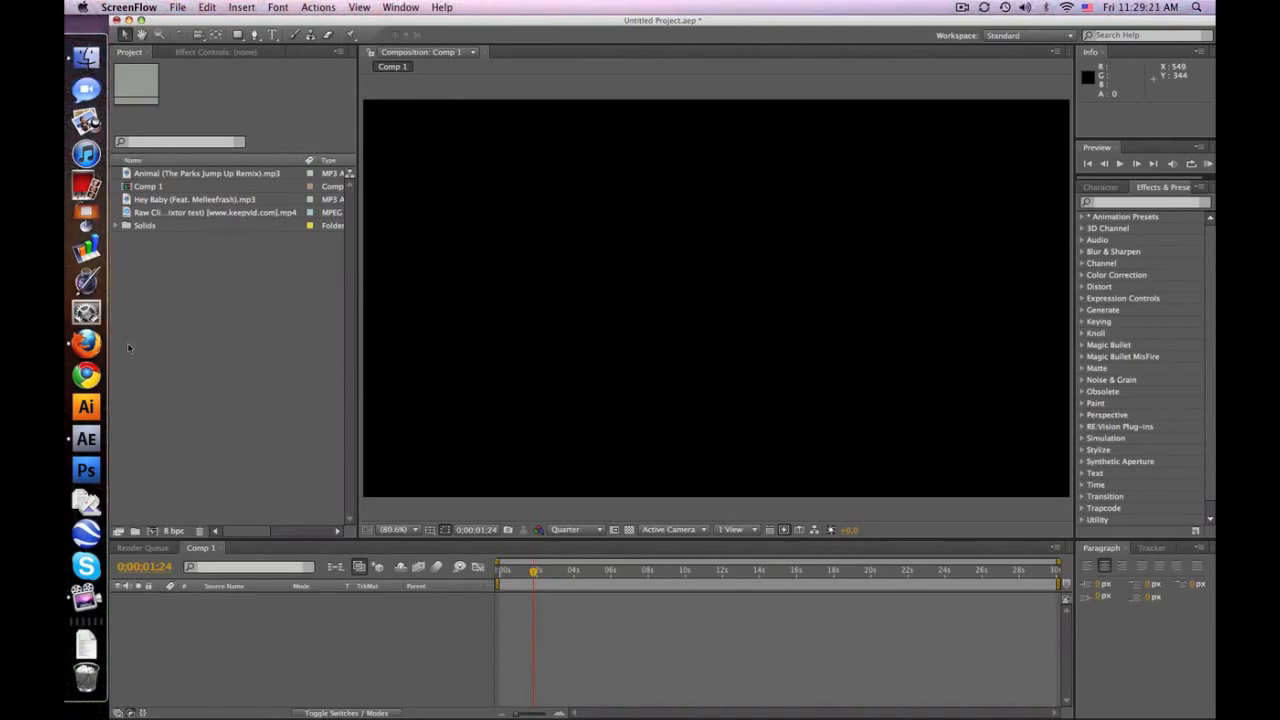
- Switch to Firefox and play the Syncronizer Plug-In Test video on YouTube
left_click(86, 343)
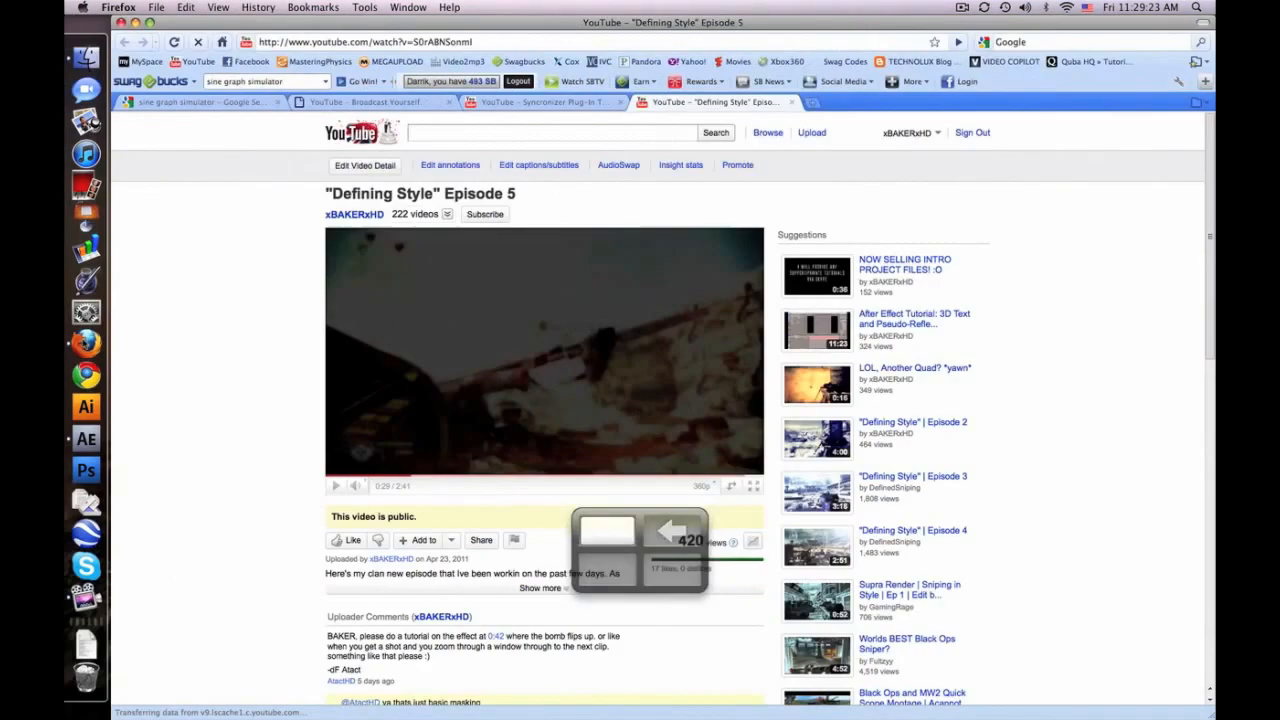
left_click(335, 485)
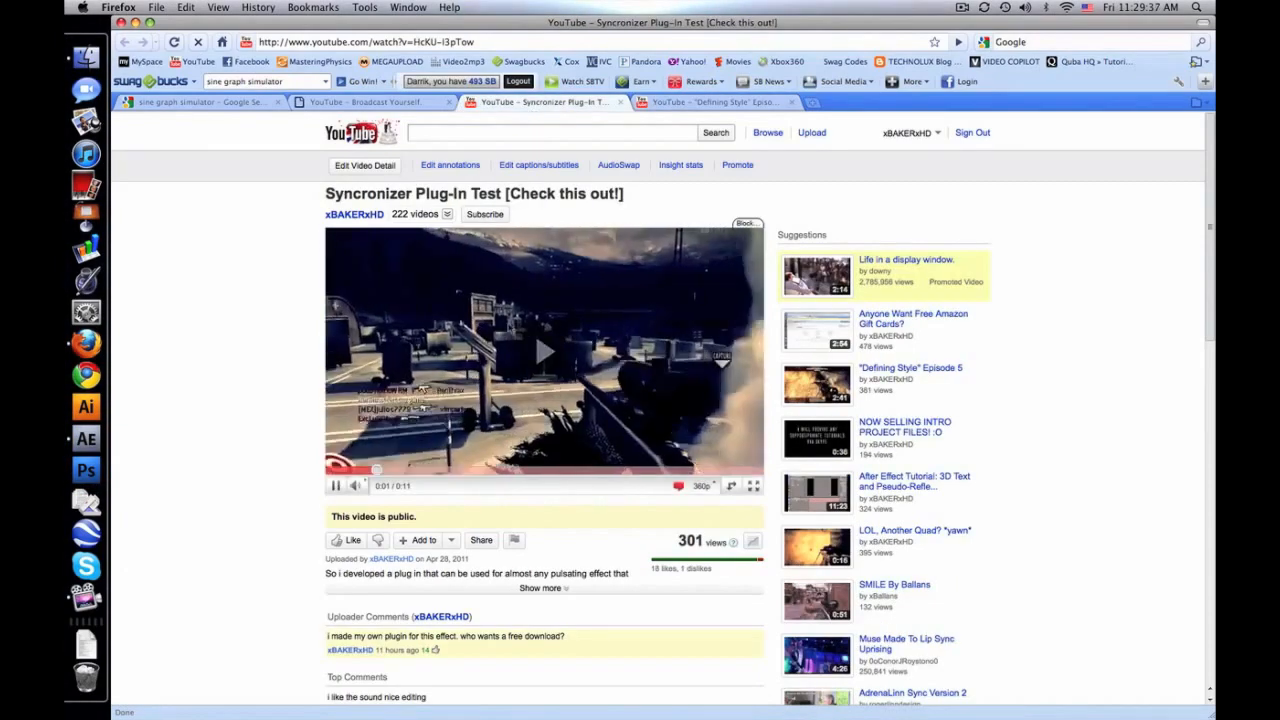
left_click(544, 350)
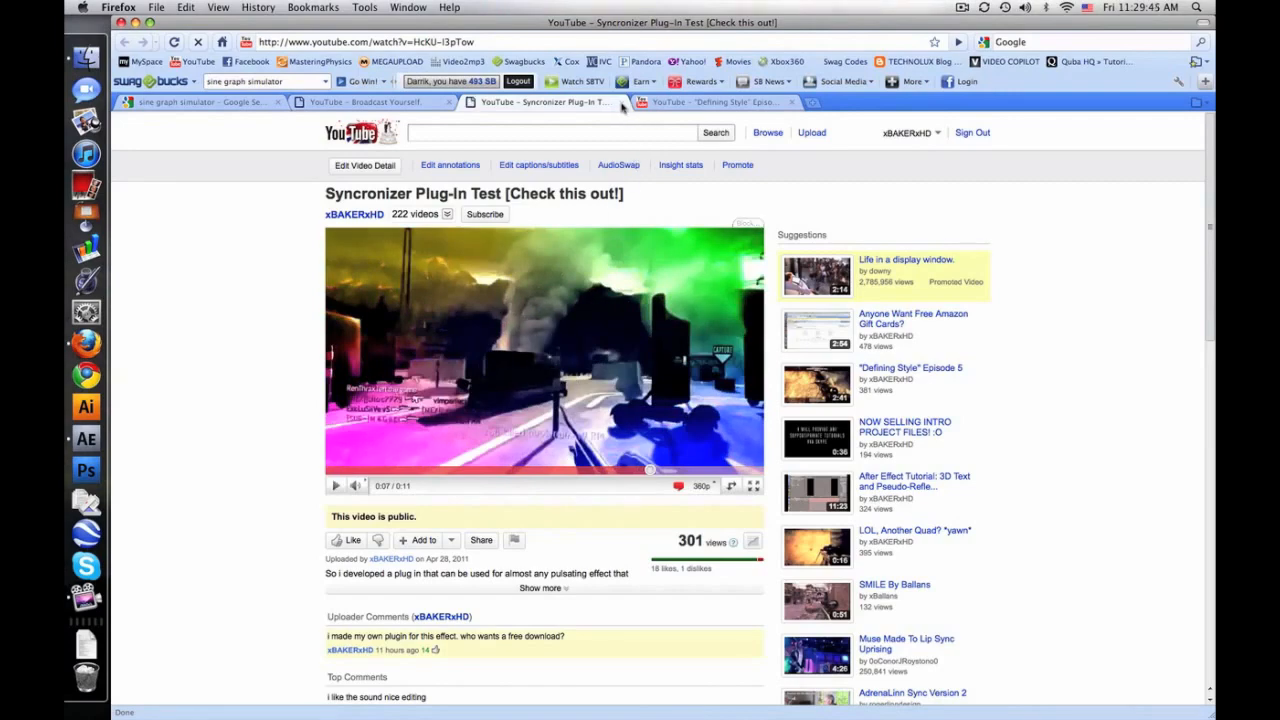
mouse_move(620, 102)
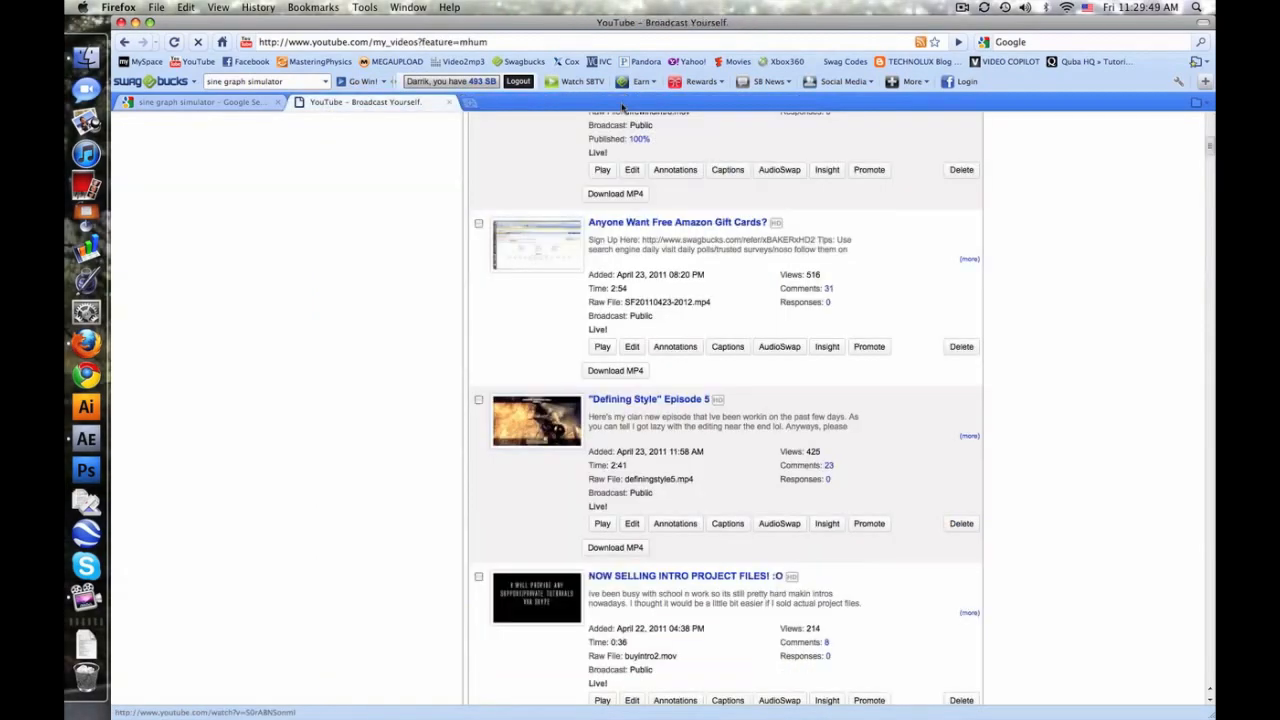
mouse_move(85, 437)
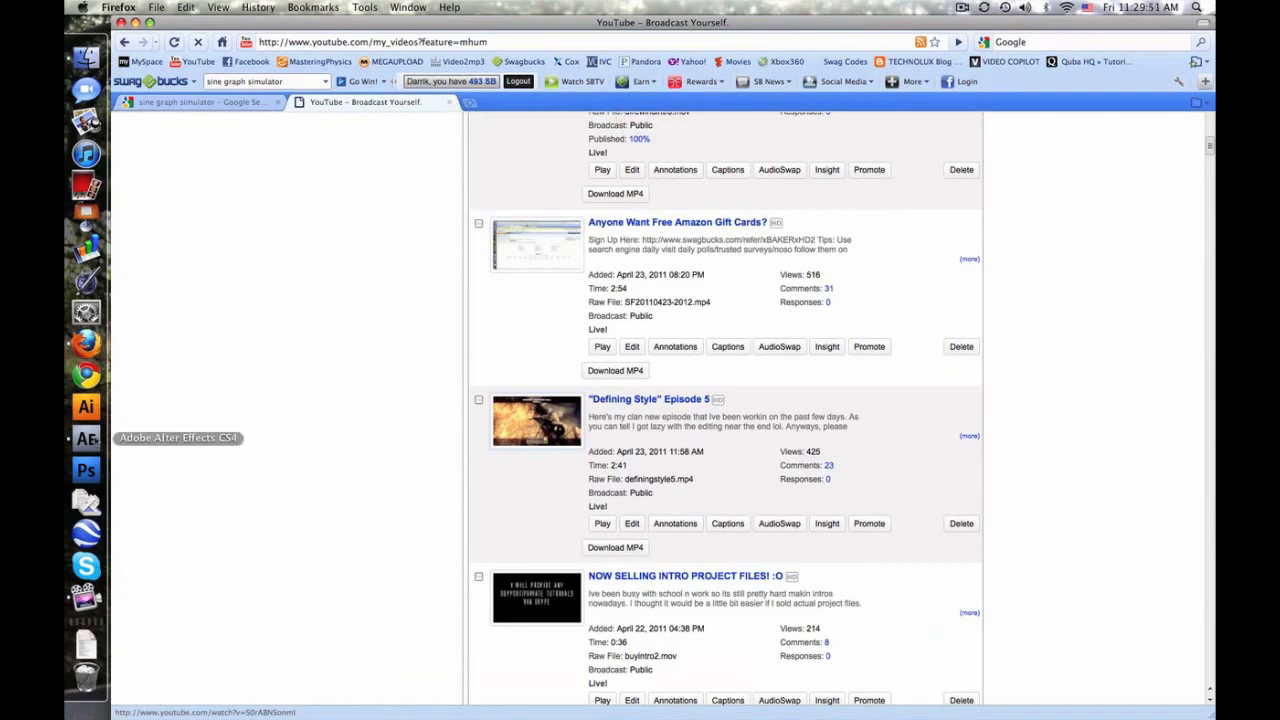
left_click(85, 438)
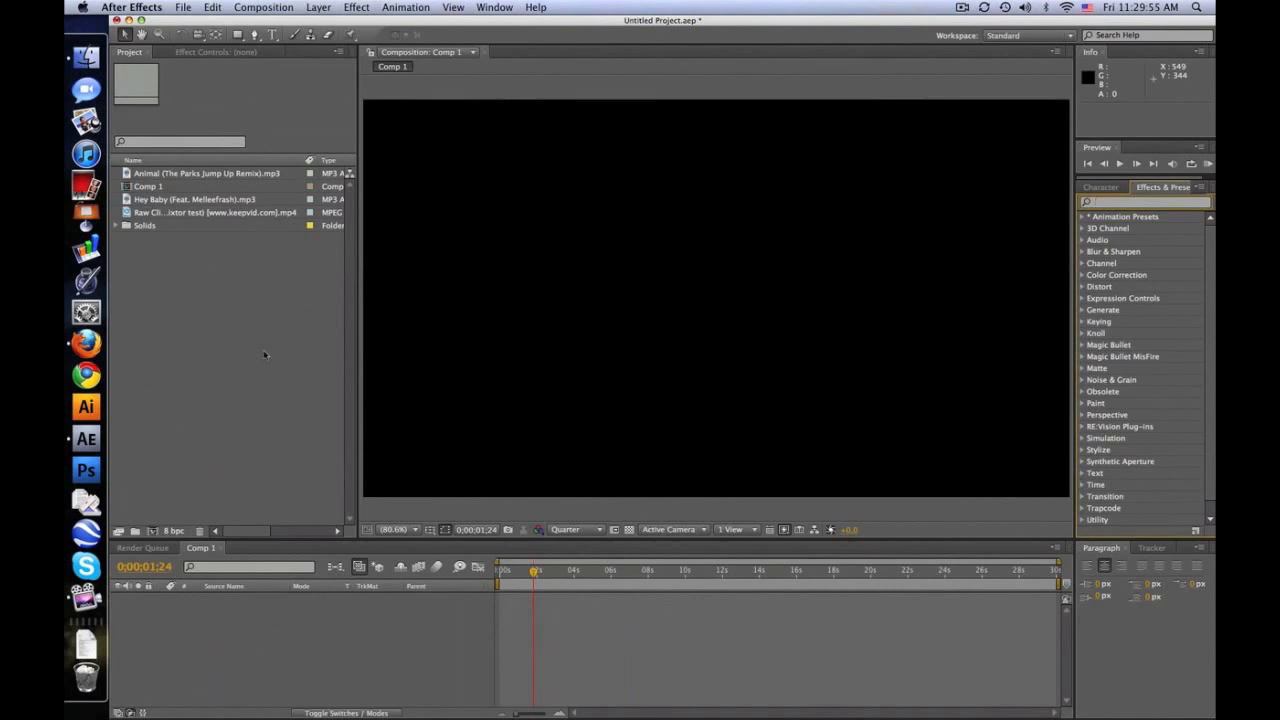
mouse_move(558, 487)
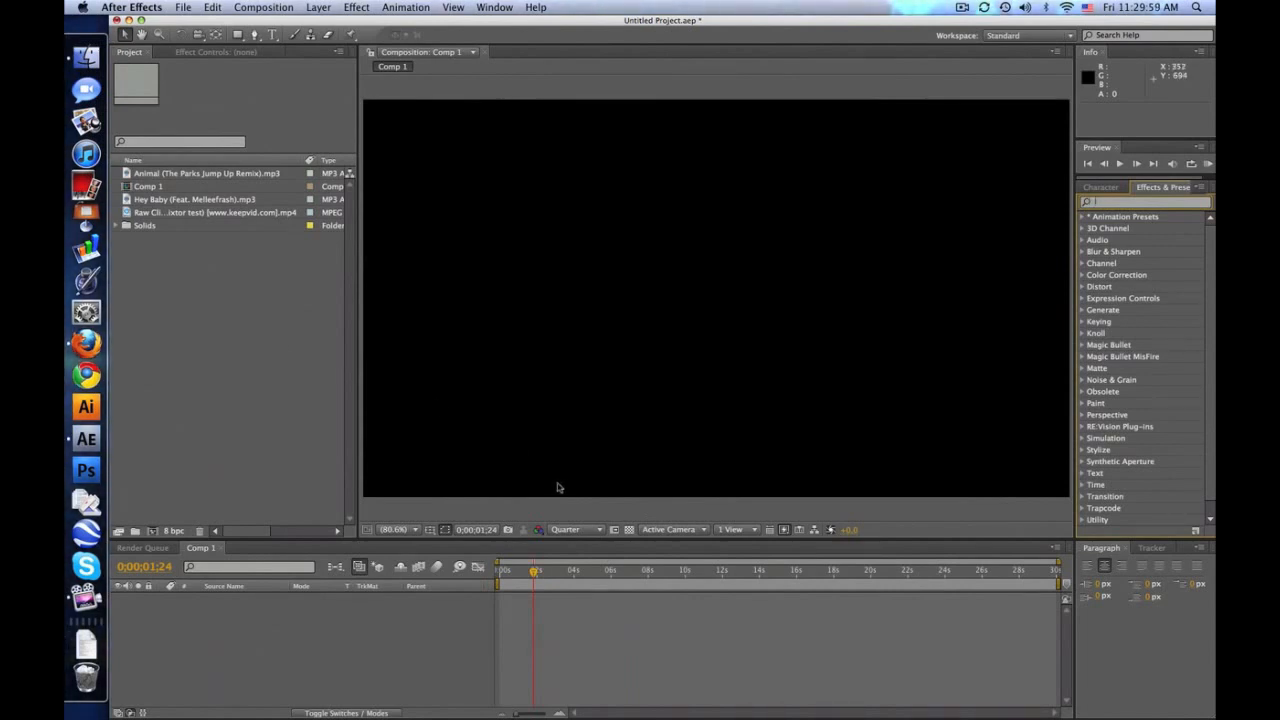
mouse_move(550, 436)
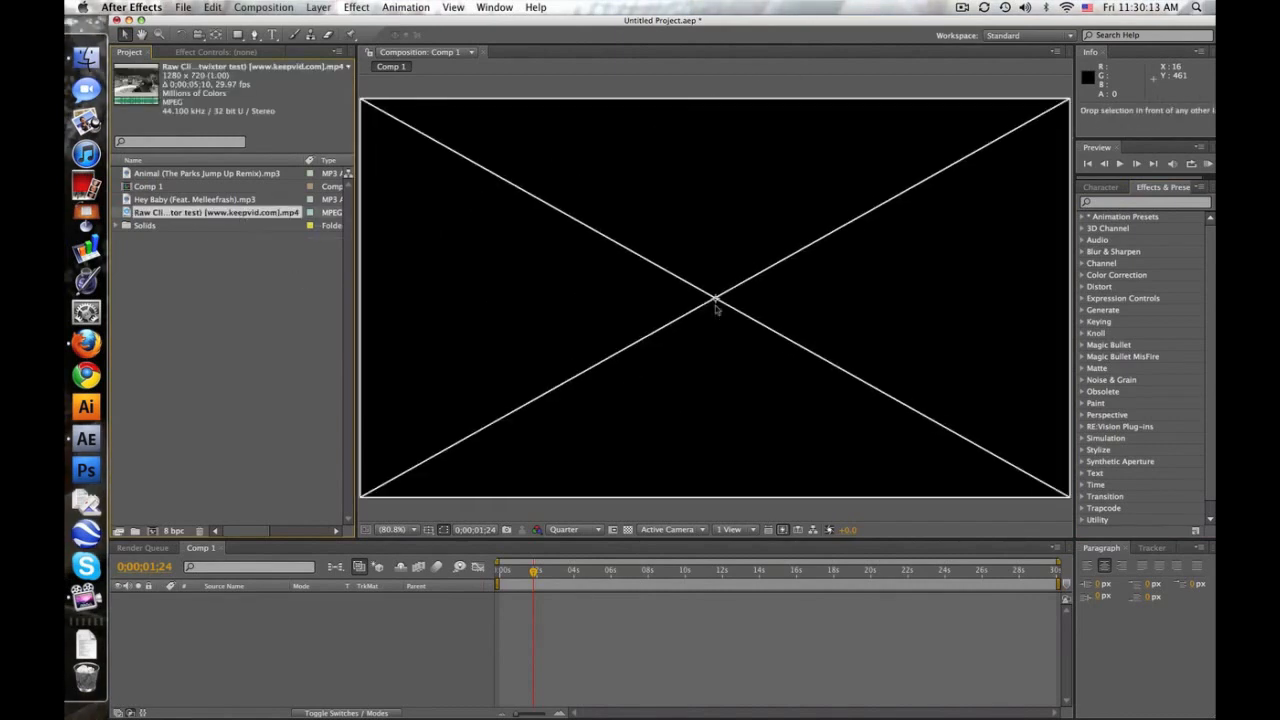
- Add the raw gameplay clip to Comp 1, time-stretch it to double length, then scrub it
left_click_drag(215, 217, 540, 598)
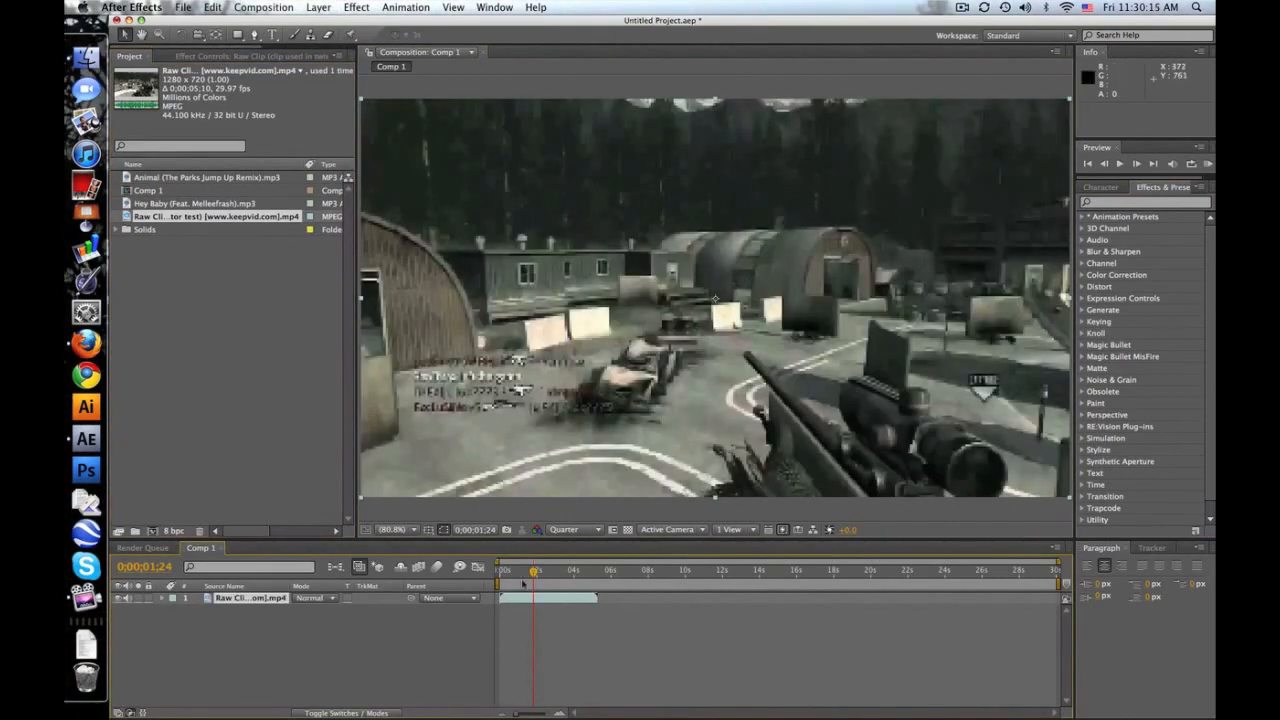
left_click(533, 570)
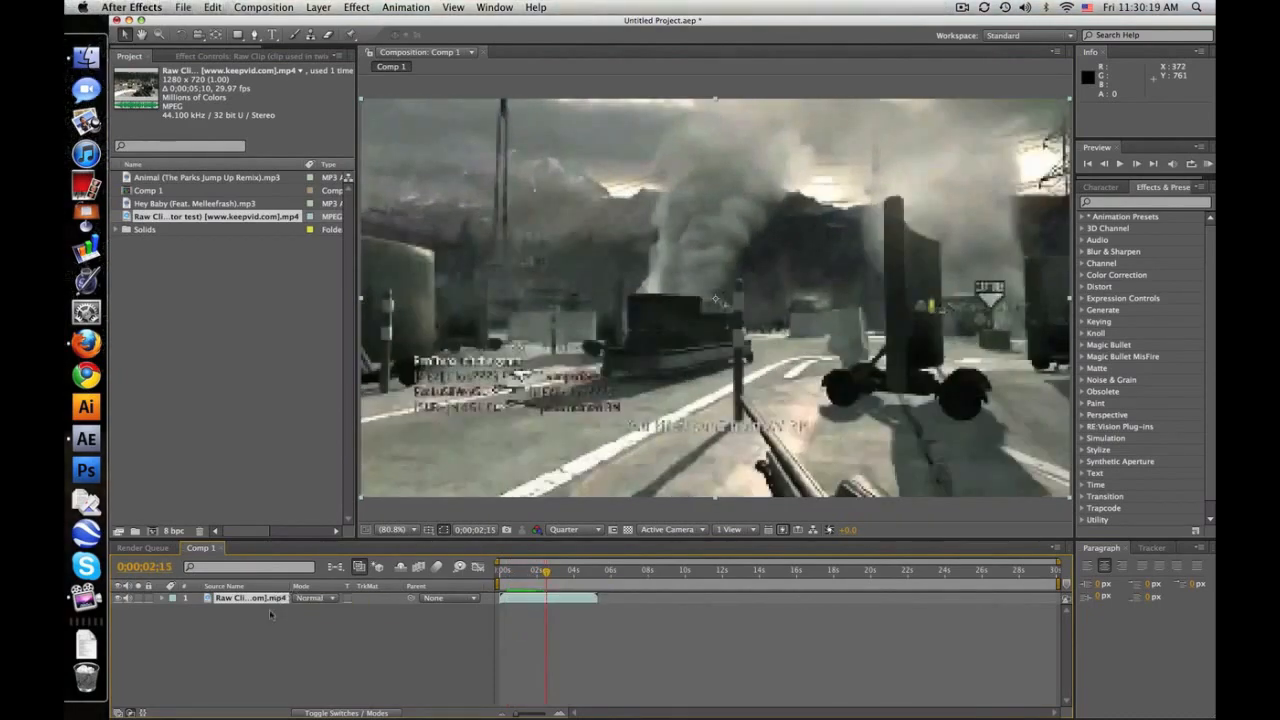
left_click(356, 7)
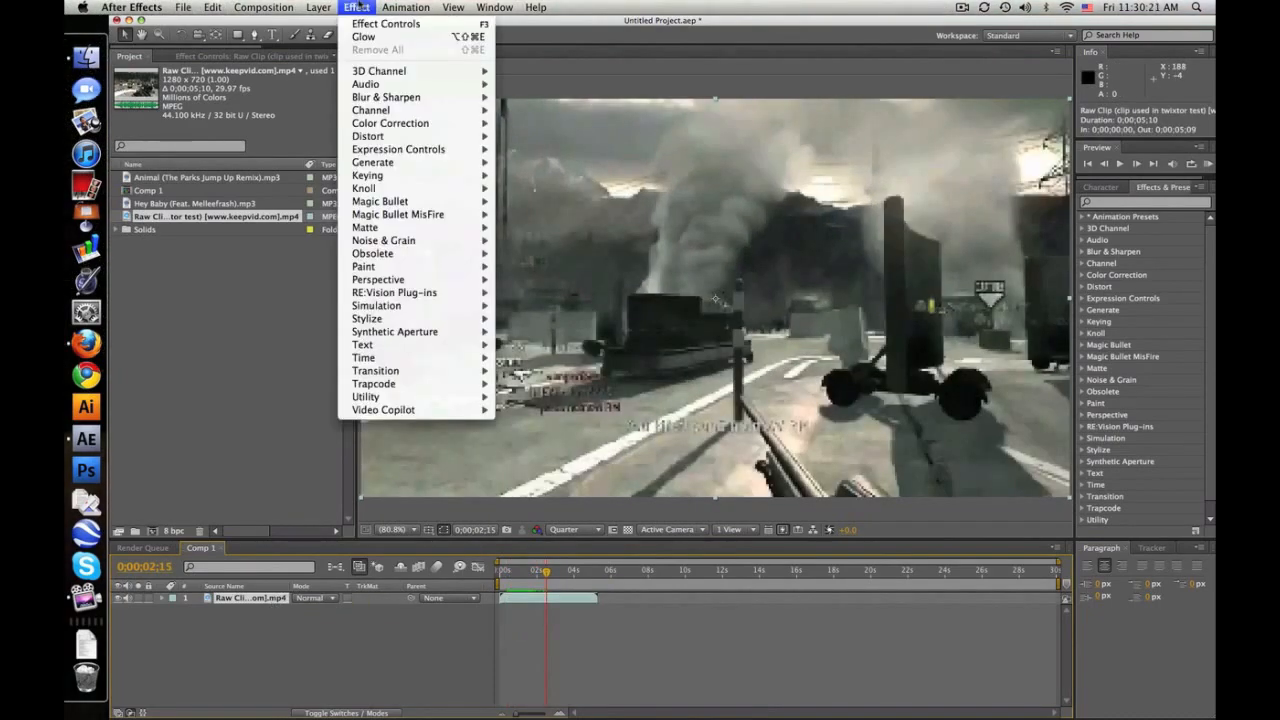
left_click(319, 7)
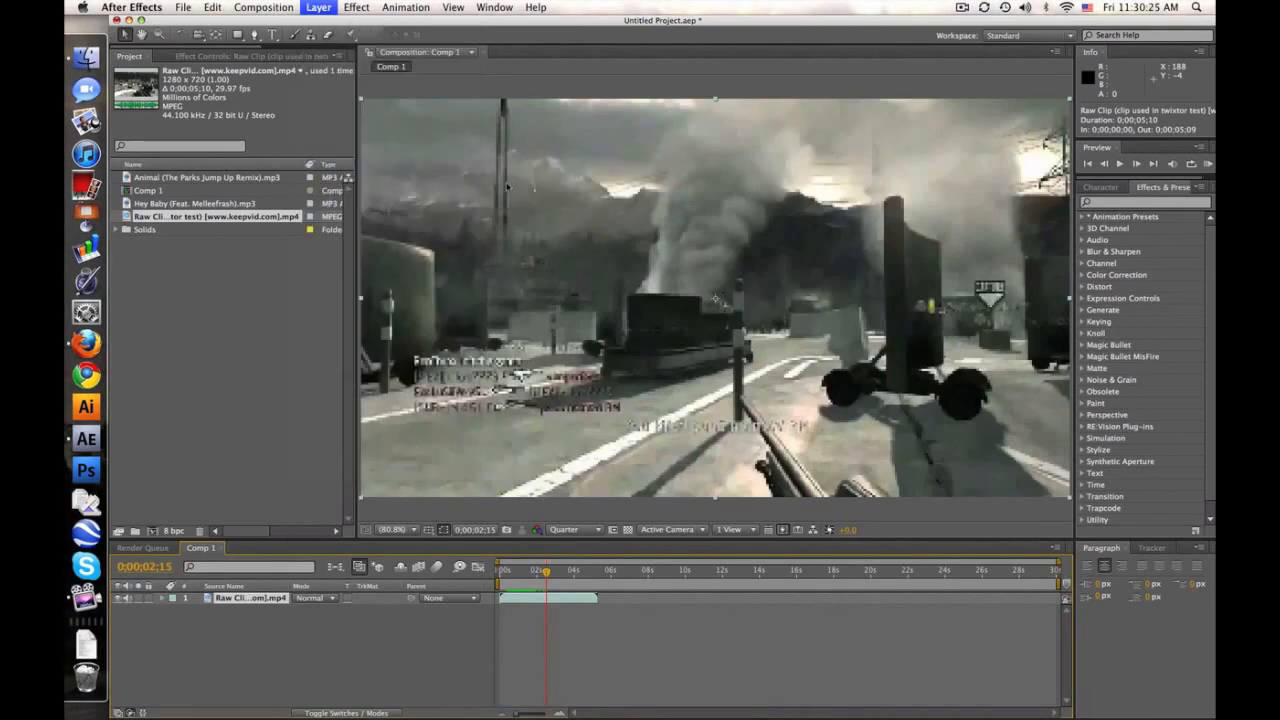
left_click(318, 7)
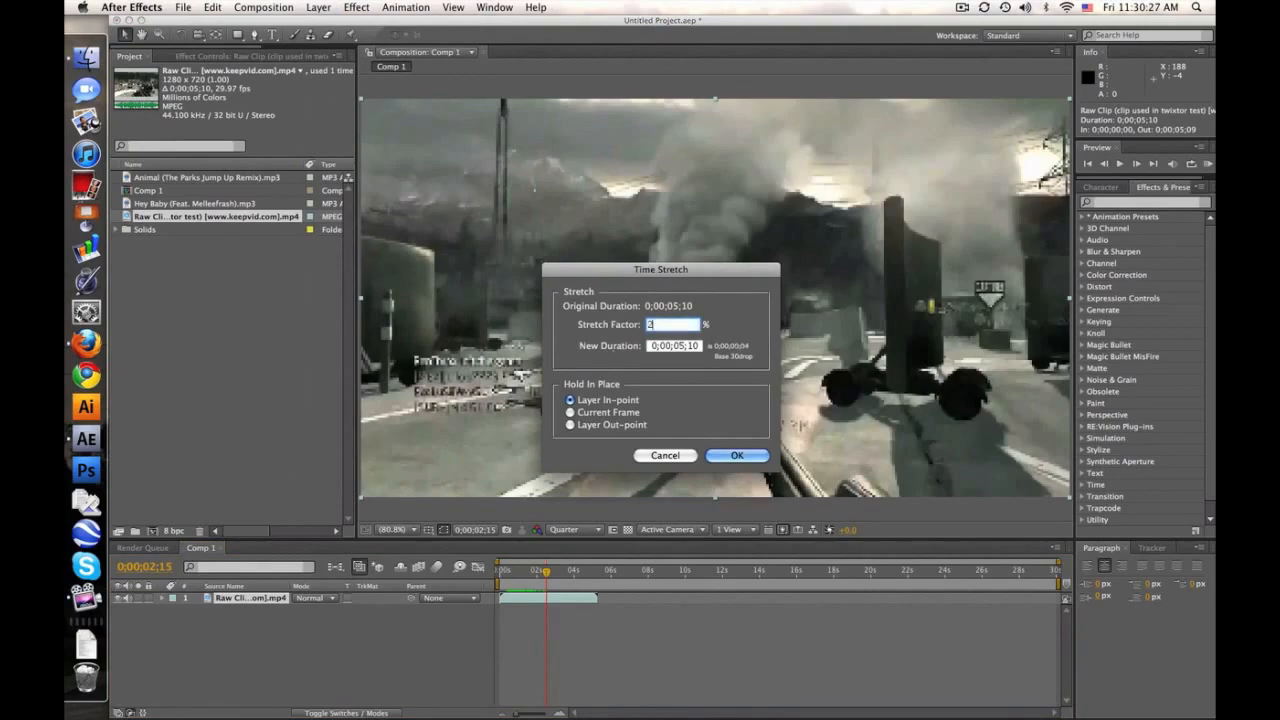
left_click(736, 455)
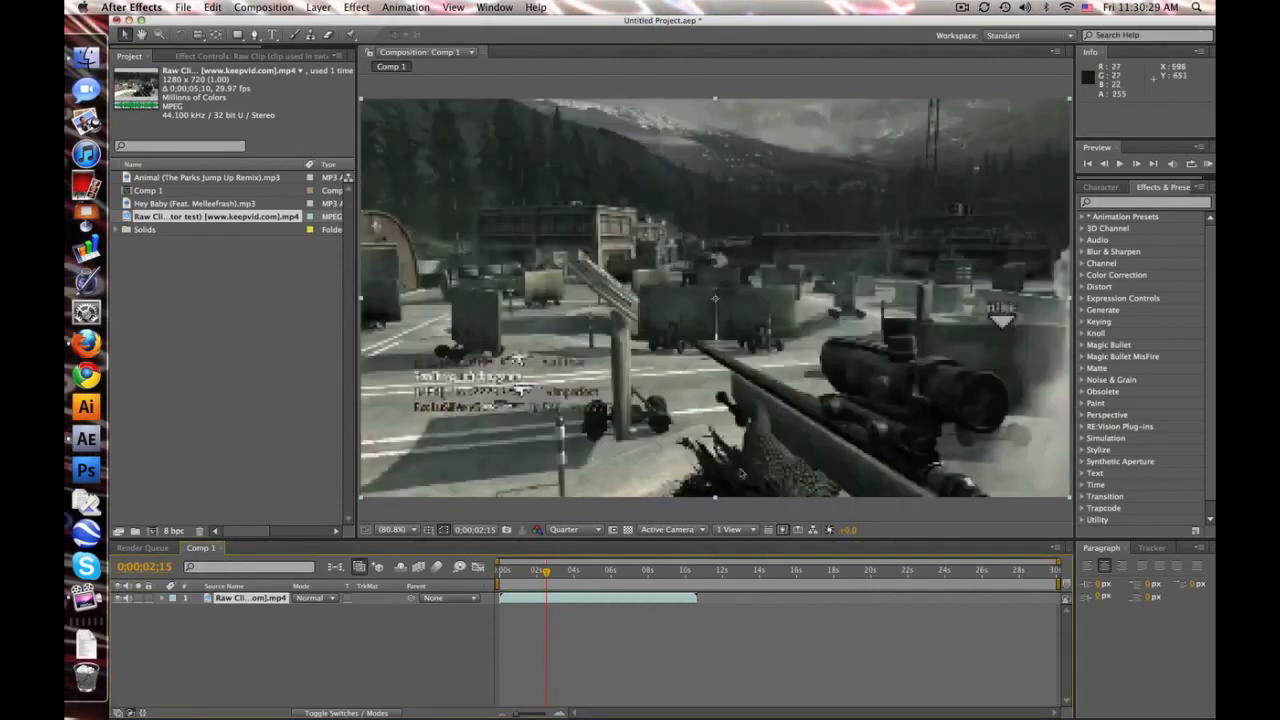
left_click_drag(546, 570, 575, 570)
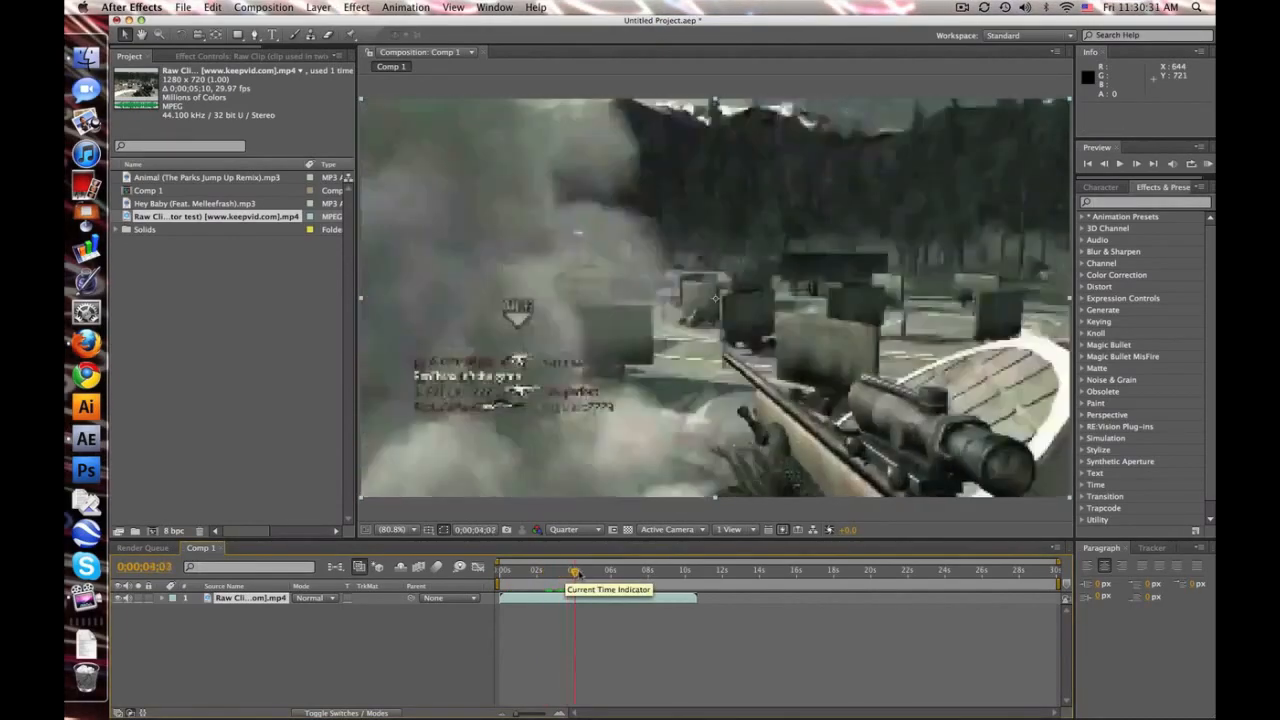
left_click_drag(575, 570, 525, 570)
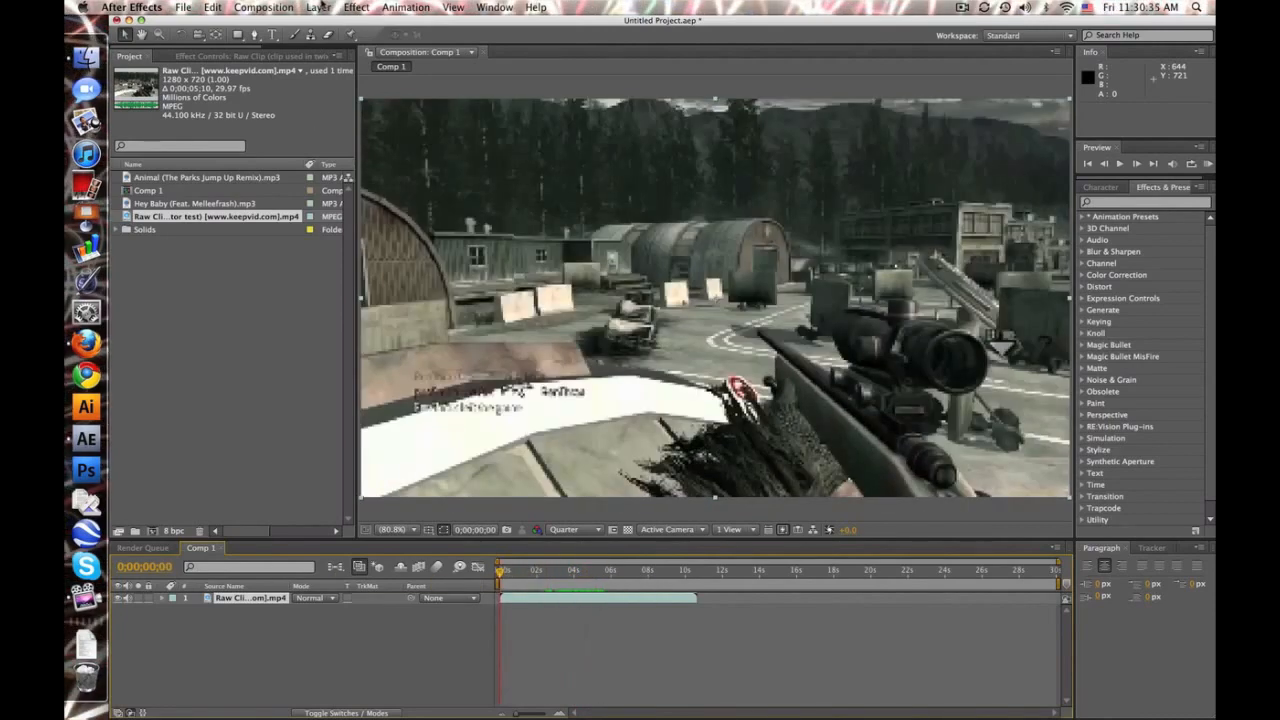
- Create a null object layer and rename it Flashing Controller
left_click(318, 7)
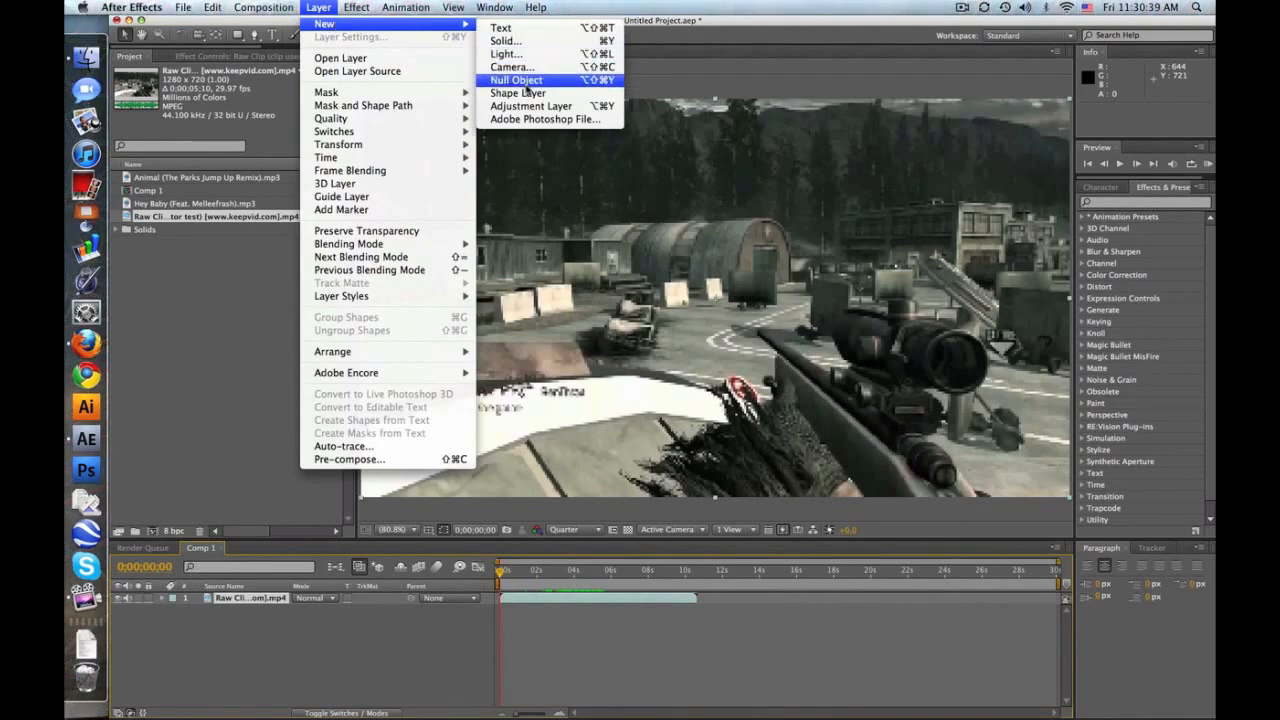
left_click(516, 80)
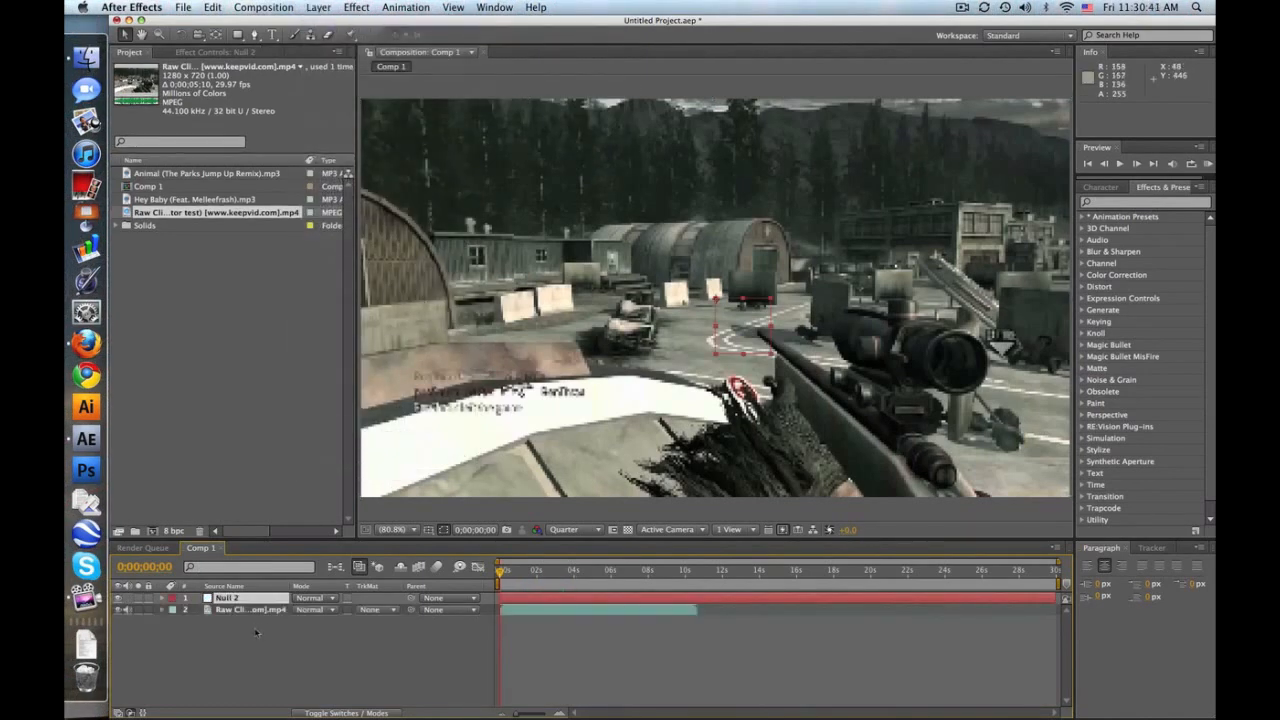
double_click(227, 597)
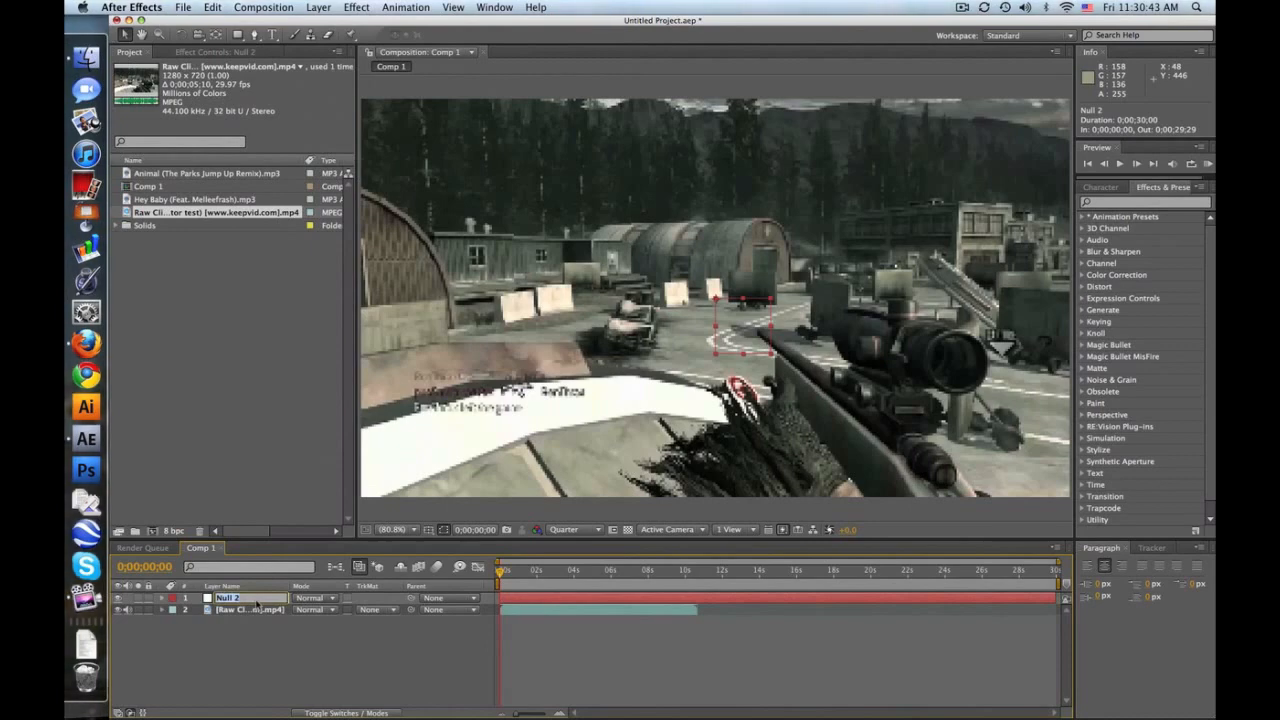
type("Flashing Controller")
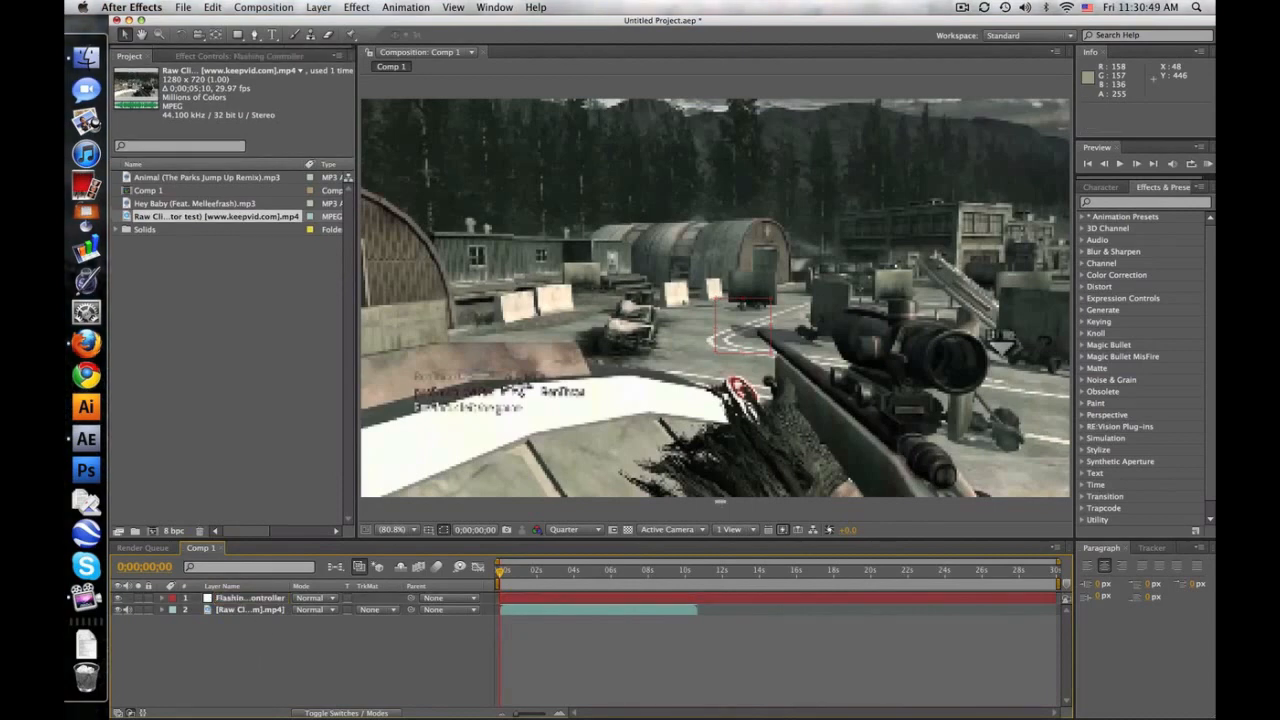
left_click(1140, 201)
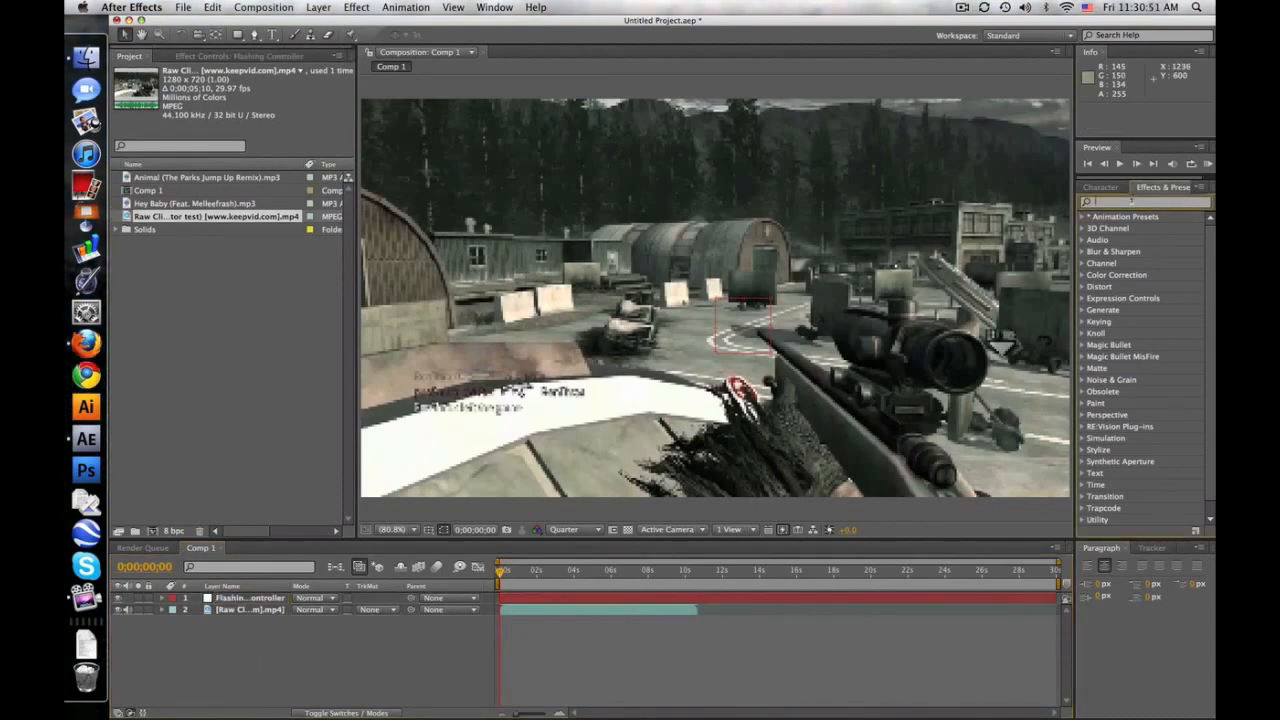
- Apply the SyncronizerV2 preset to Flashing Controller and reveal its Output slider expression
type("synd")
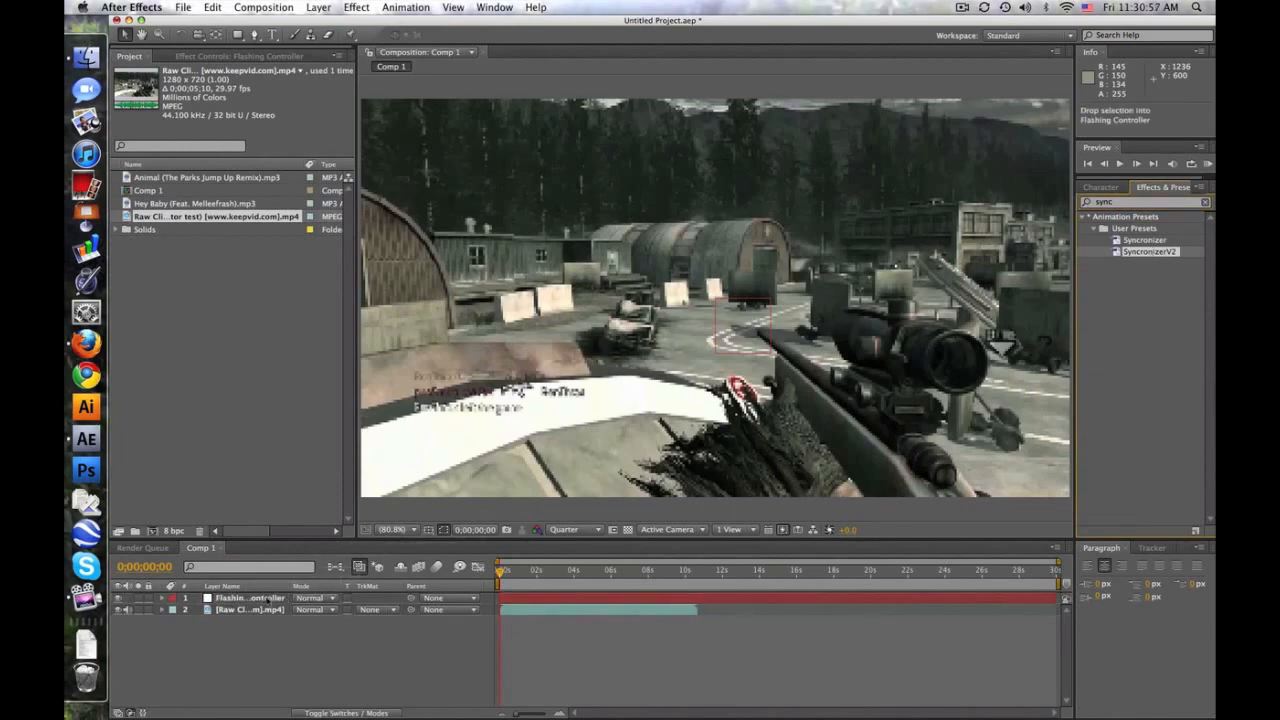
left_click(250, 597)
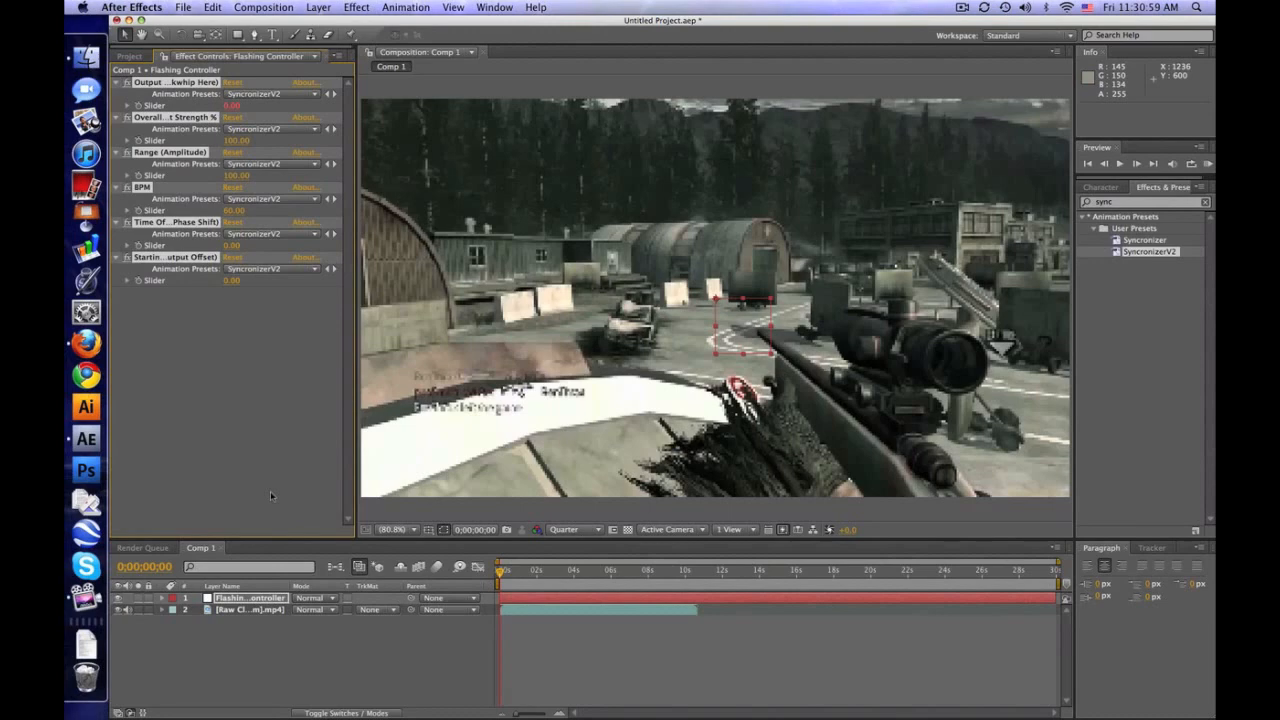
left_click(250, 597)
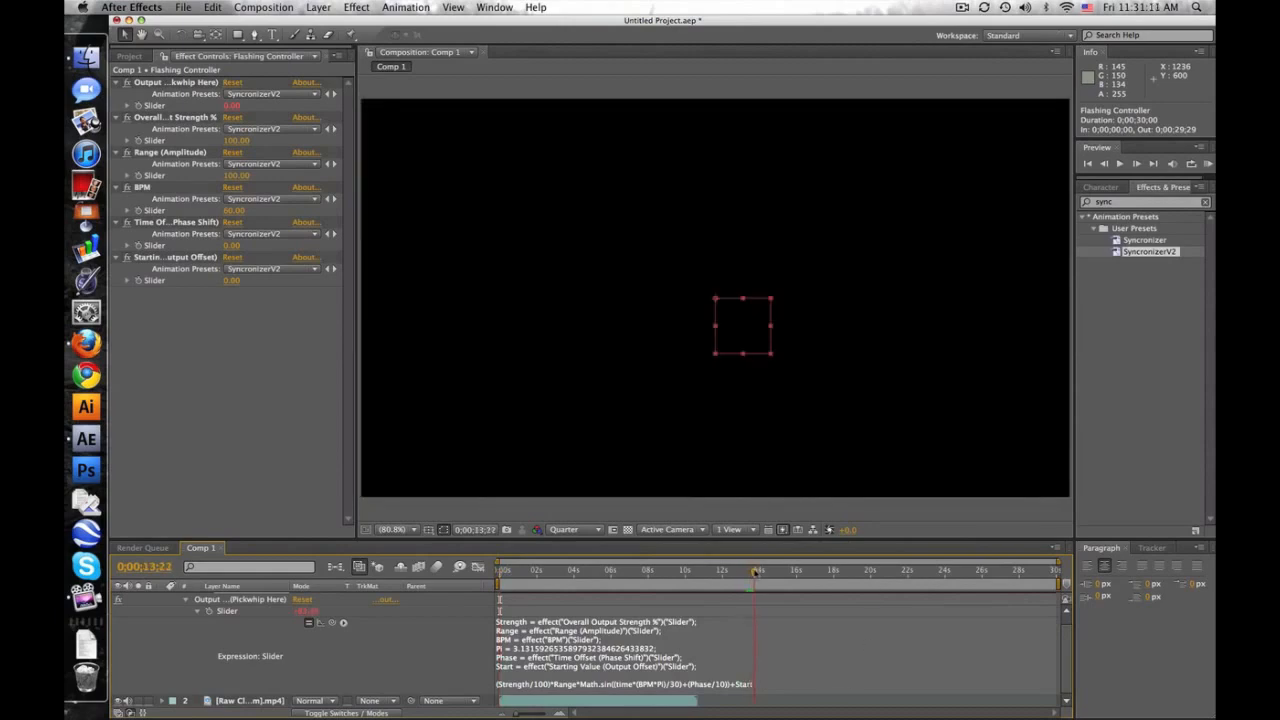
left_click(720, 570)
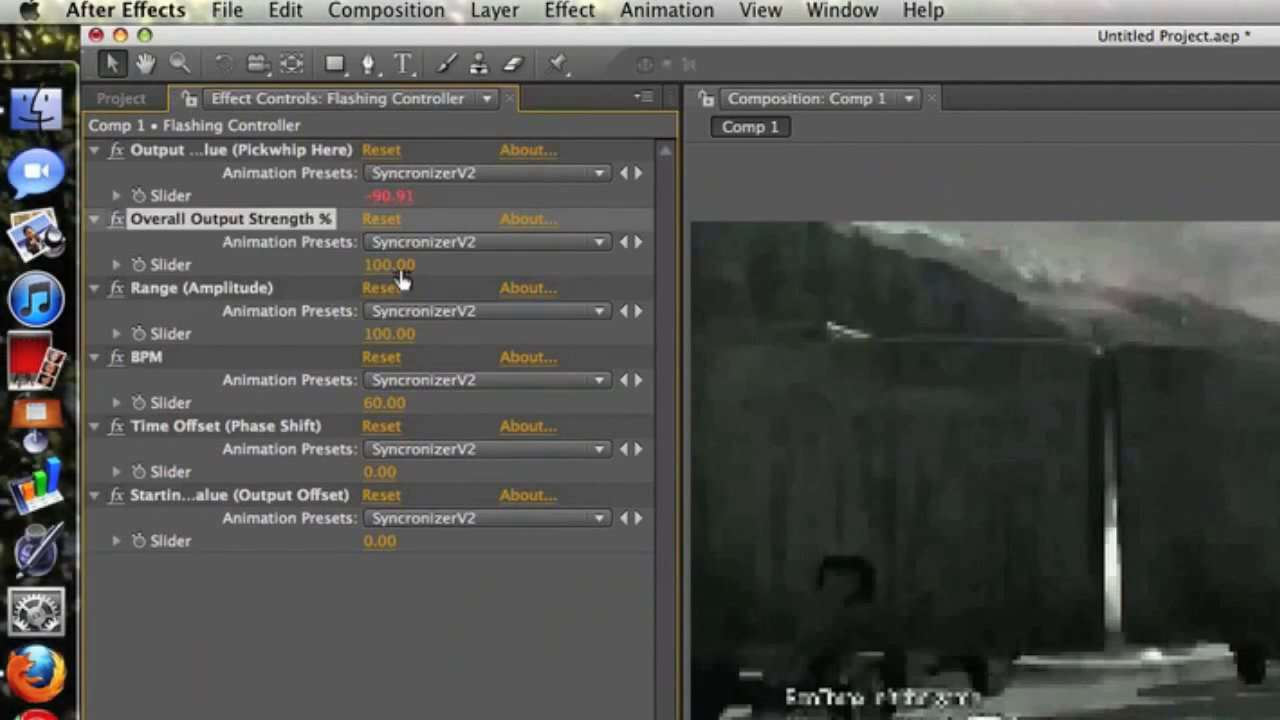
mouse_move(310, 305)
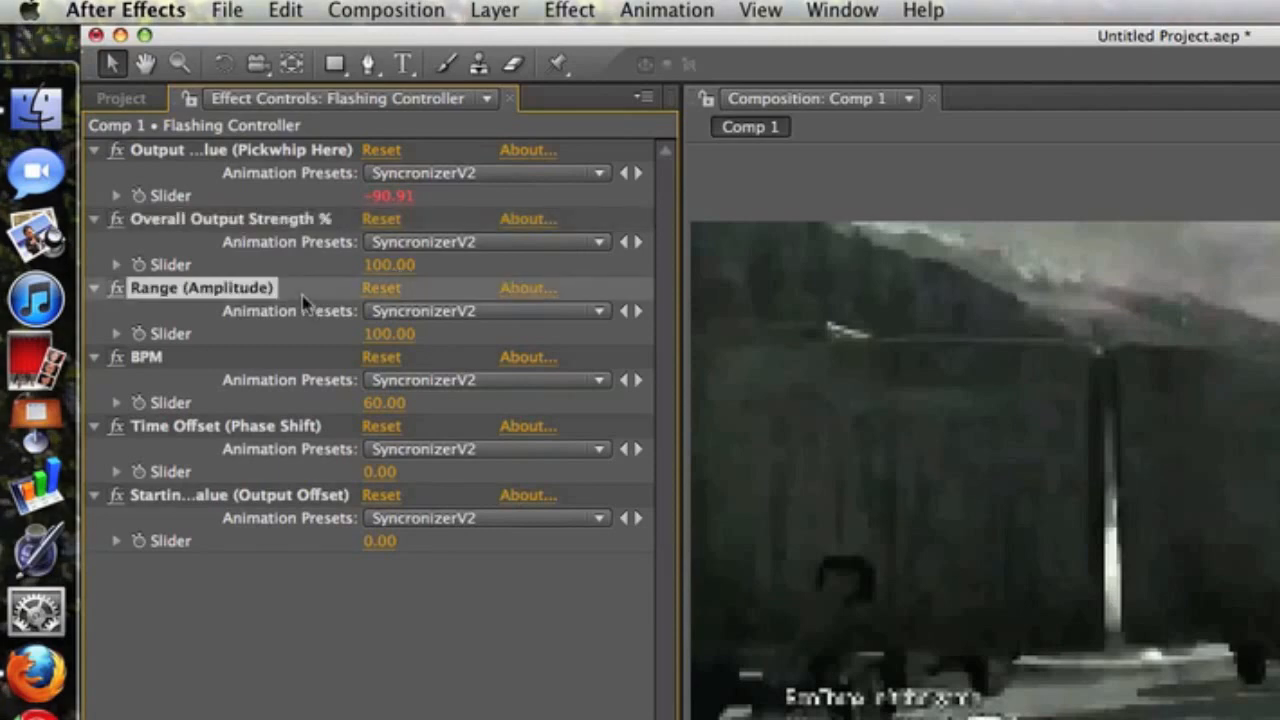
left_click(146, 357)
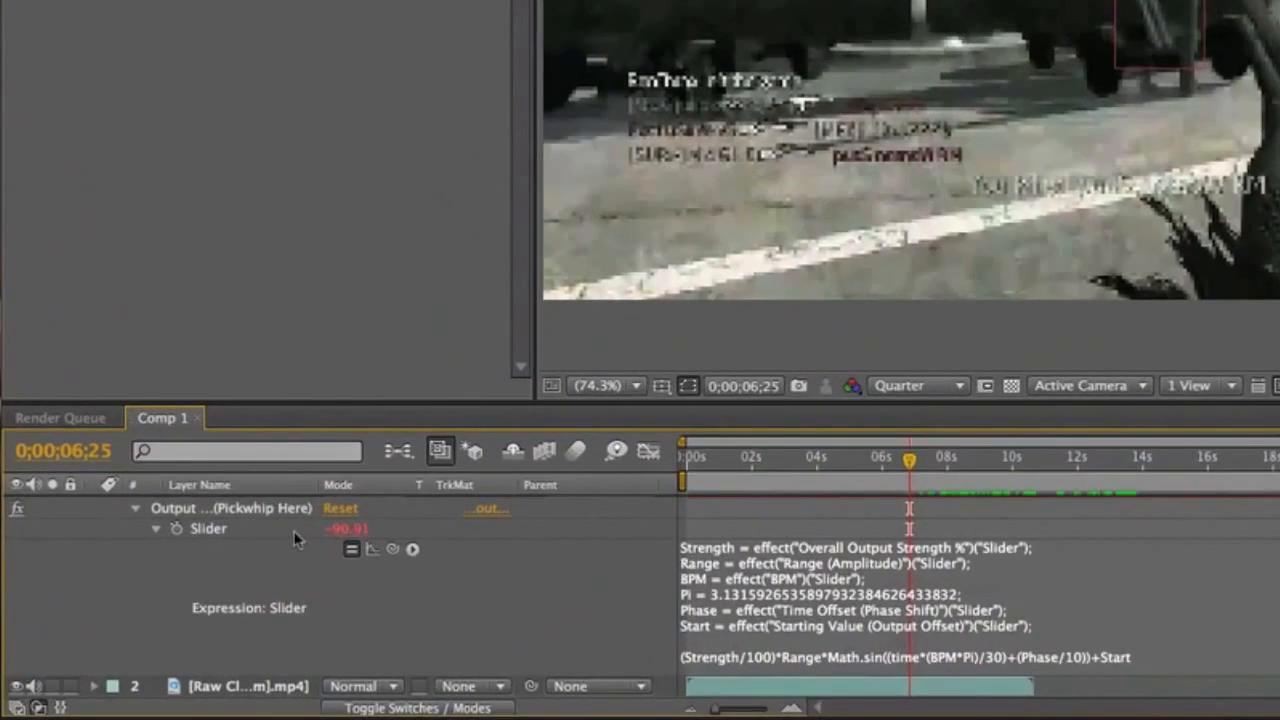
left_click(685, 456)
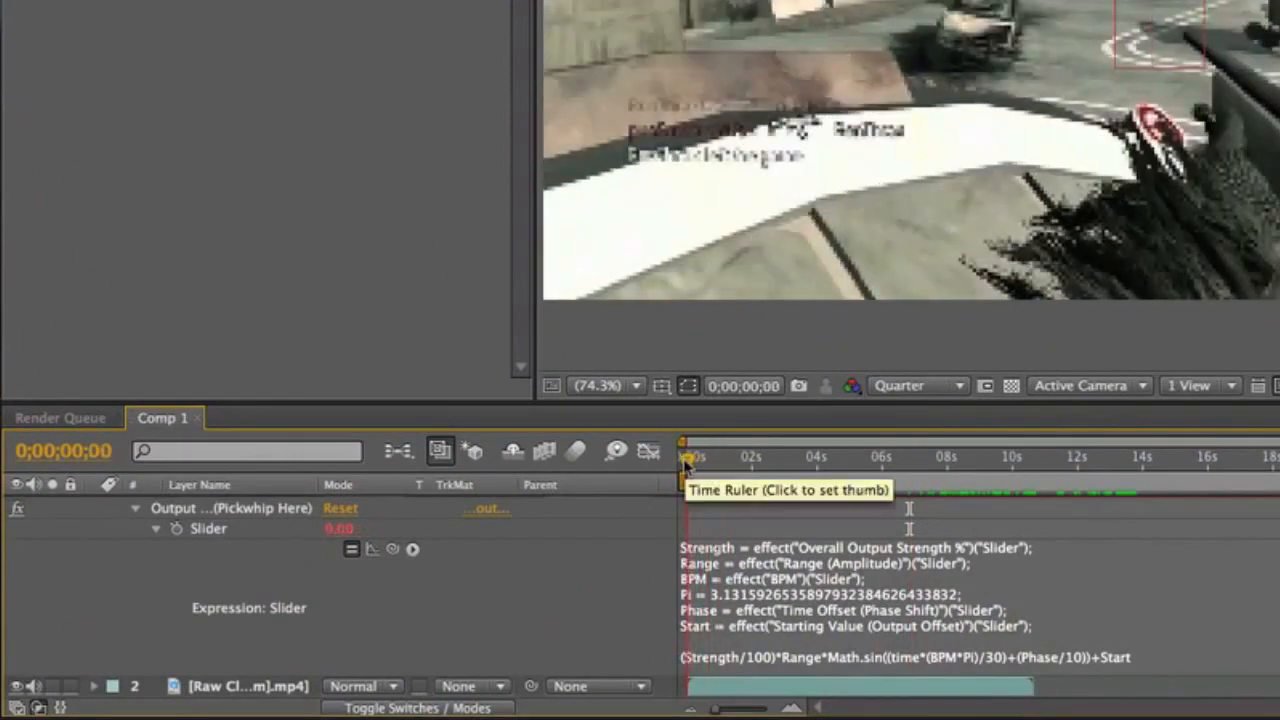
left_click(700, 457)
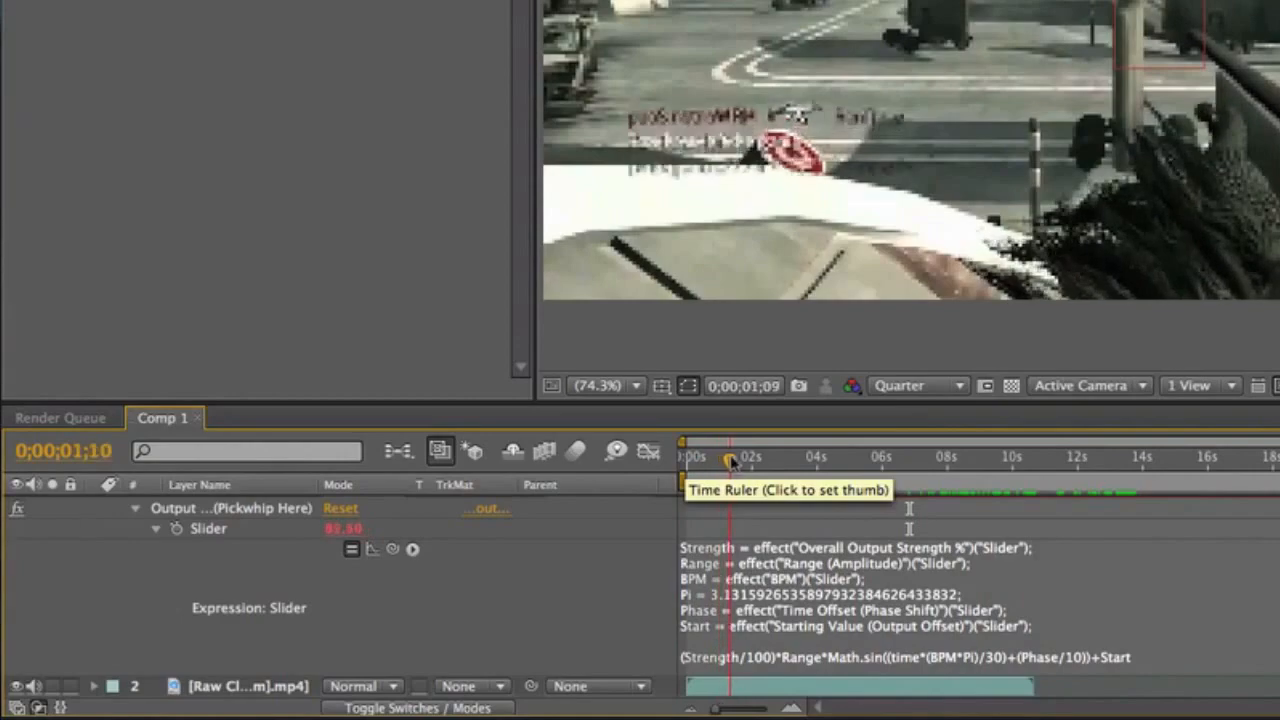
left_click(770, 457)
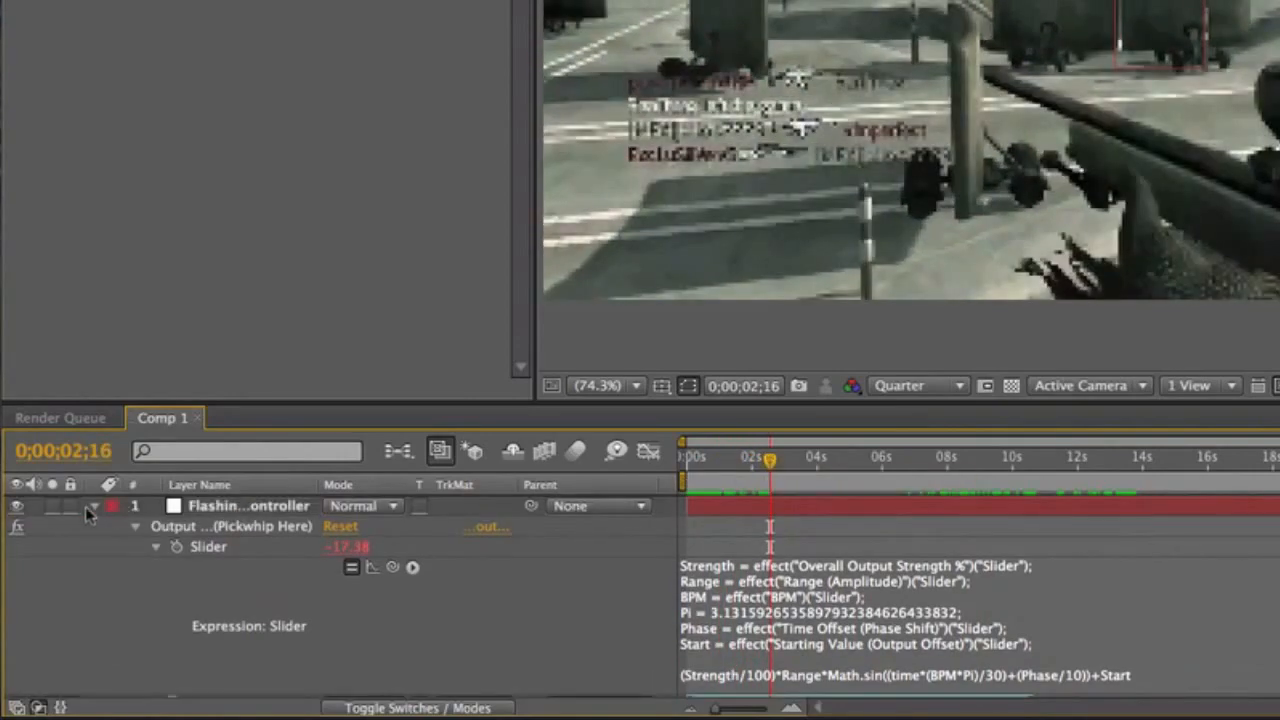
left_click(330, 7)
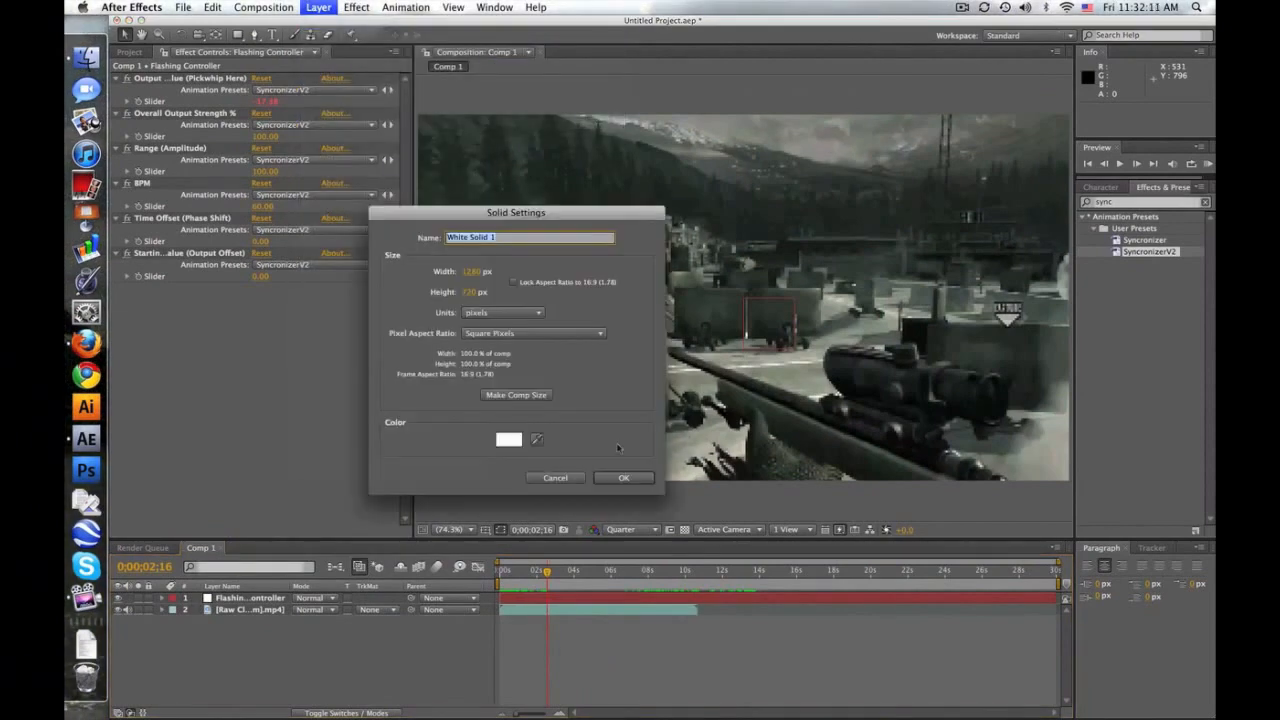
- Confirm the white solid, then add a new adjustment layer to the comp
left_click(623, 477)
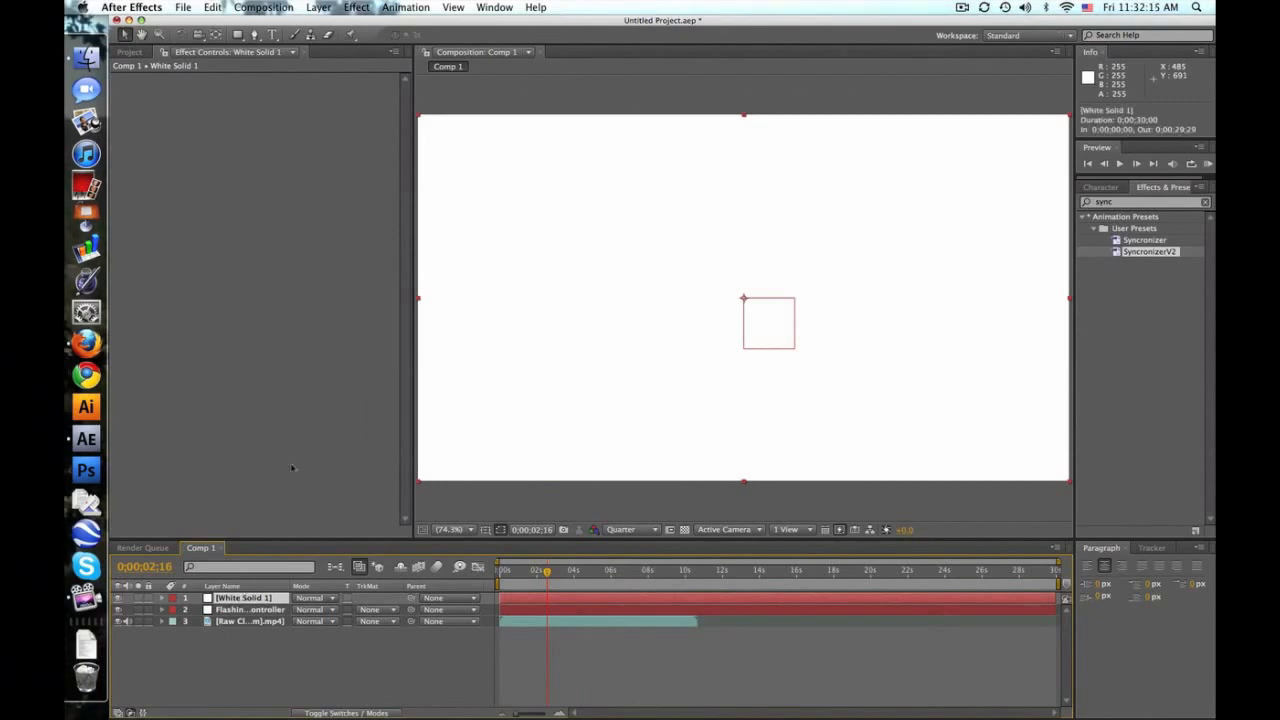
left_click(318, 7)
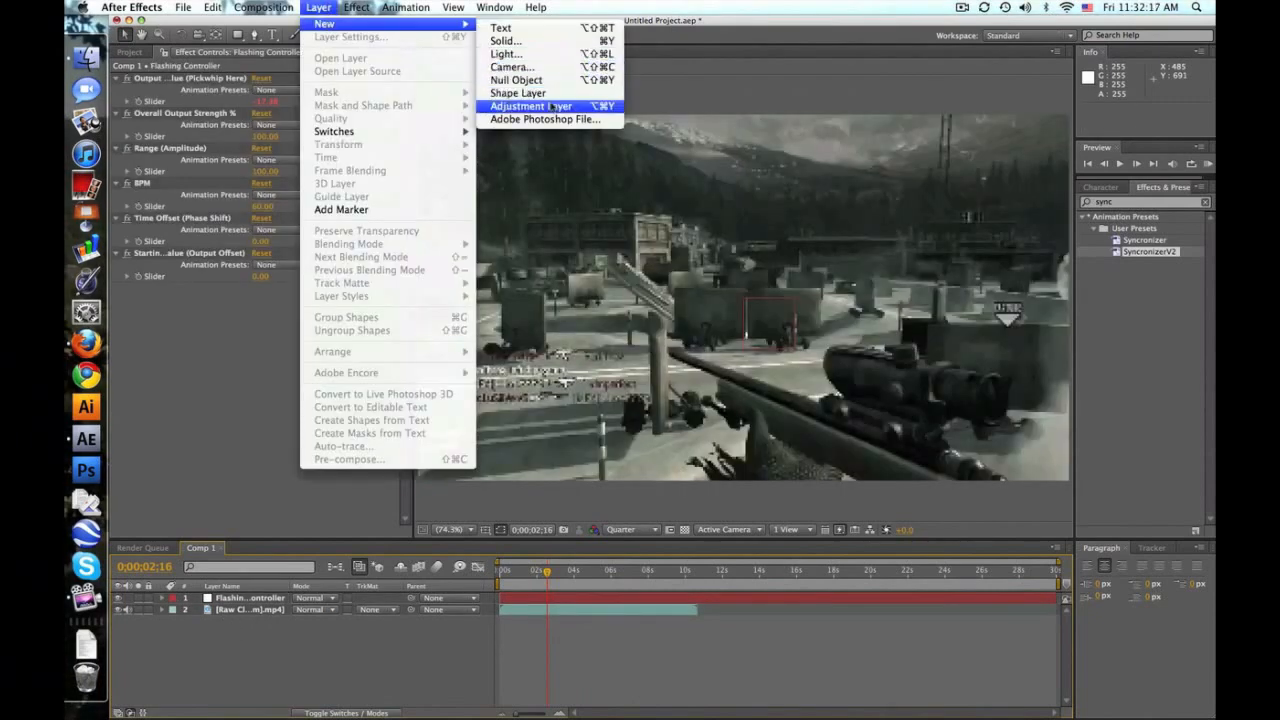
left_click(531, 106)
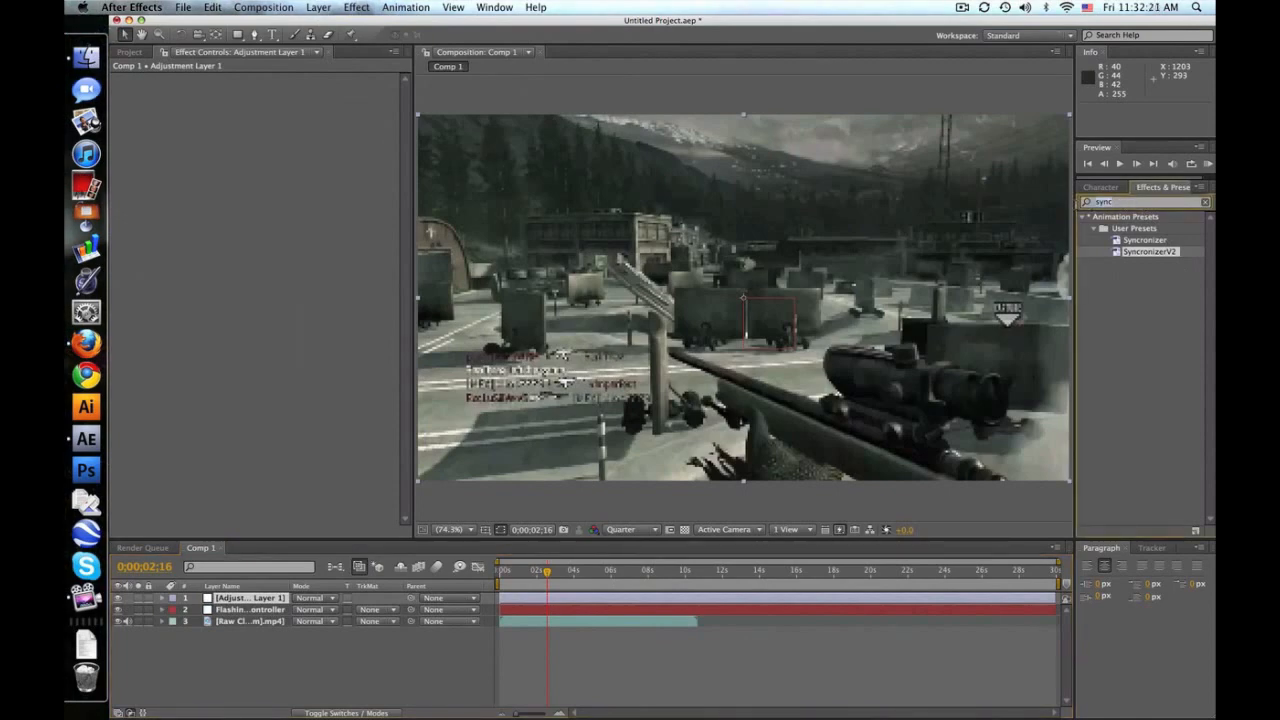
- Apply Curves and Fast Blur to the adjustment layer, setting blurriness and bending the curve
type("curv")
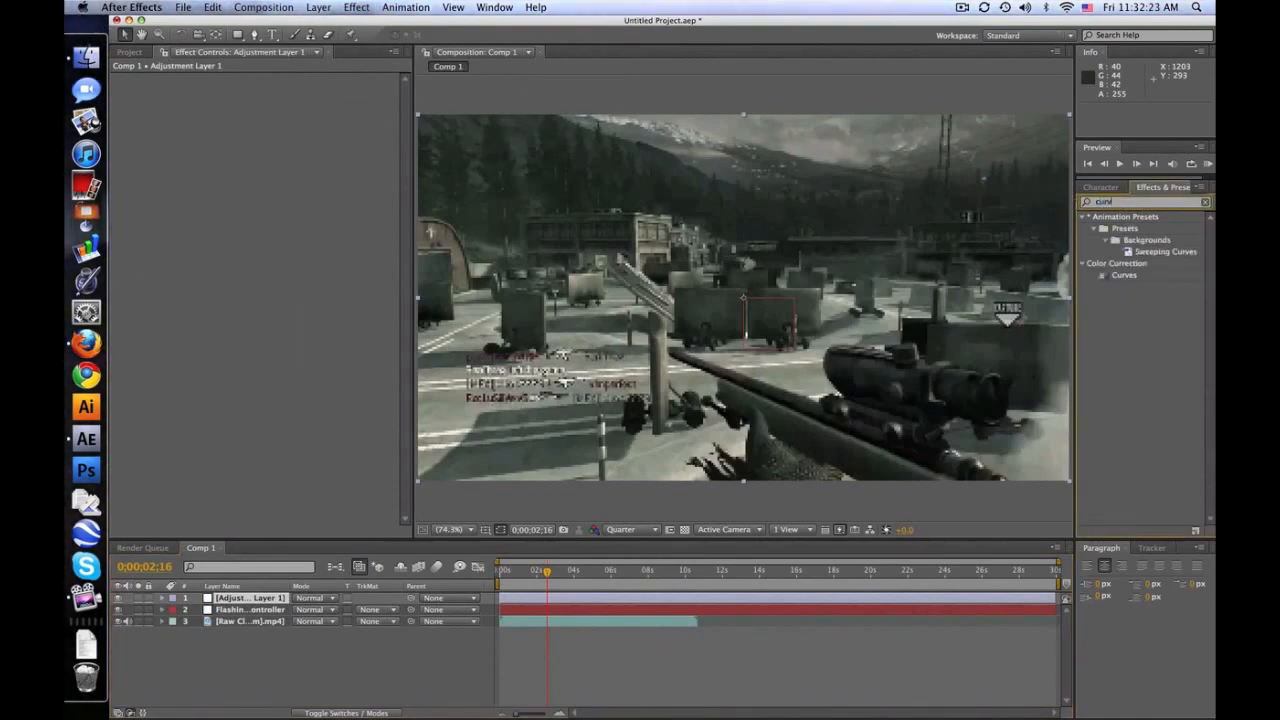
left_click(1124, 275)
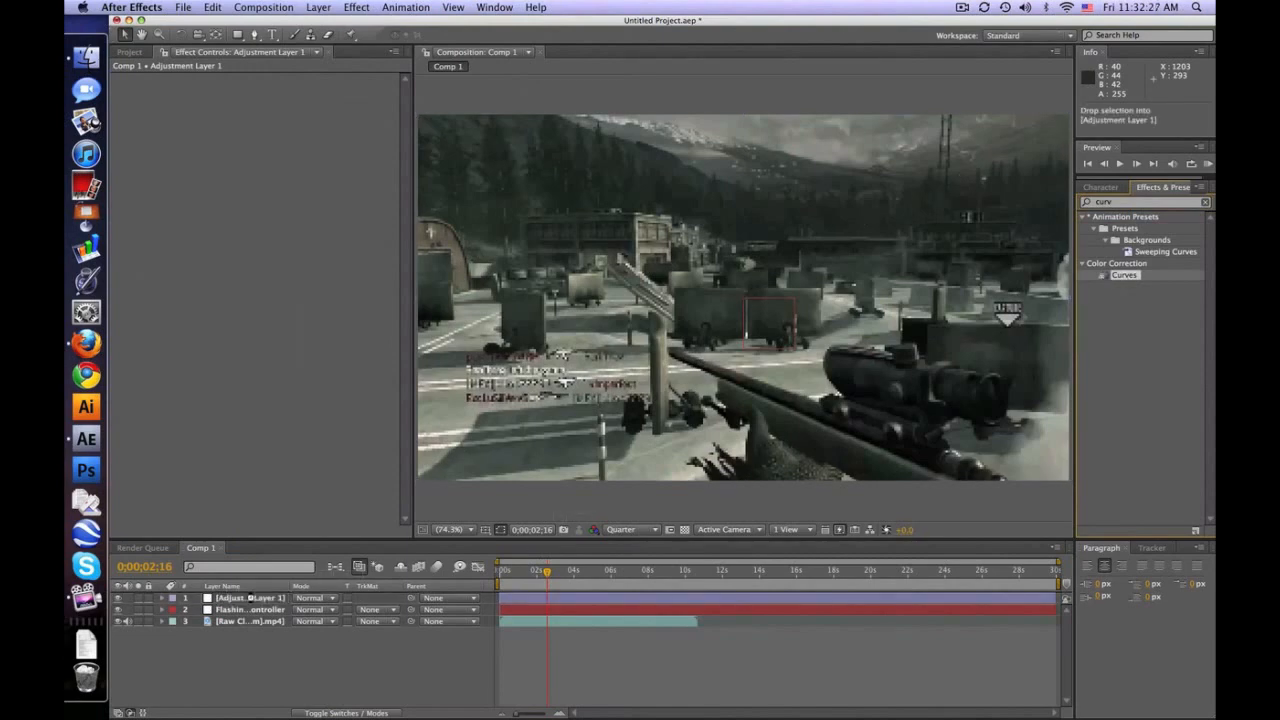
double_click(1123, 275)
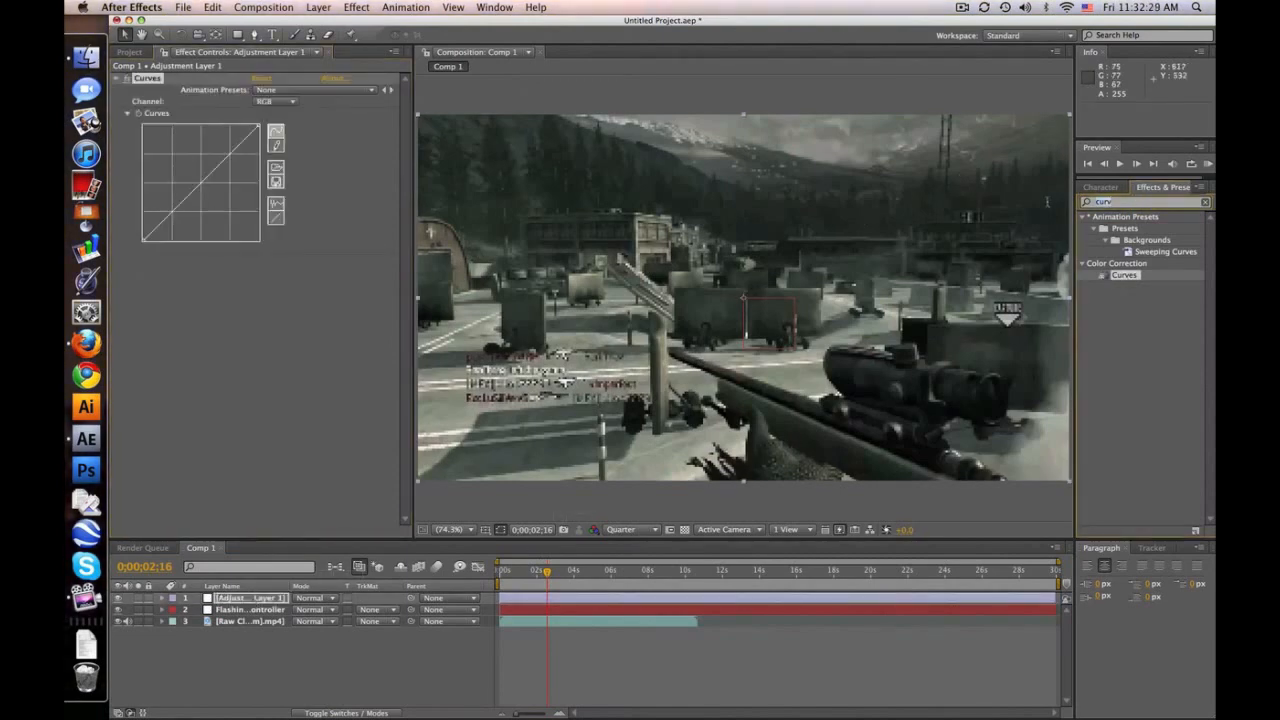
type("blur")
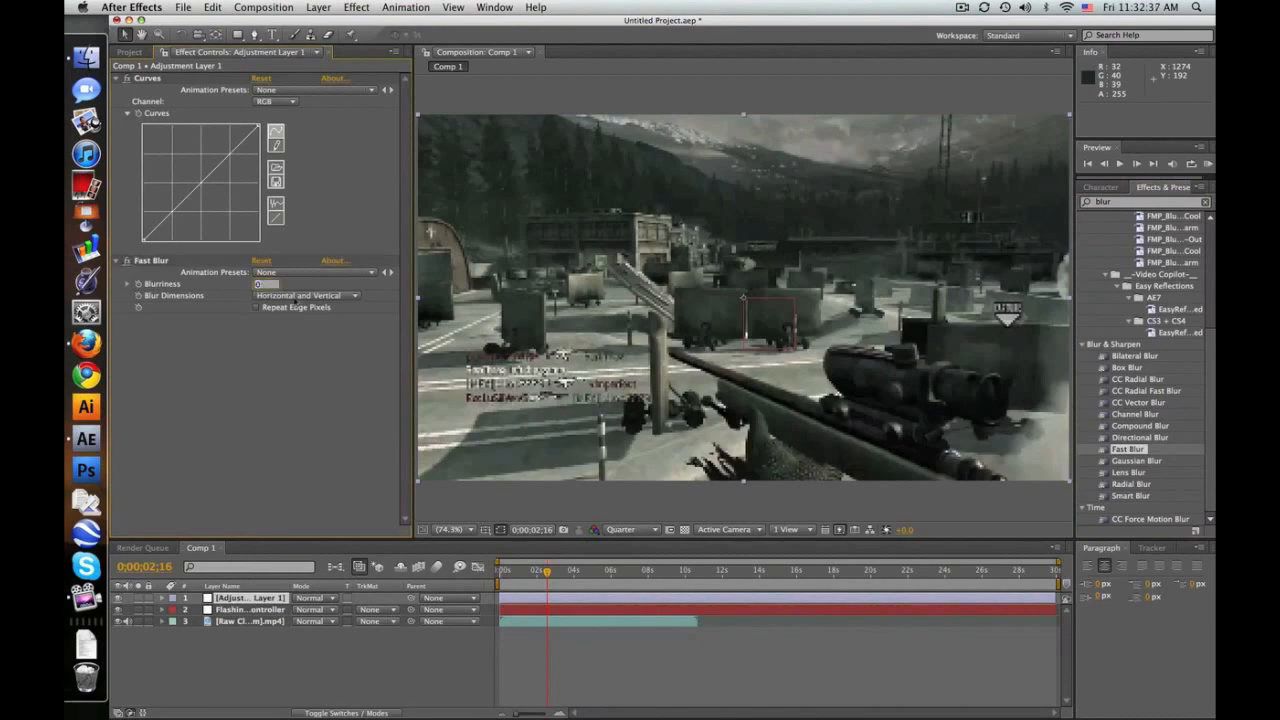
type("15.0")
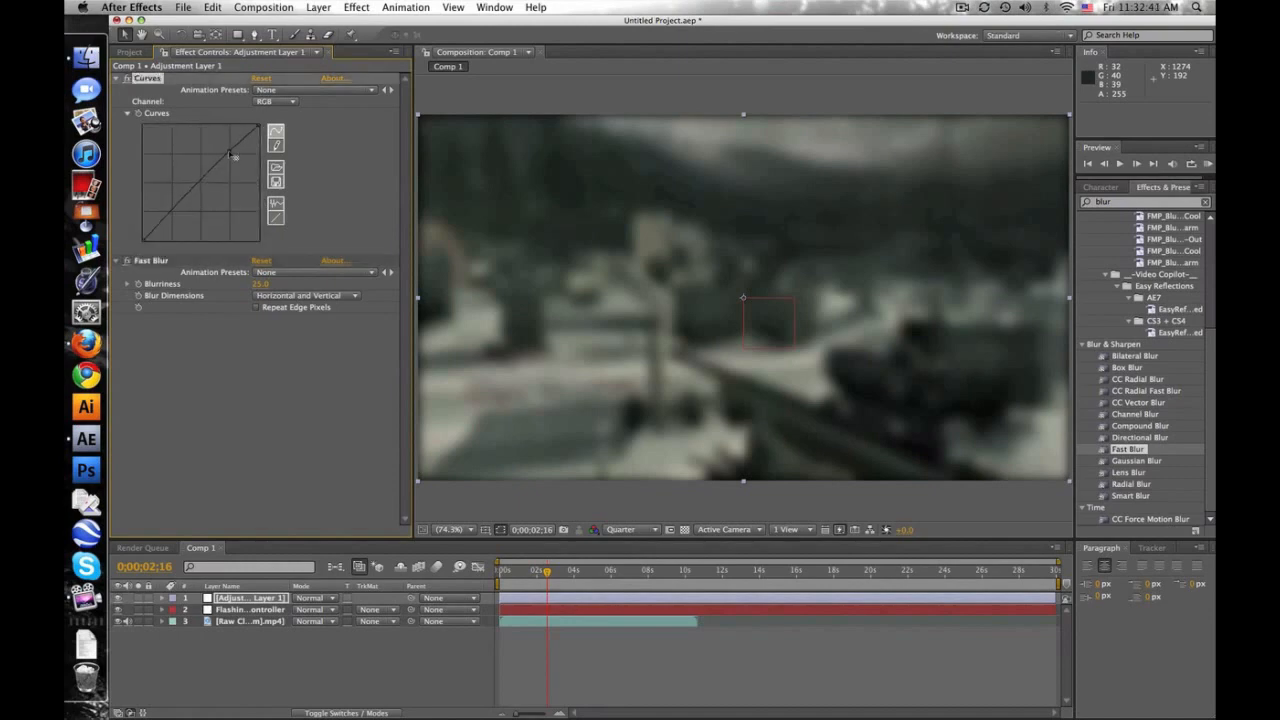
left_click_drag(230, 155, 225, 135)
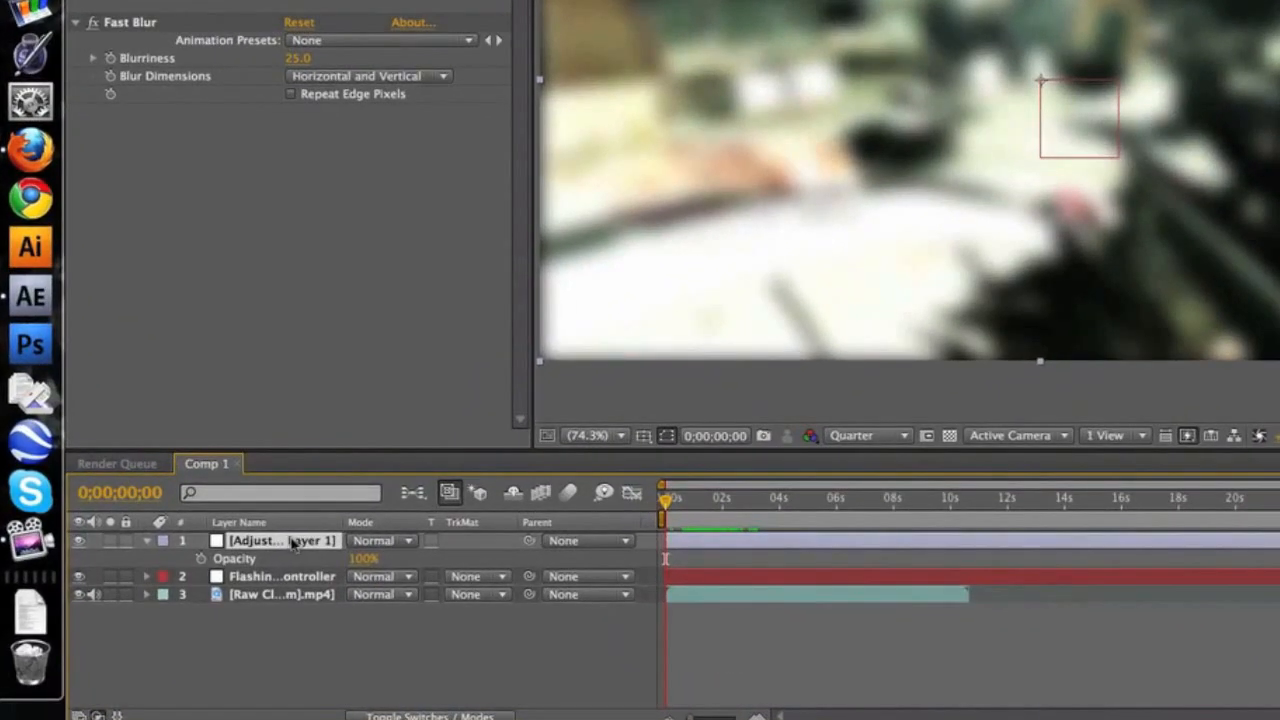
- Link the adjustment layer's Opacity expression to Flashing Controller's Output slider
left_click(280, 576)
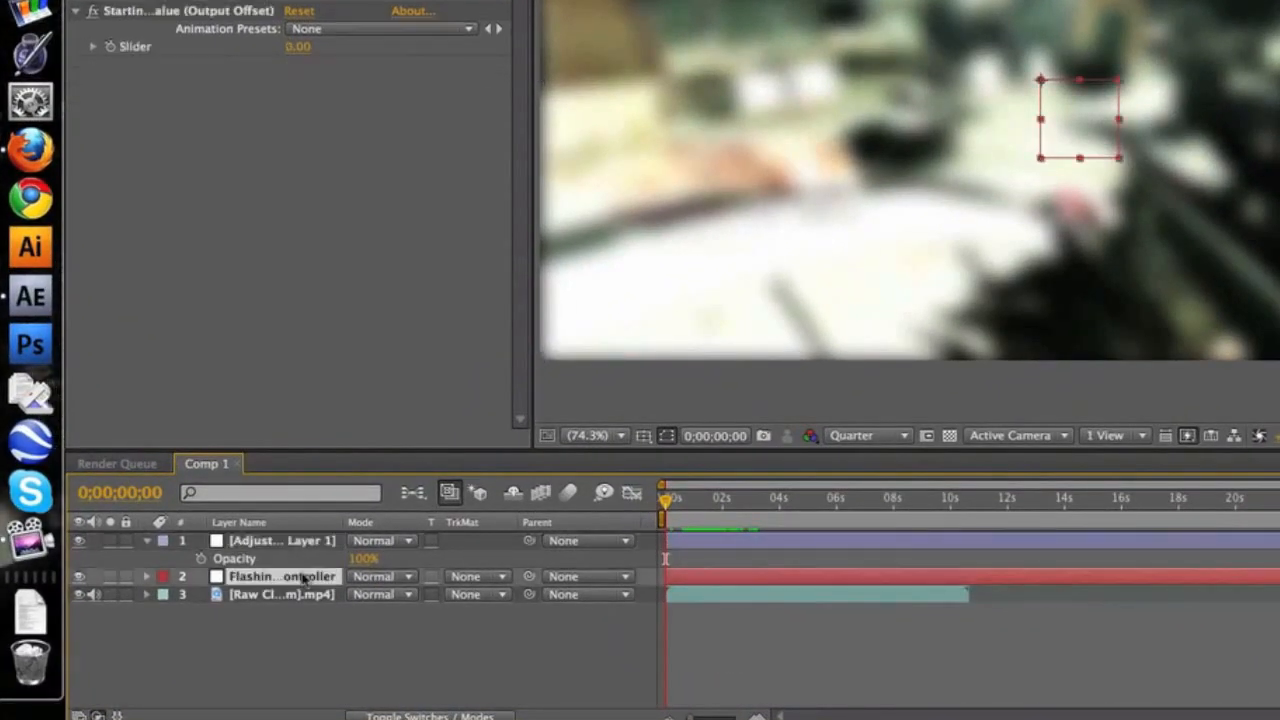
left_click(146, 576)
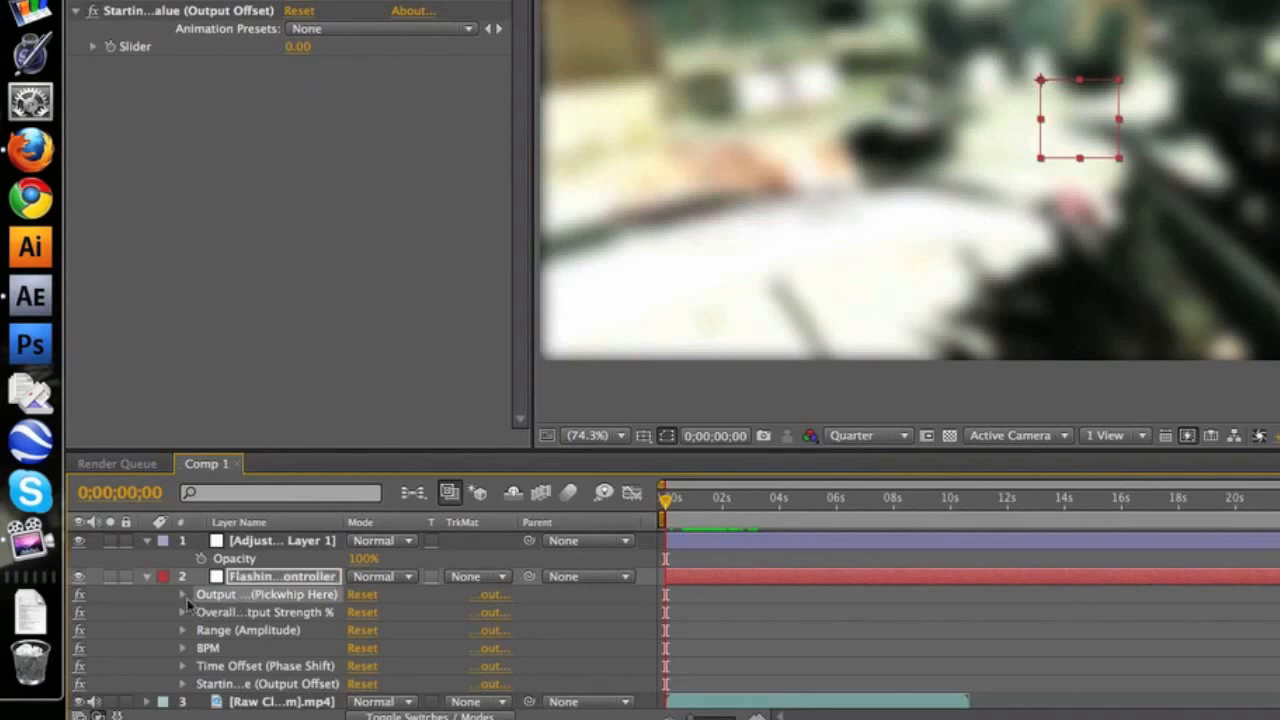
left_click(184, 594)
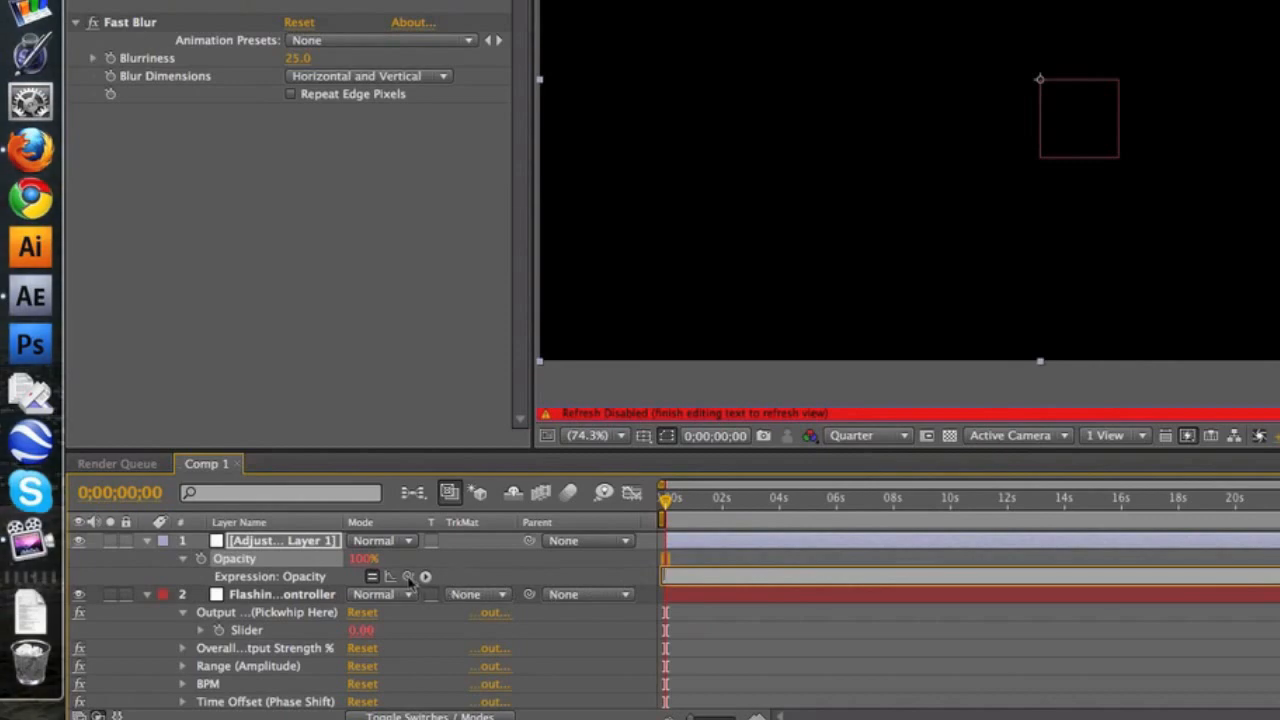
left_click_drag(408, 576, 277, 630)
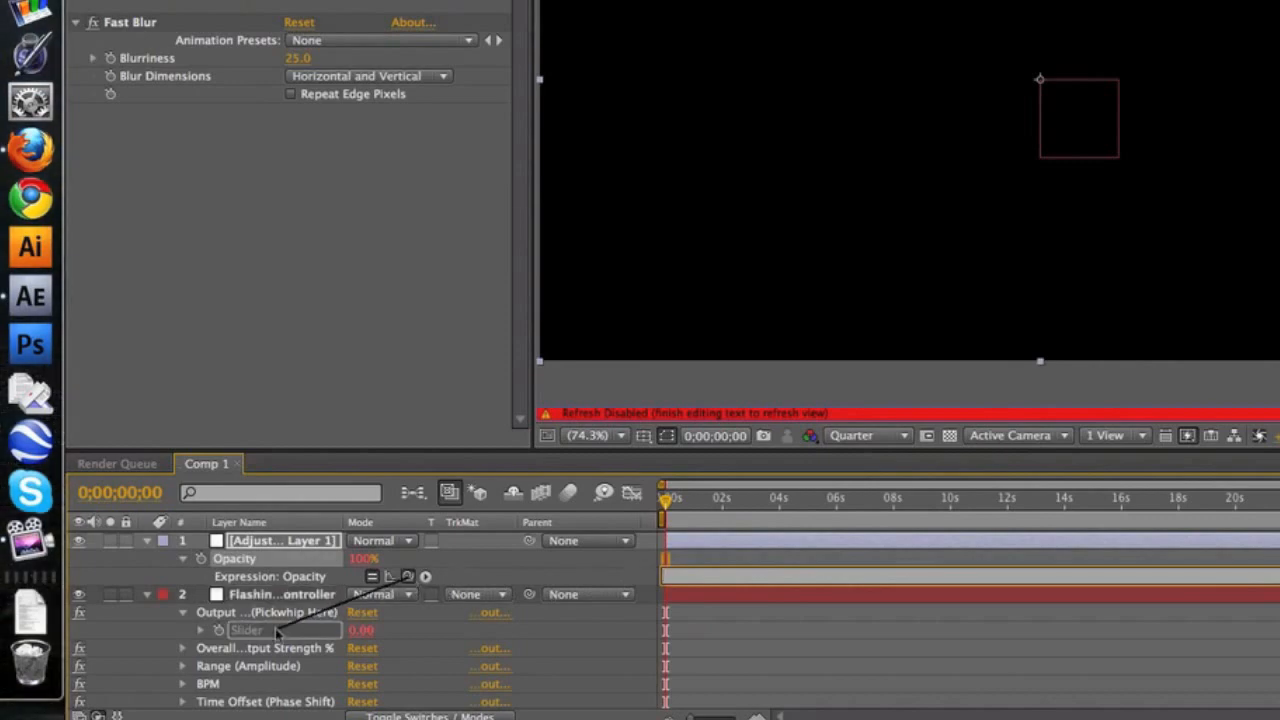
left_click_drag(407, 576, 275, 630)
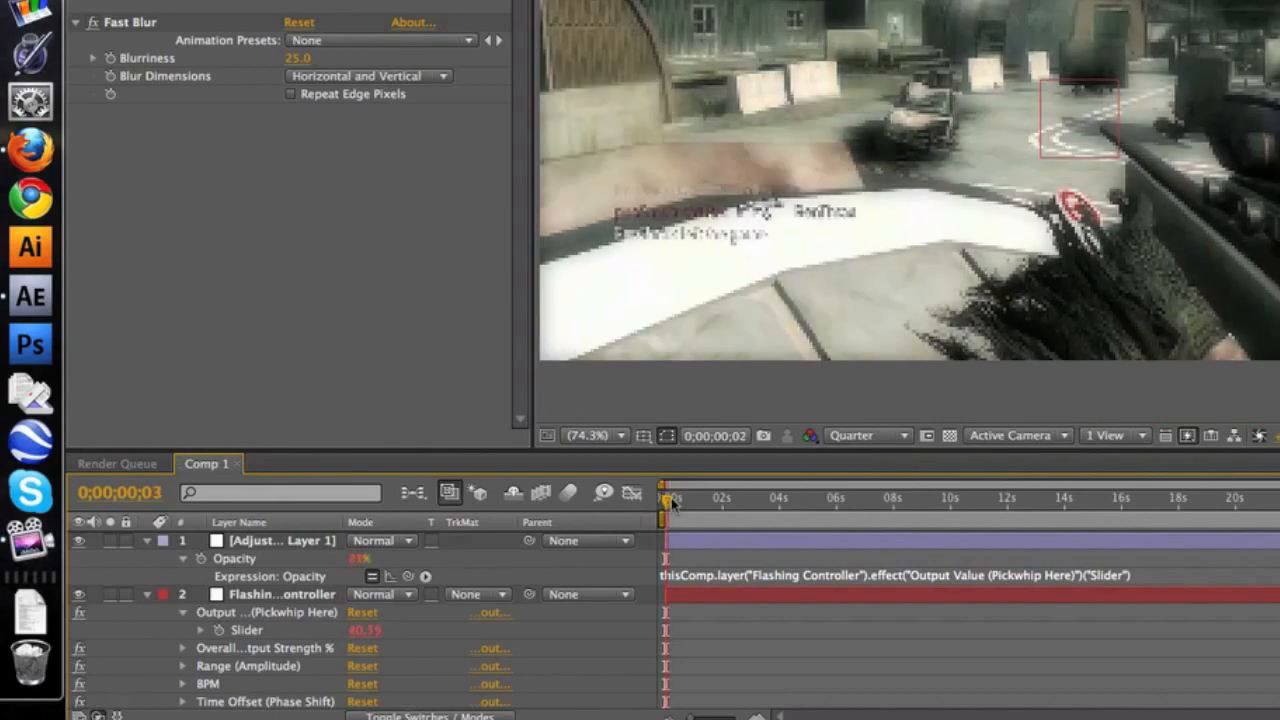
- Scrub forward through the timeline to watch the blur opacity pulse
left_click_drag(667, 498, 688, 498)
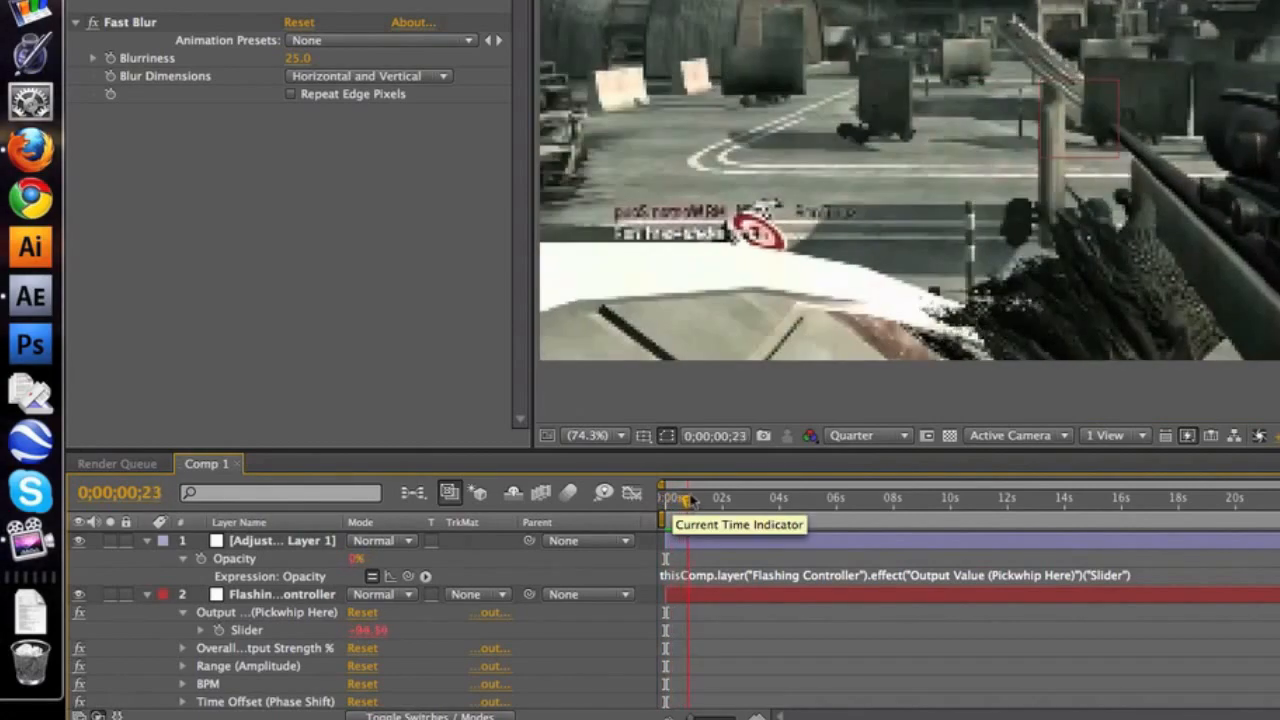
left_click_drag(685, 497, 732, 497)
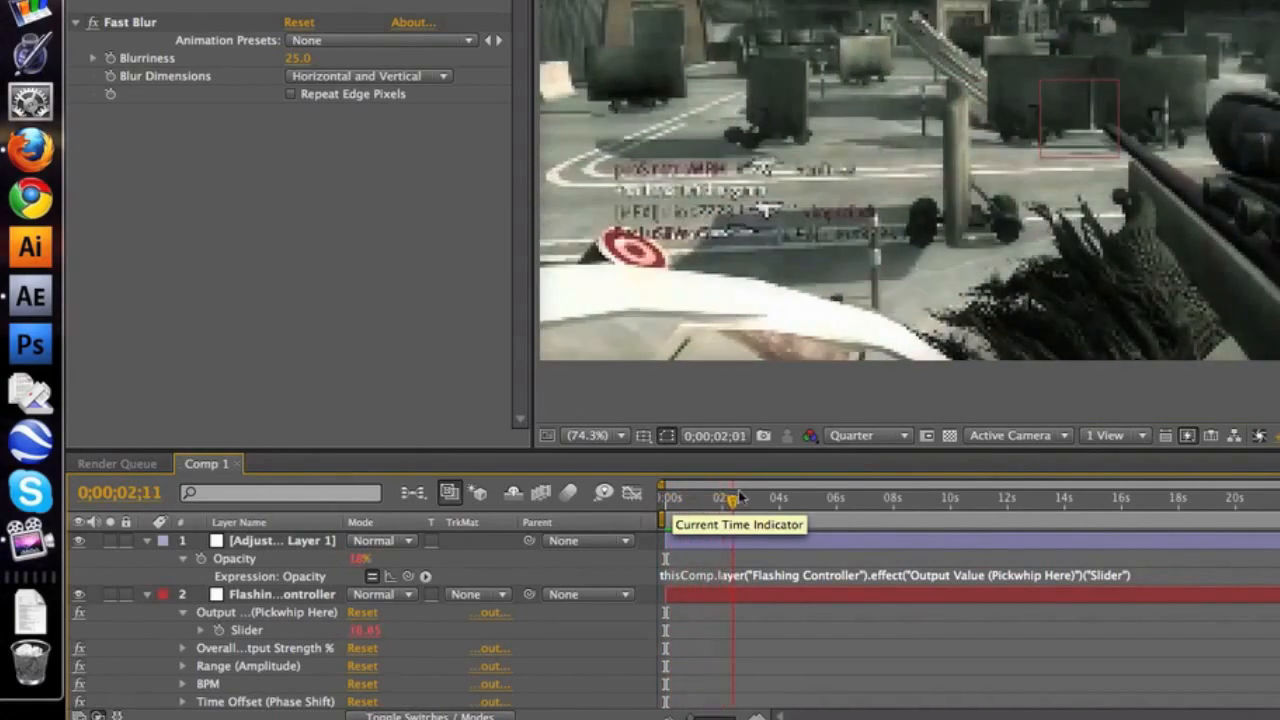
left_click_drag(730, 497, 800, 497)
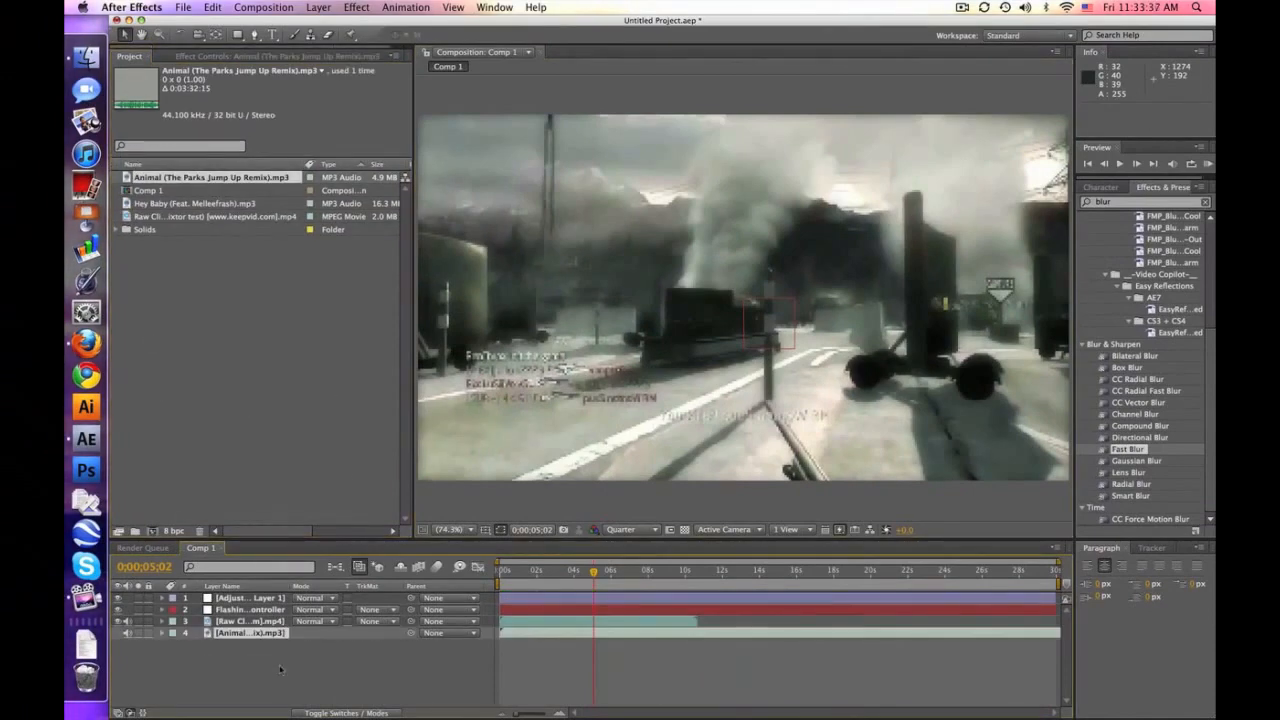
- Reveal the Animal remix layer's waveform, select Flashing Controller, and stop the preview
left_click(145, 633)
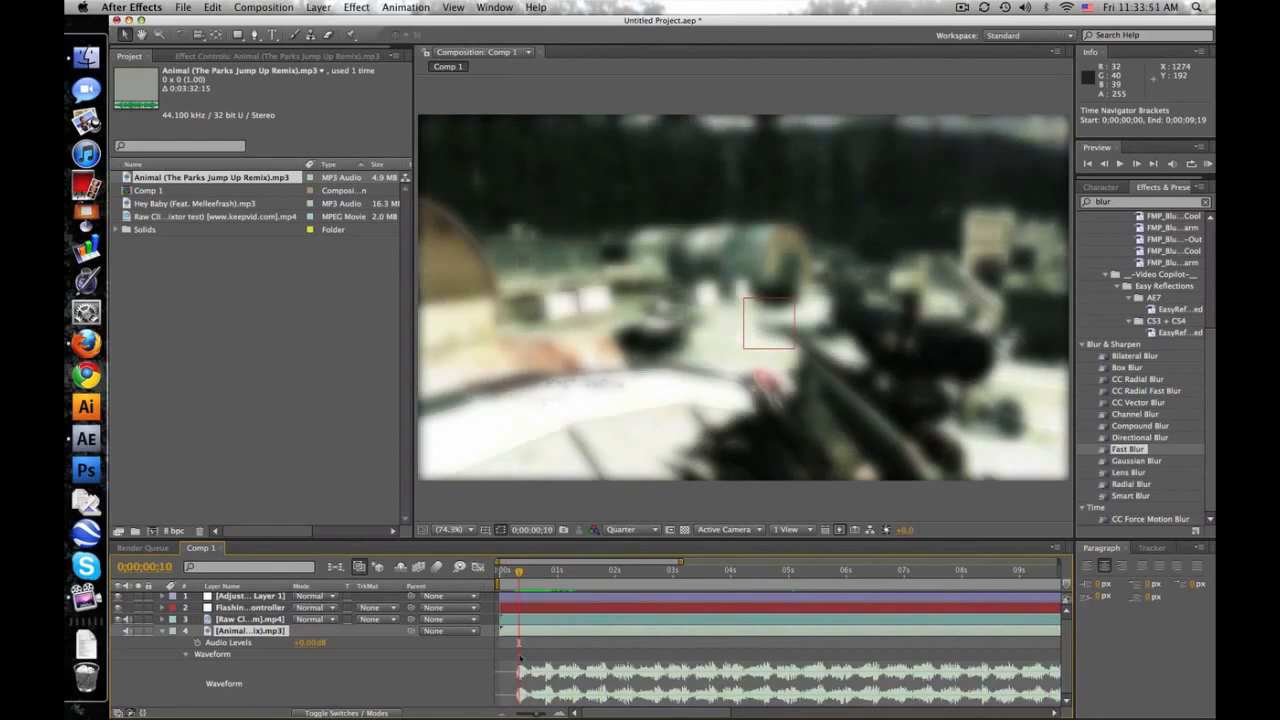
left_click(250, 607)
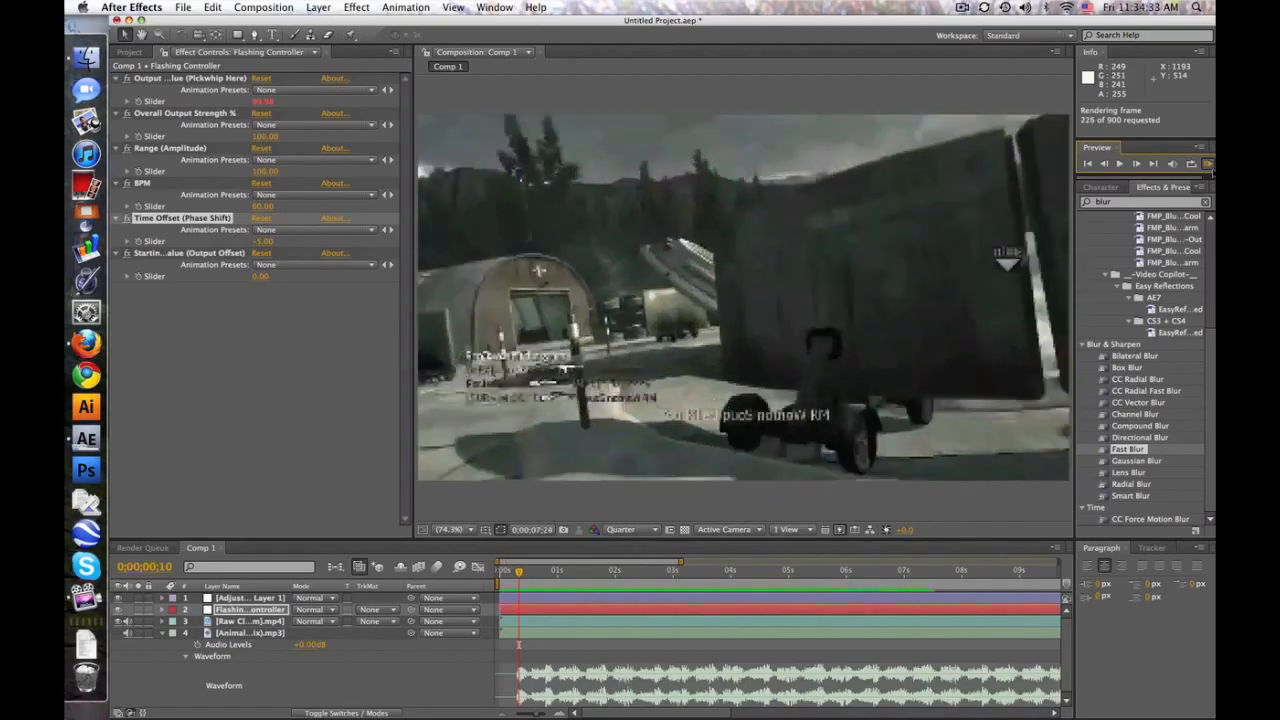
left_click(1135, 163)
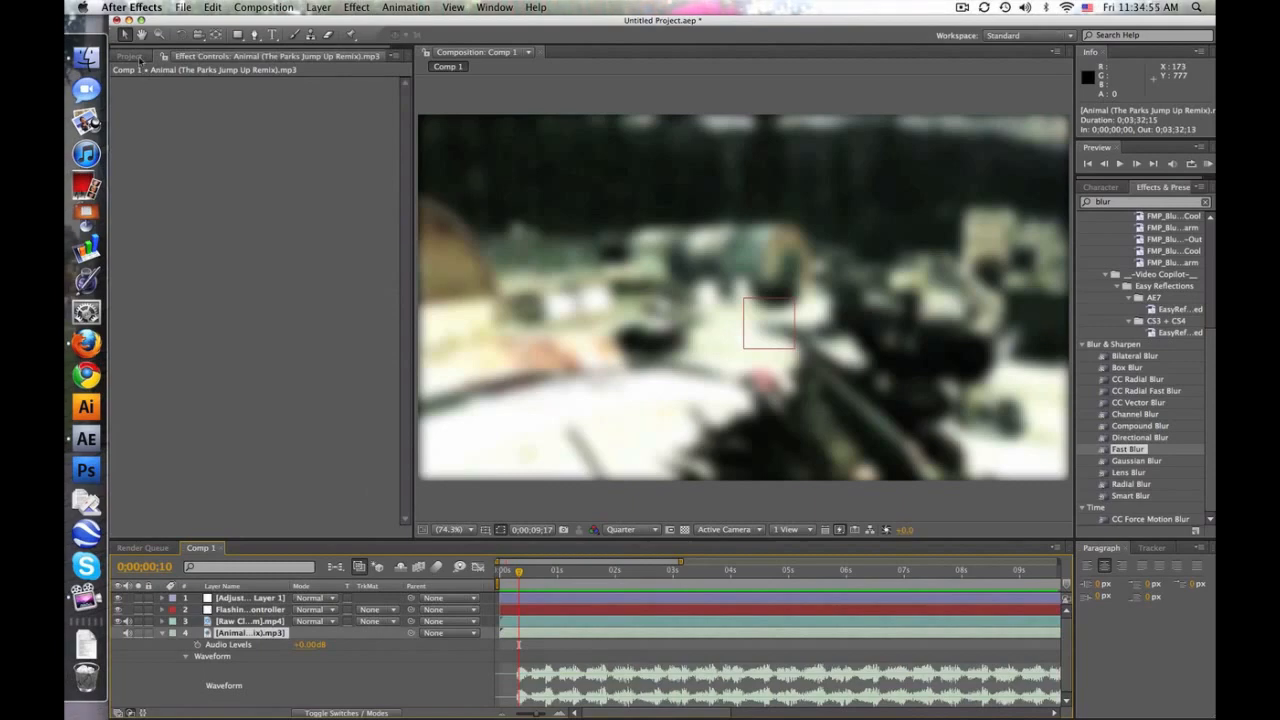
- Select Flashing Controller and open its Effect Controls to set BPM 129 and offset 15
left_click(129, 56)
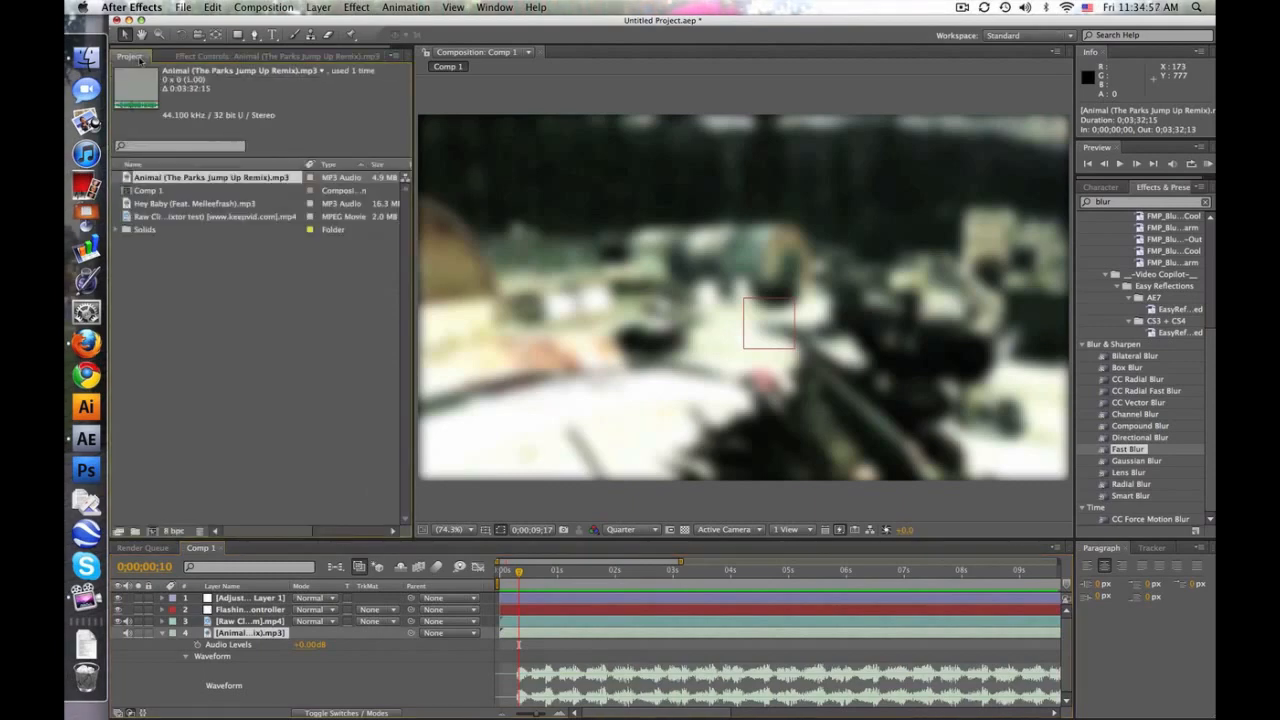
left_click(250, 609)
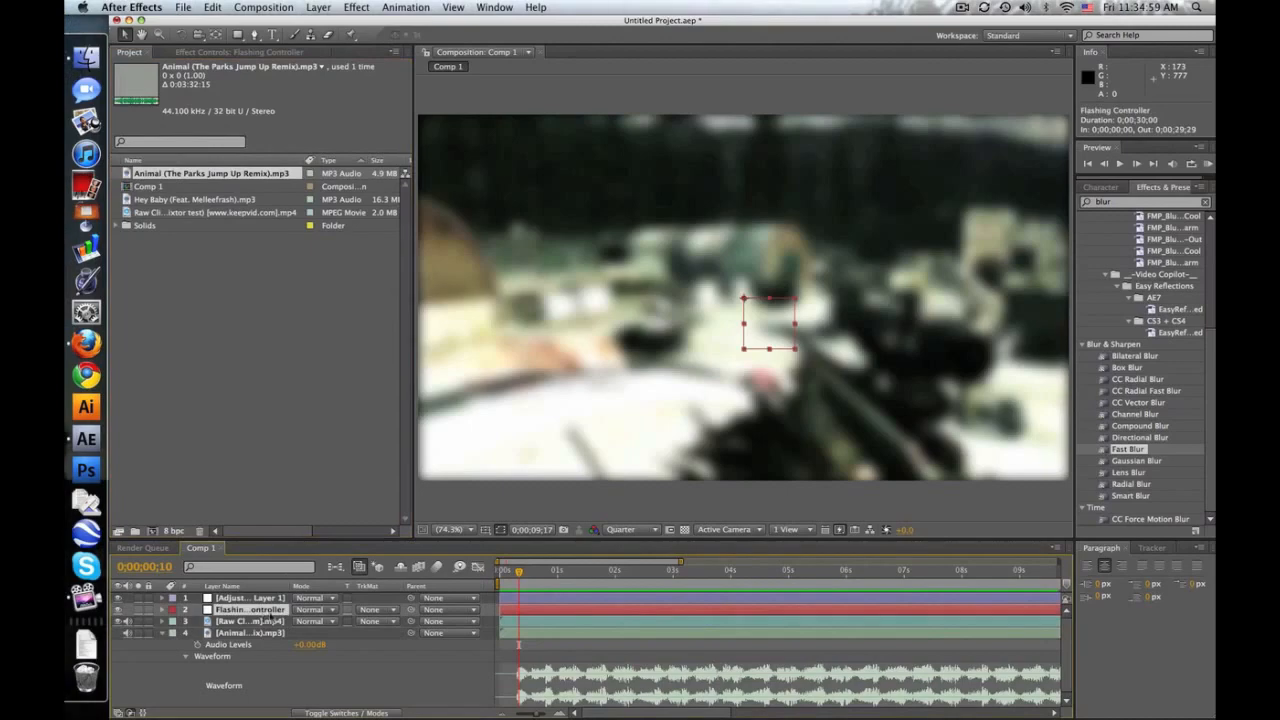
left_click(238, 52)
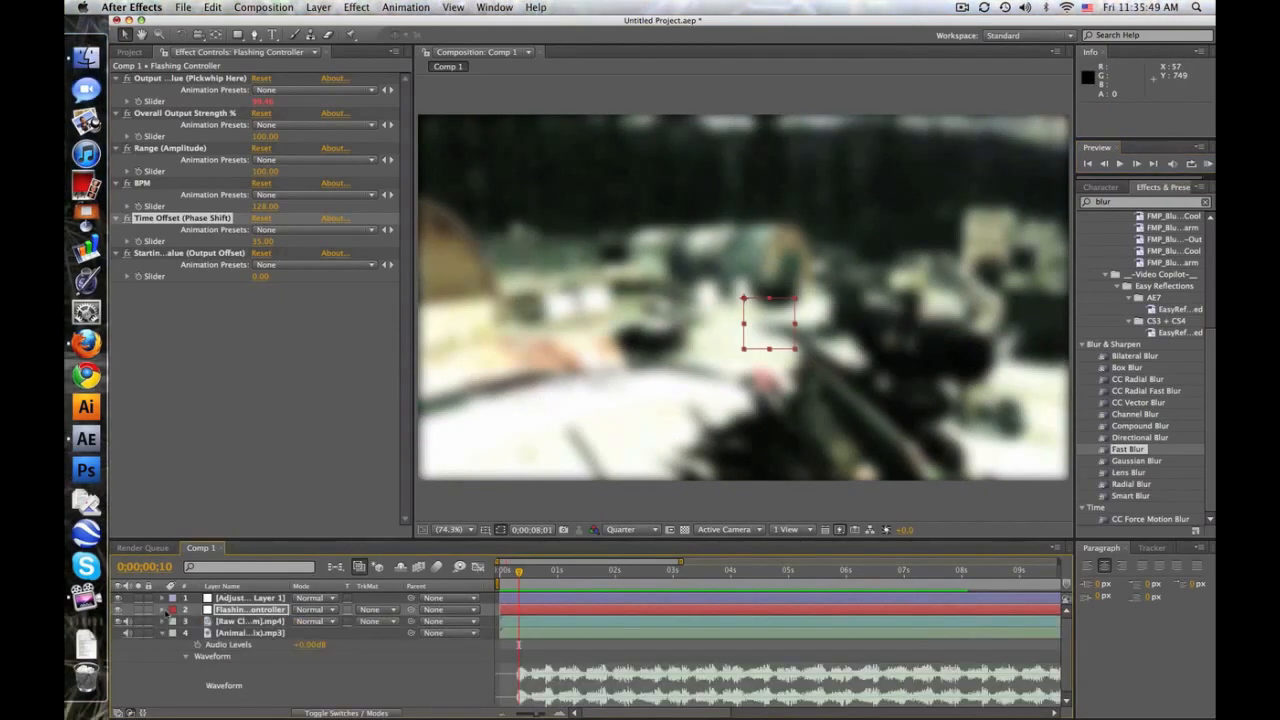
mouse_move(697, 578)
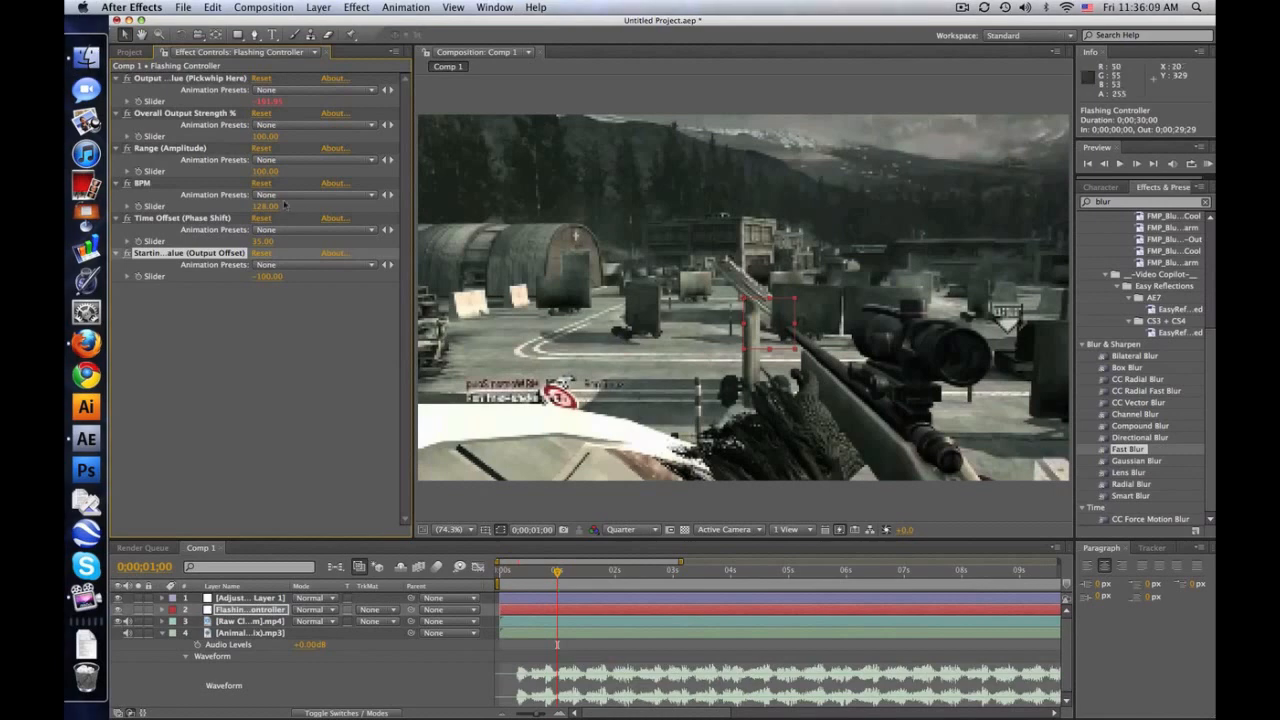
- Enter 200 for Range (Amplitude) and stop the RAM preview
double_click(265, 171)
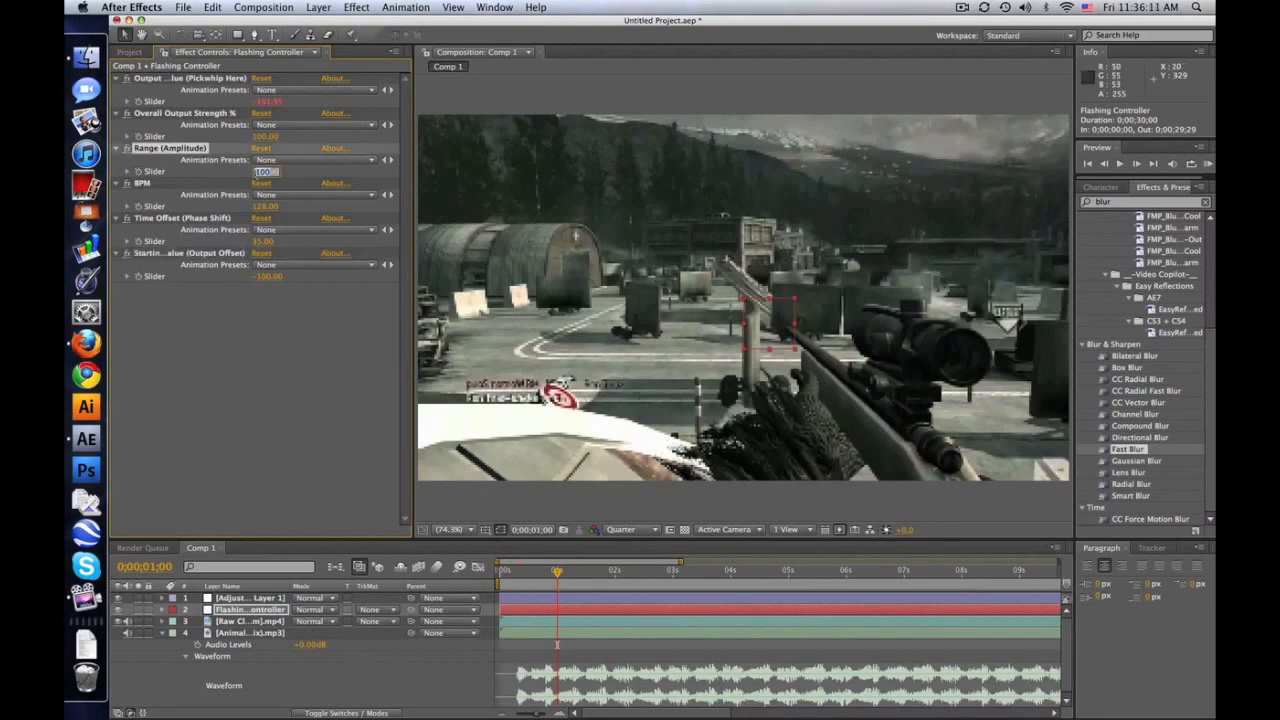
mouse_move(320, 200)
type("200")
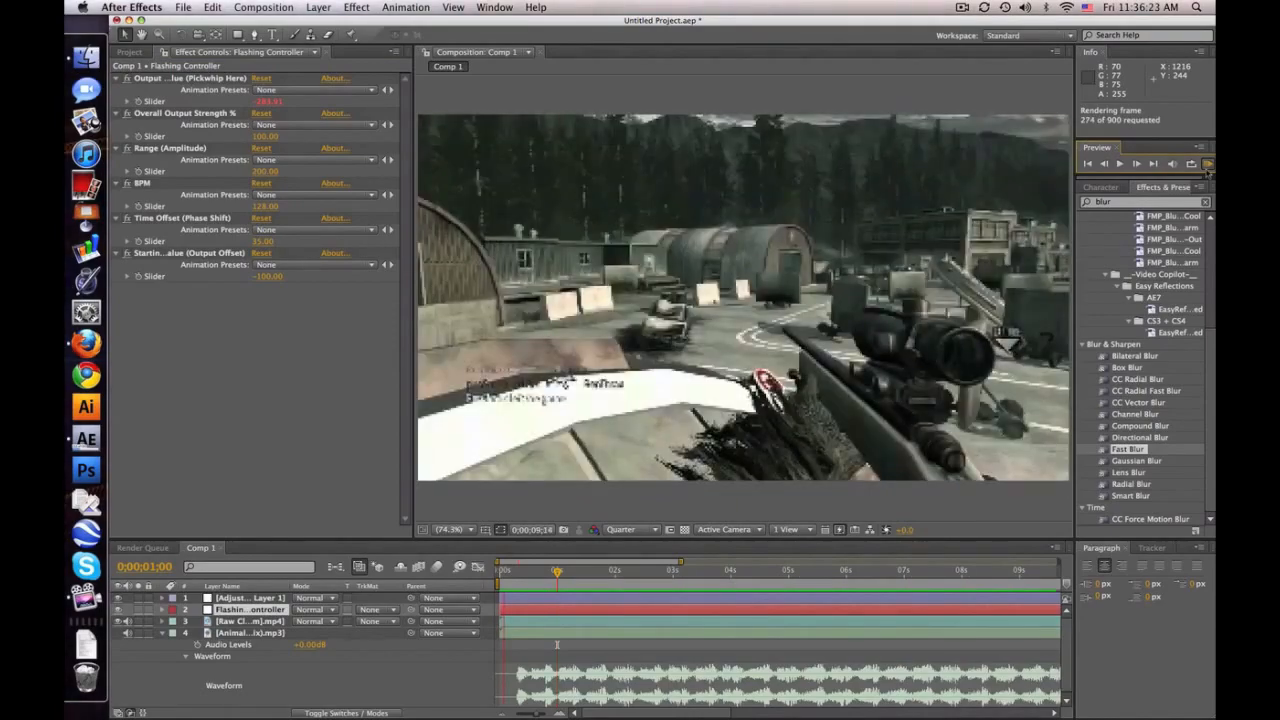
left_click(1136, 163)
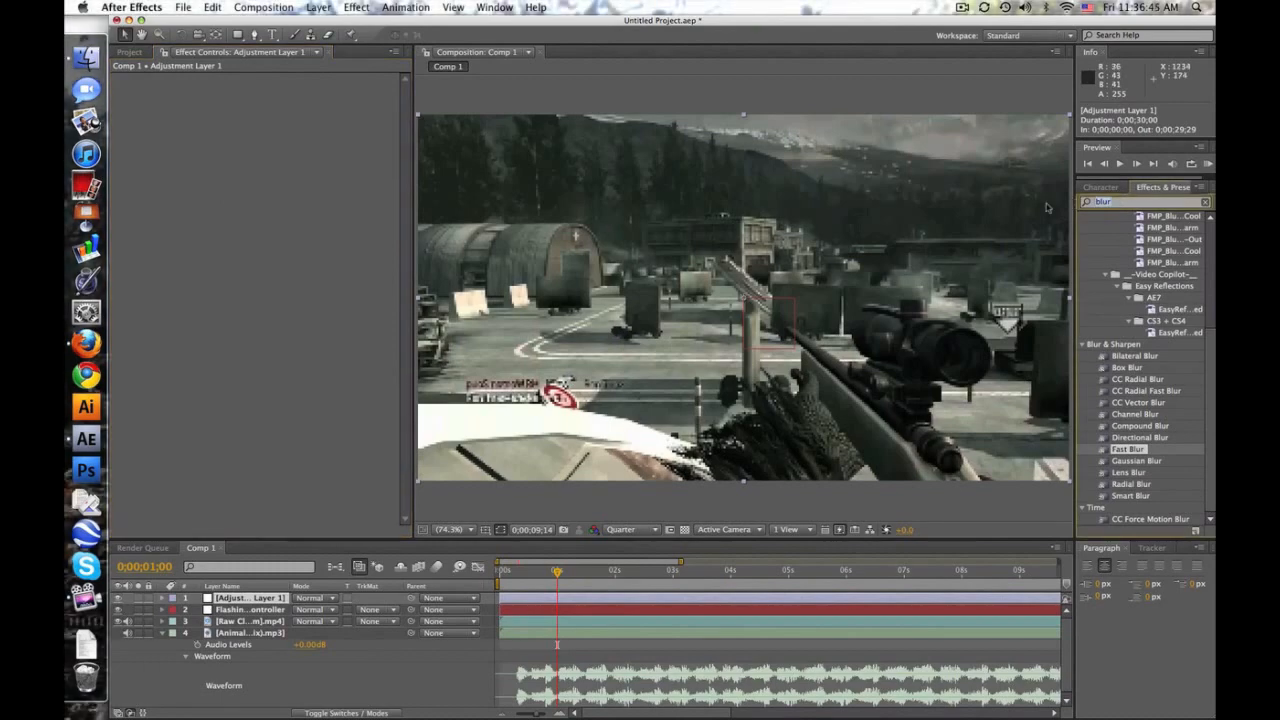
- Give the duplicated gameplay clip inverted Find Edges, with Hue/Saturation placed ahead of it
left_click(250, 621)
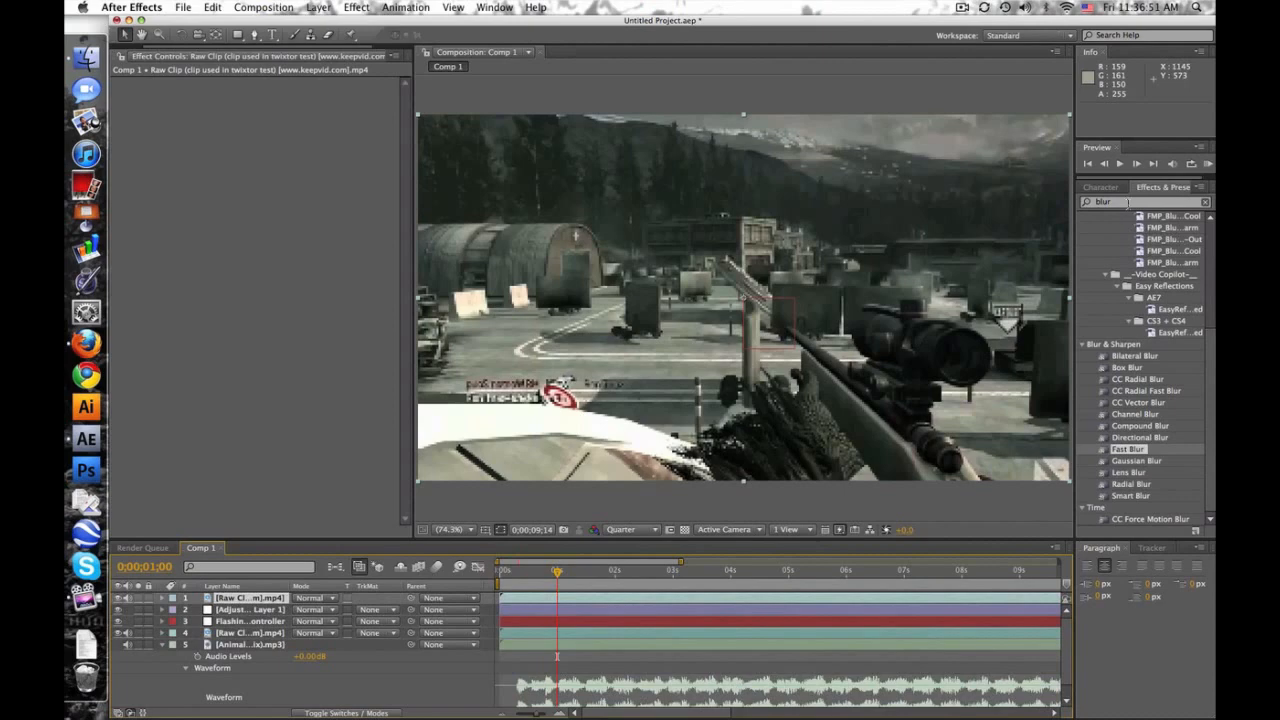
type("find")
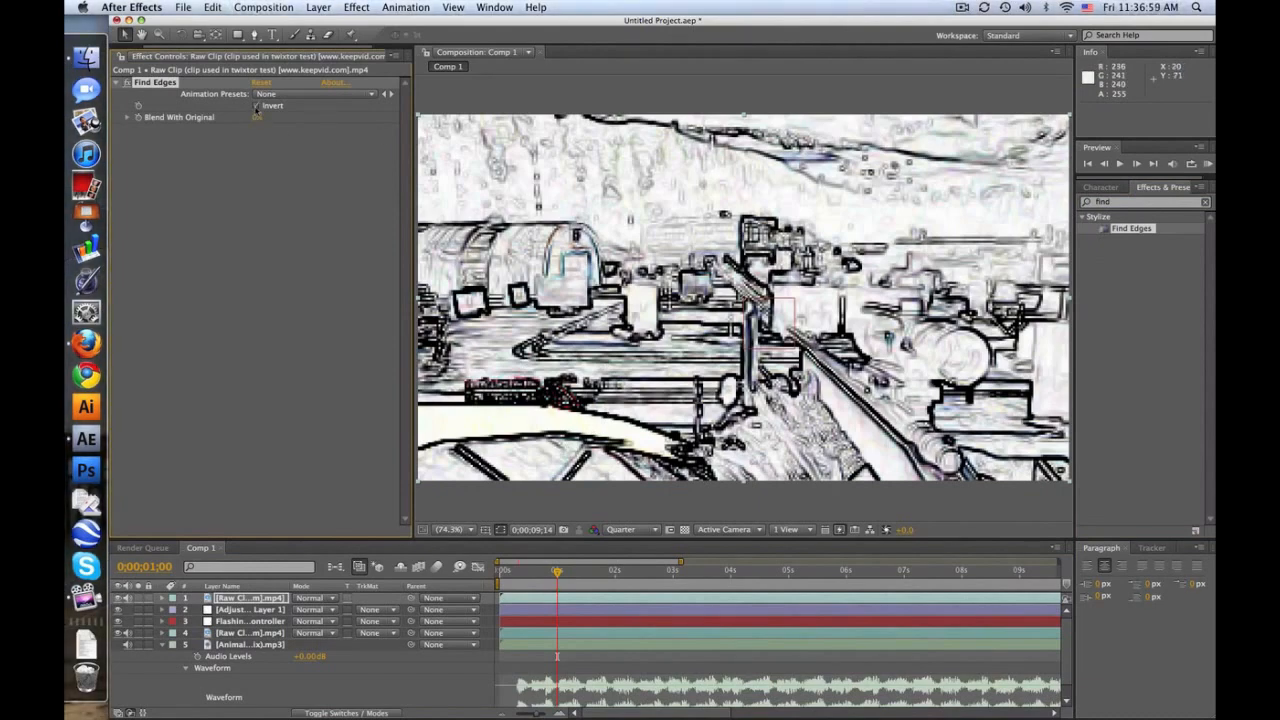
left_click(257, 105)
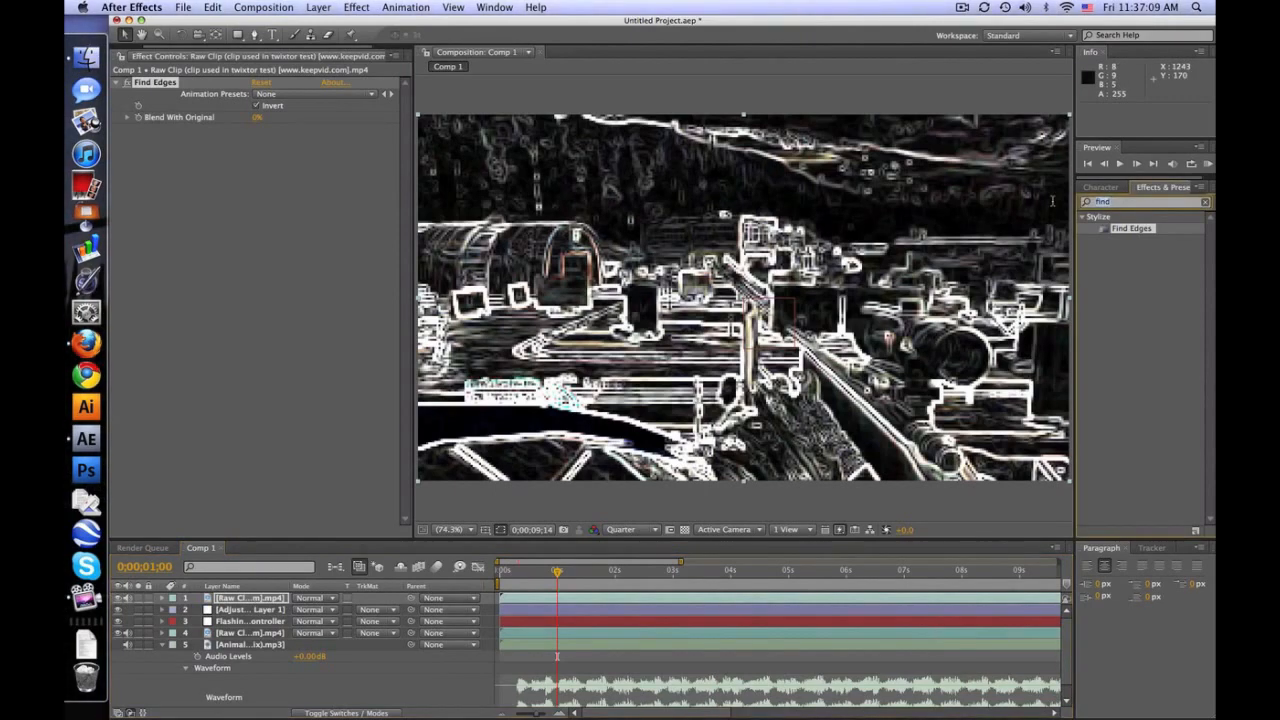
type("satu")
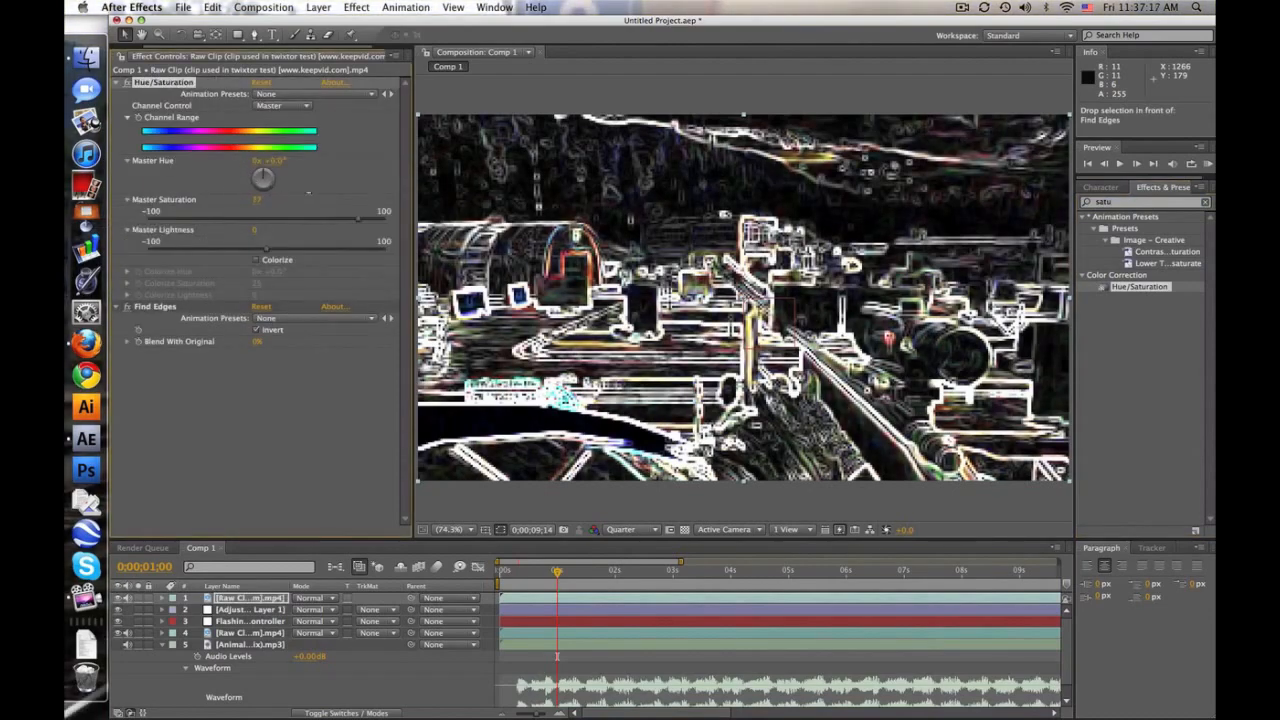
left_click_drag(258, 210, 384, 210)
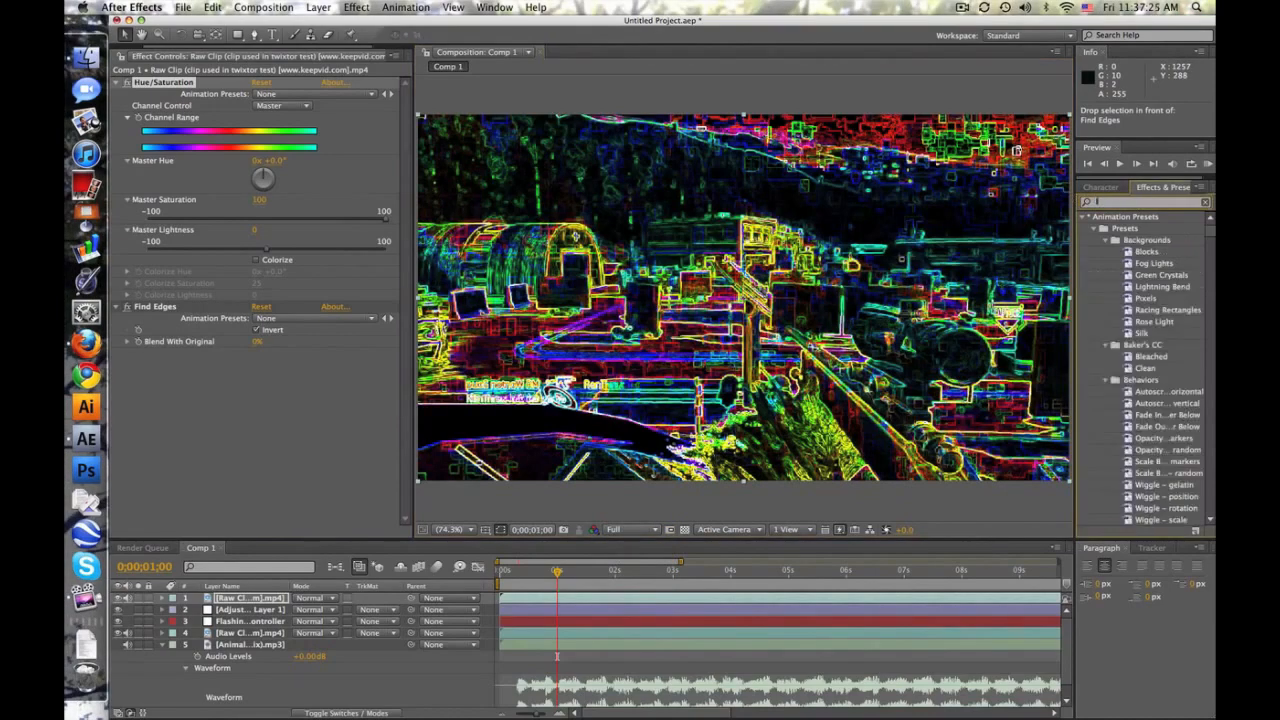
- Apply a Levels effect to the edge-detected Raw Clip, setting input black 81 and white 205
type("level")
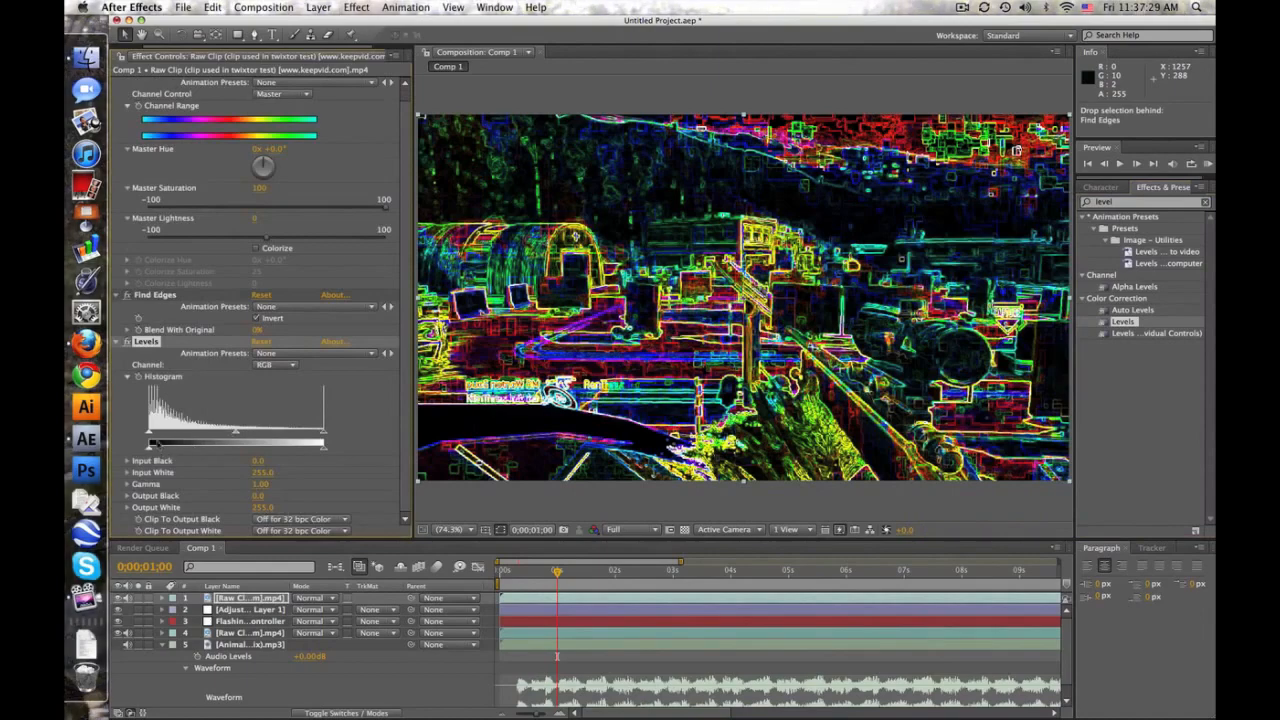
left_click_drag(150, 443, 200, 443)
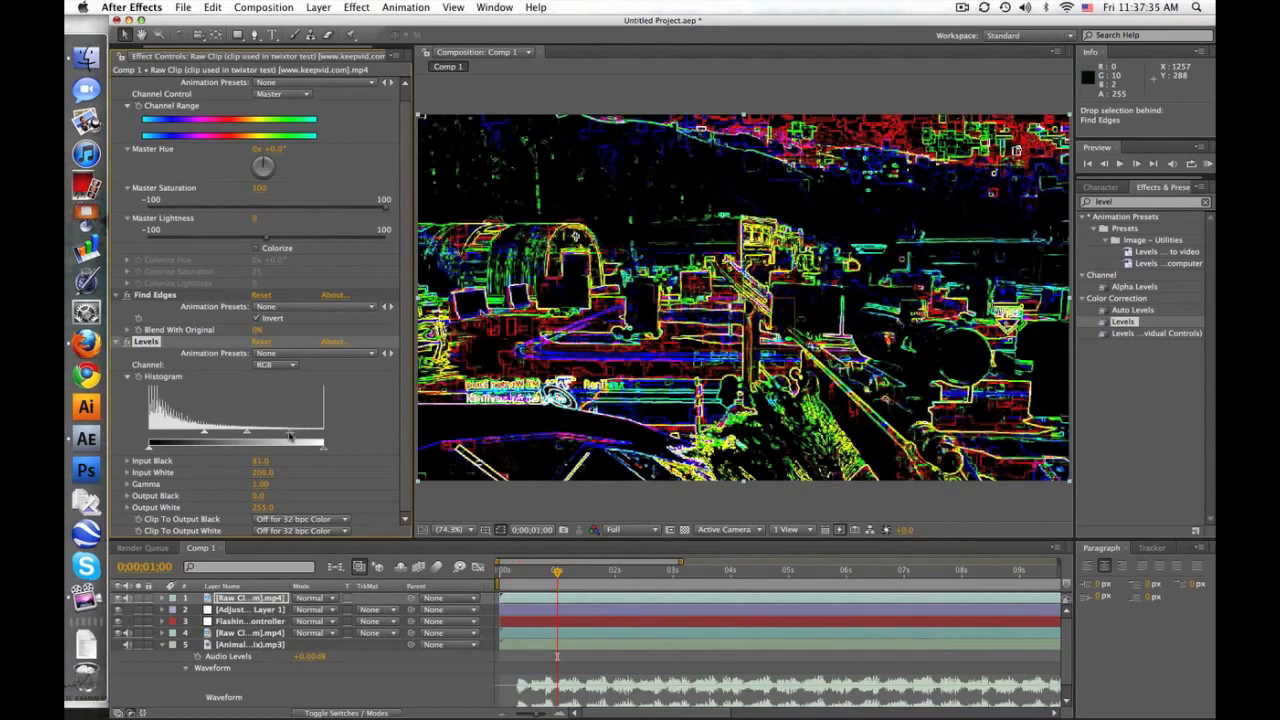
left_click(310, 597)
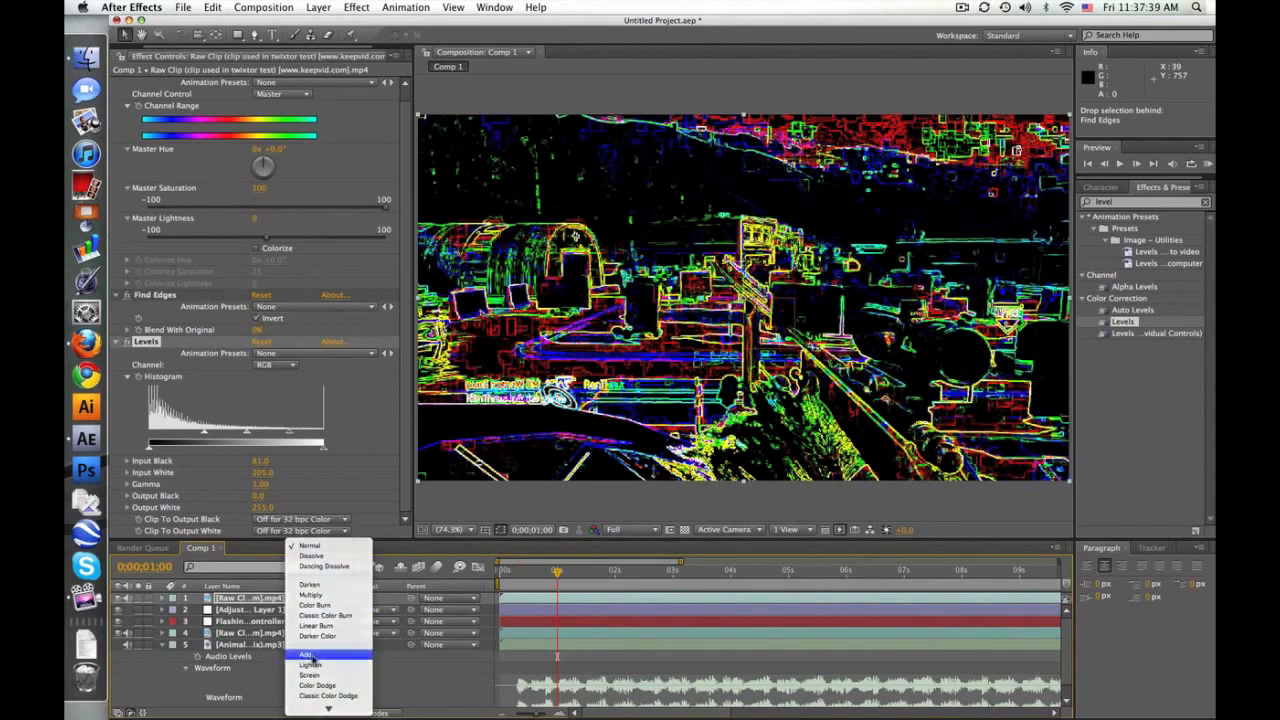
- Set the edge clip's blending mode to Add and expand the Flashing Controller's Output Value slider
left_click(306, 654)
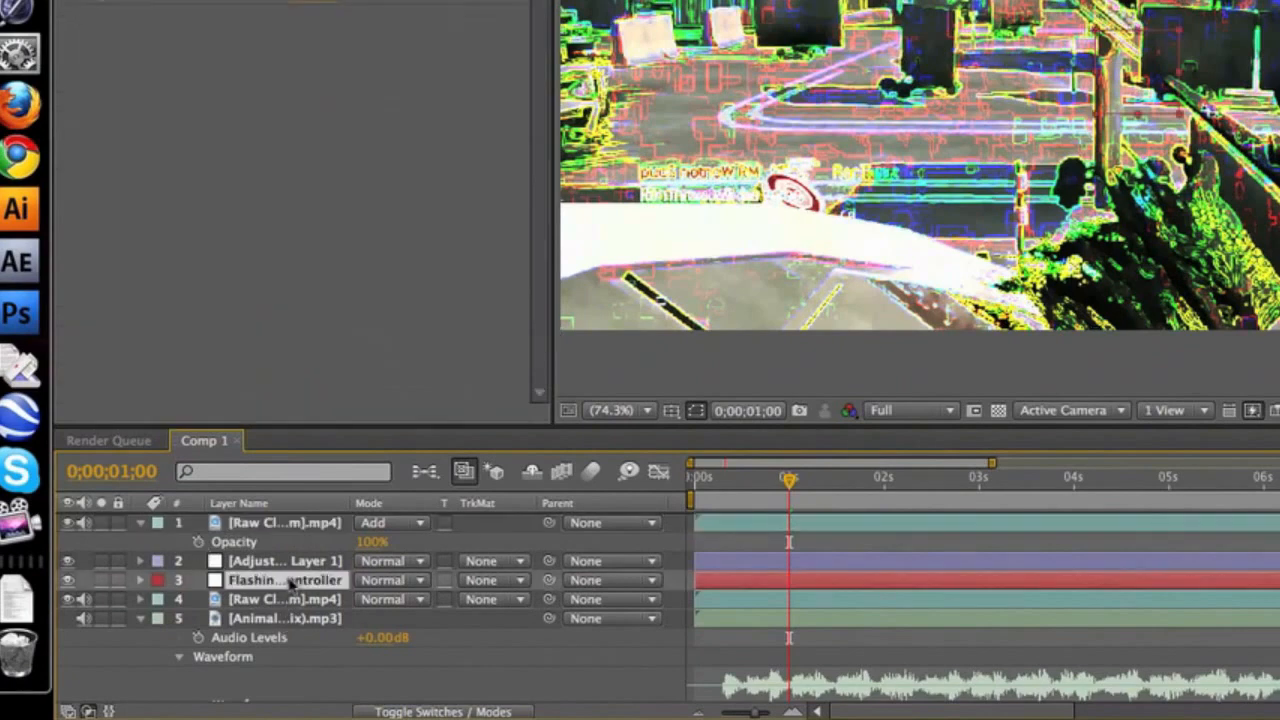
left_click(140, 580)
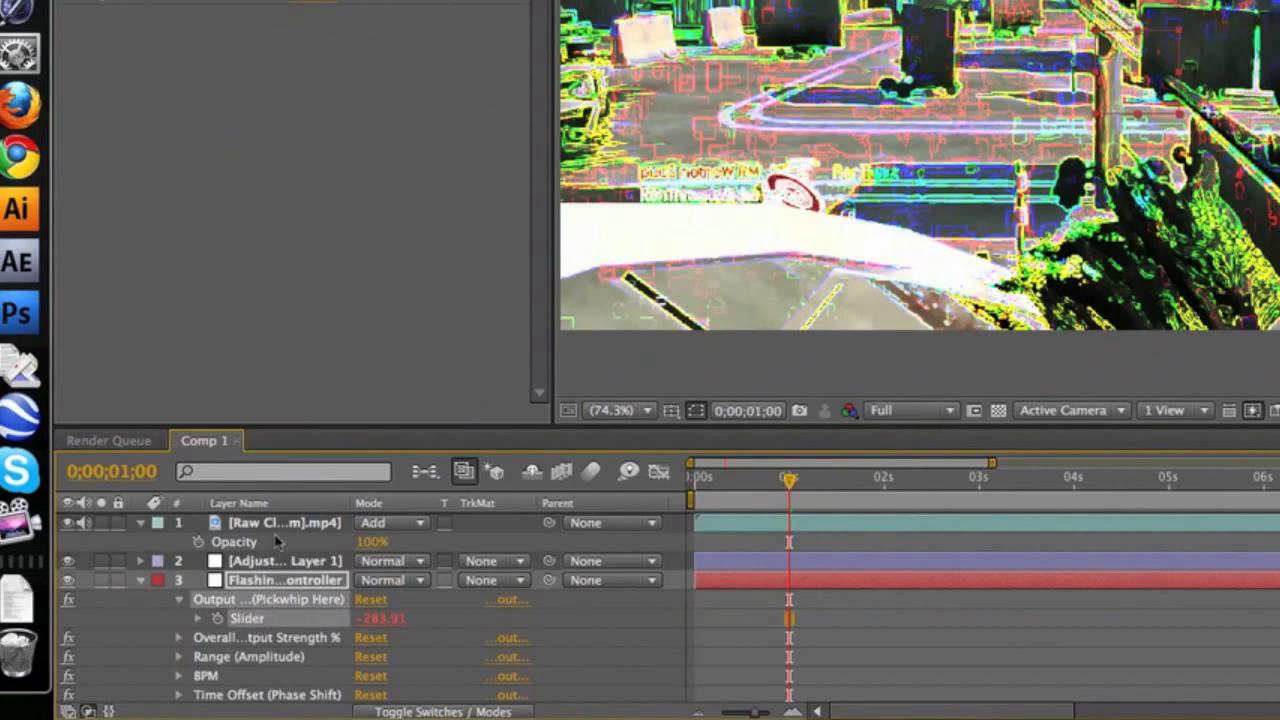
mouse_move(199, 547)
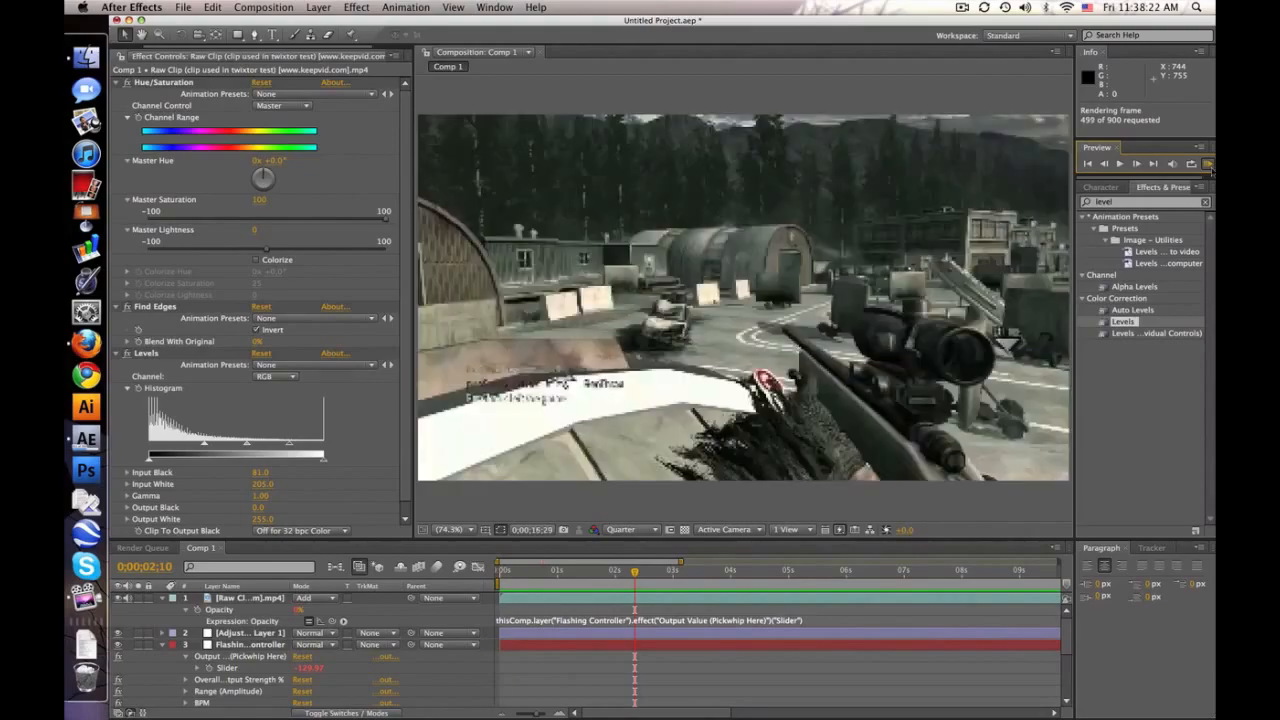
- Stop the RAM preview of the edge clip's opacity following the controller slider
left_click(1137, 163)
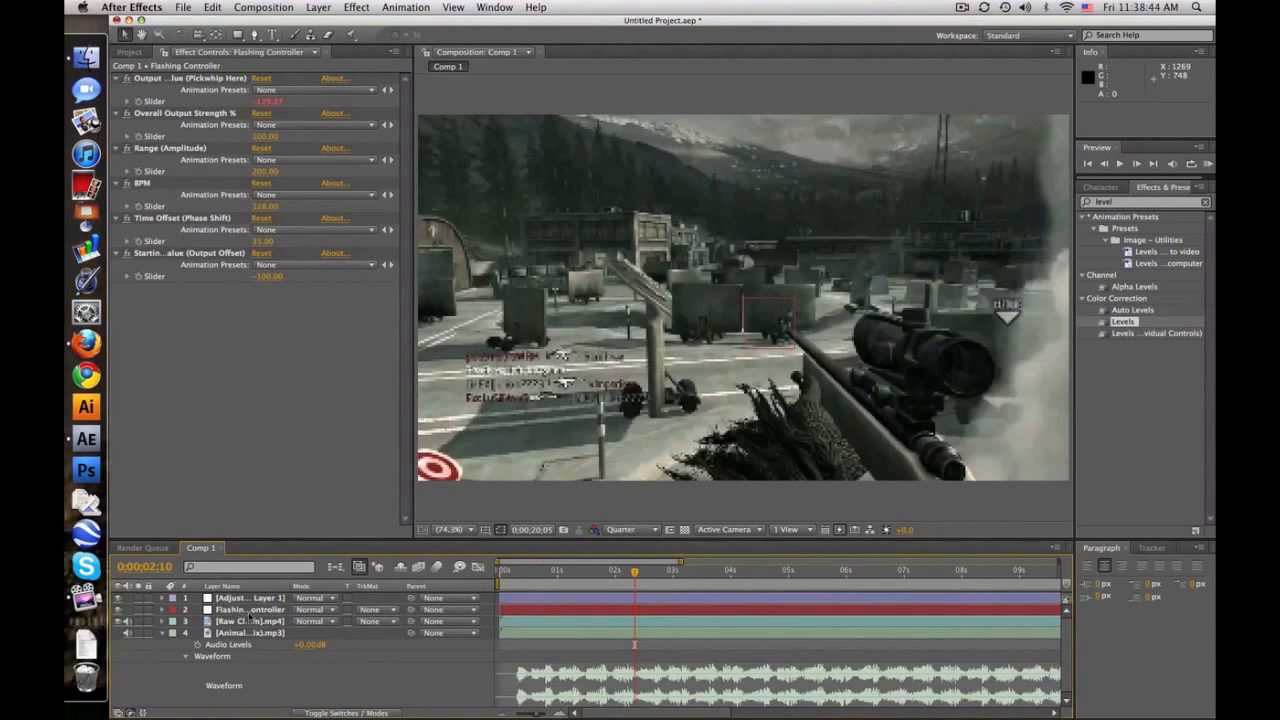
- Link the Raw Clip's Scale expression to the Flashing Controller's Output Value Slider
left_click(250, 621)
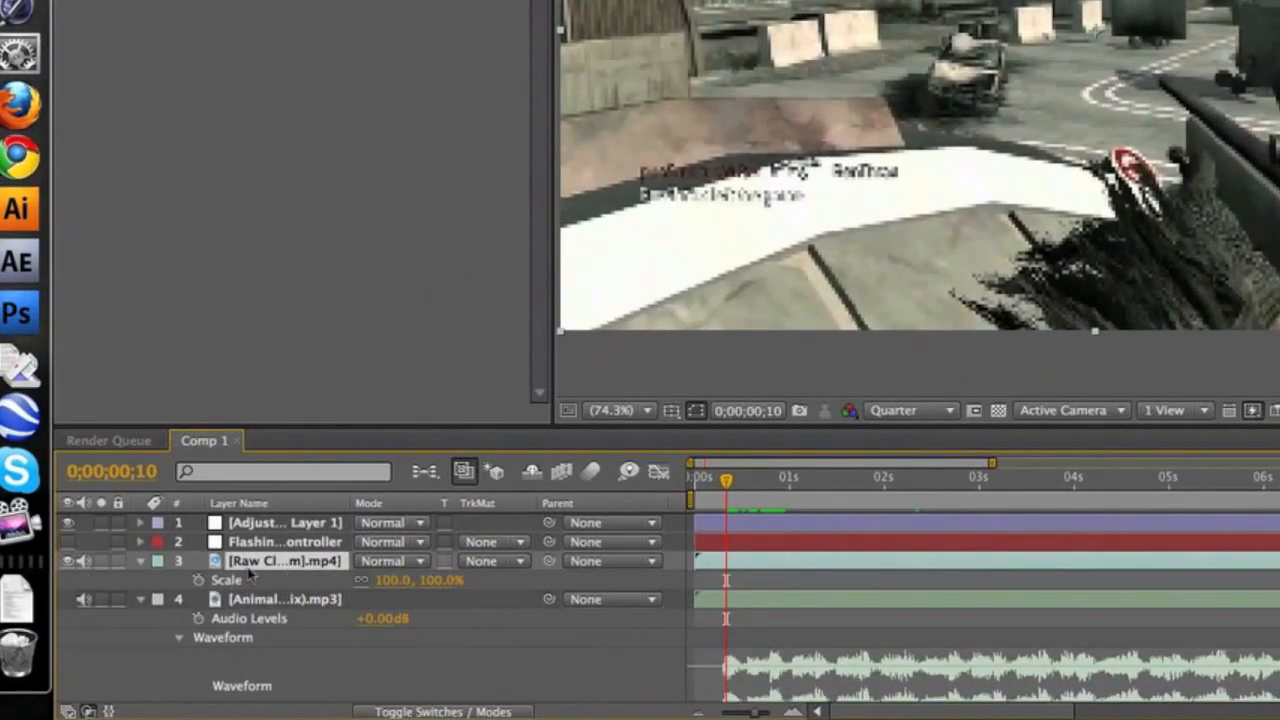
left_click(141, 541)
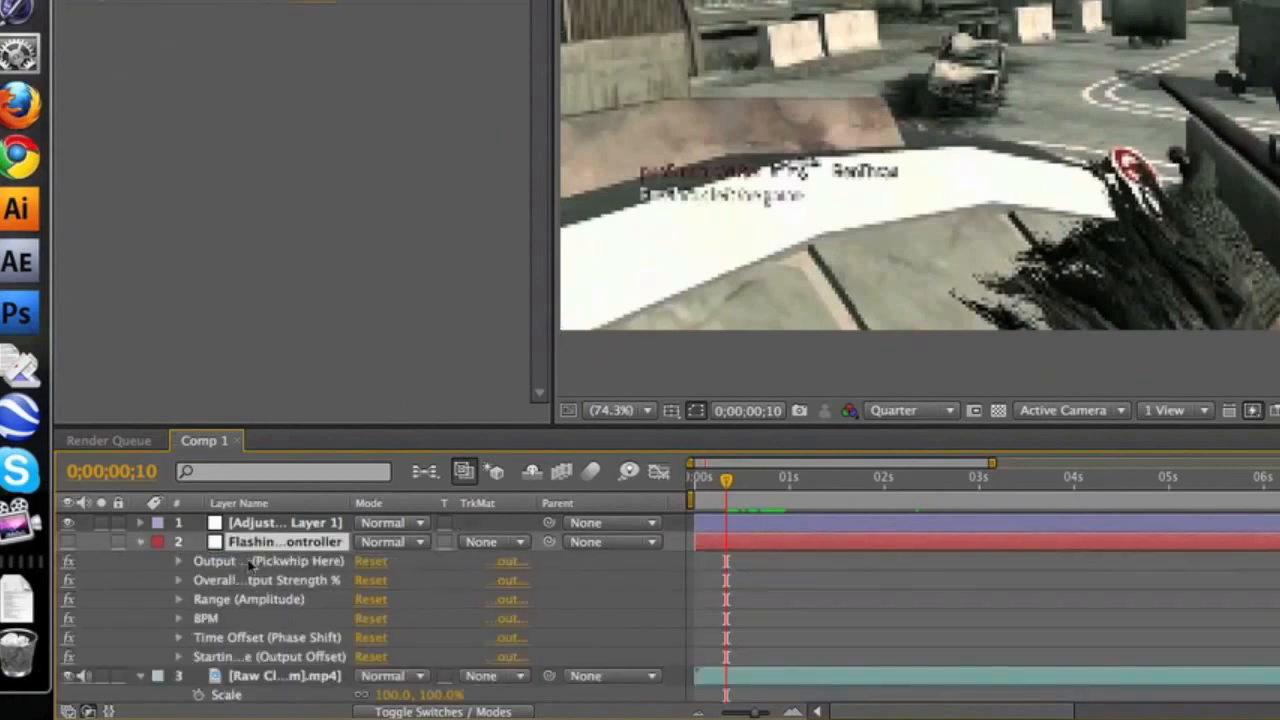
left_click(178, 561)
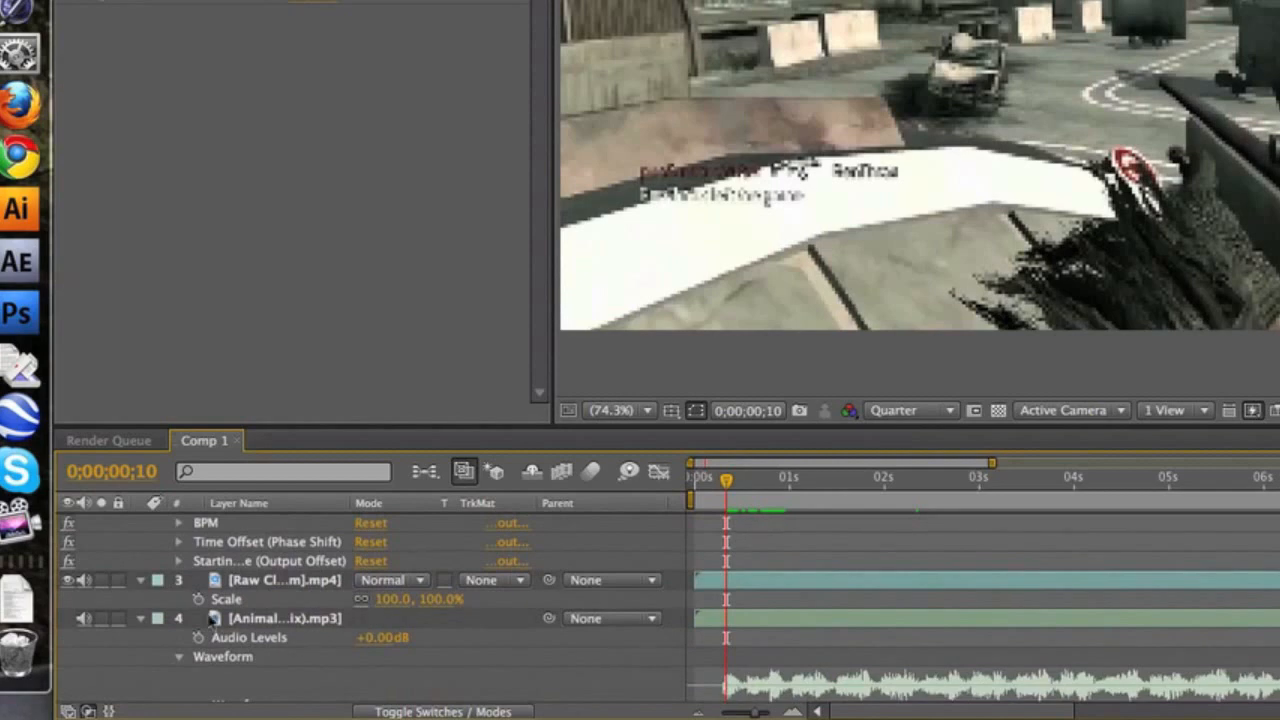
mouse_move(199, 599)
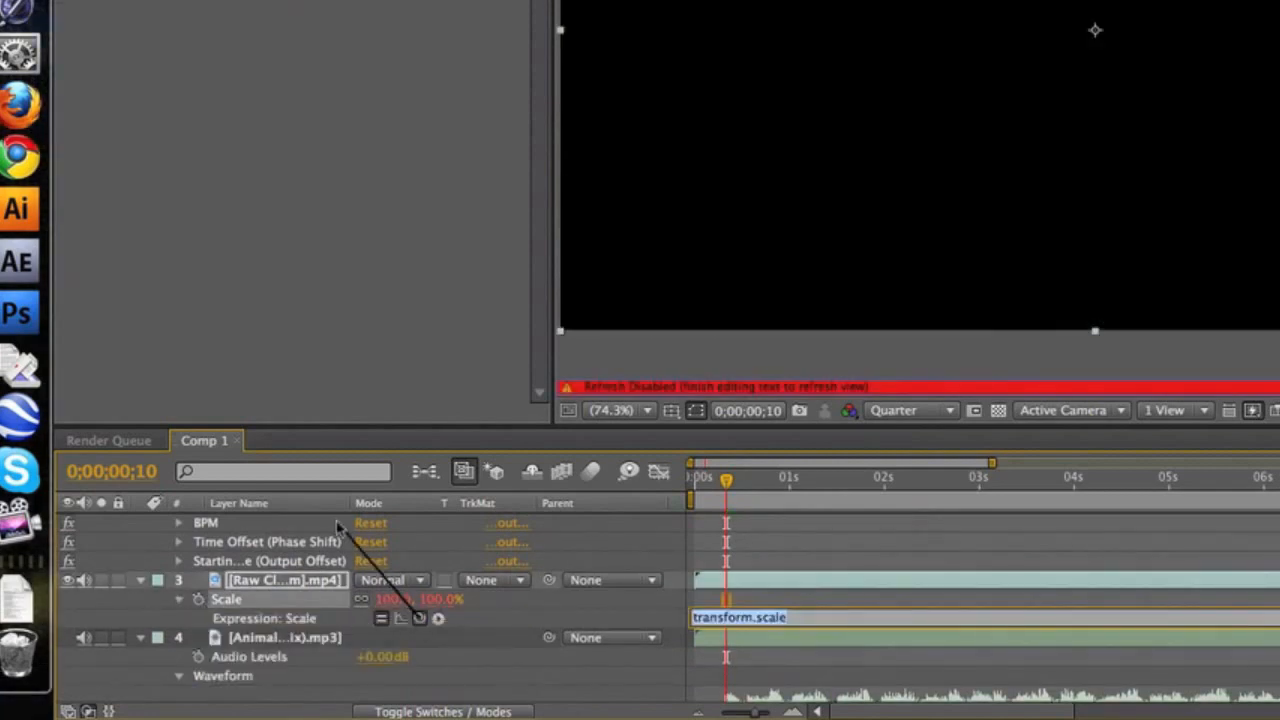
scroll("down", 3)
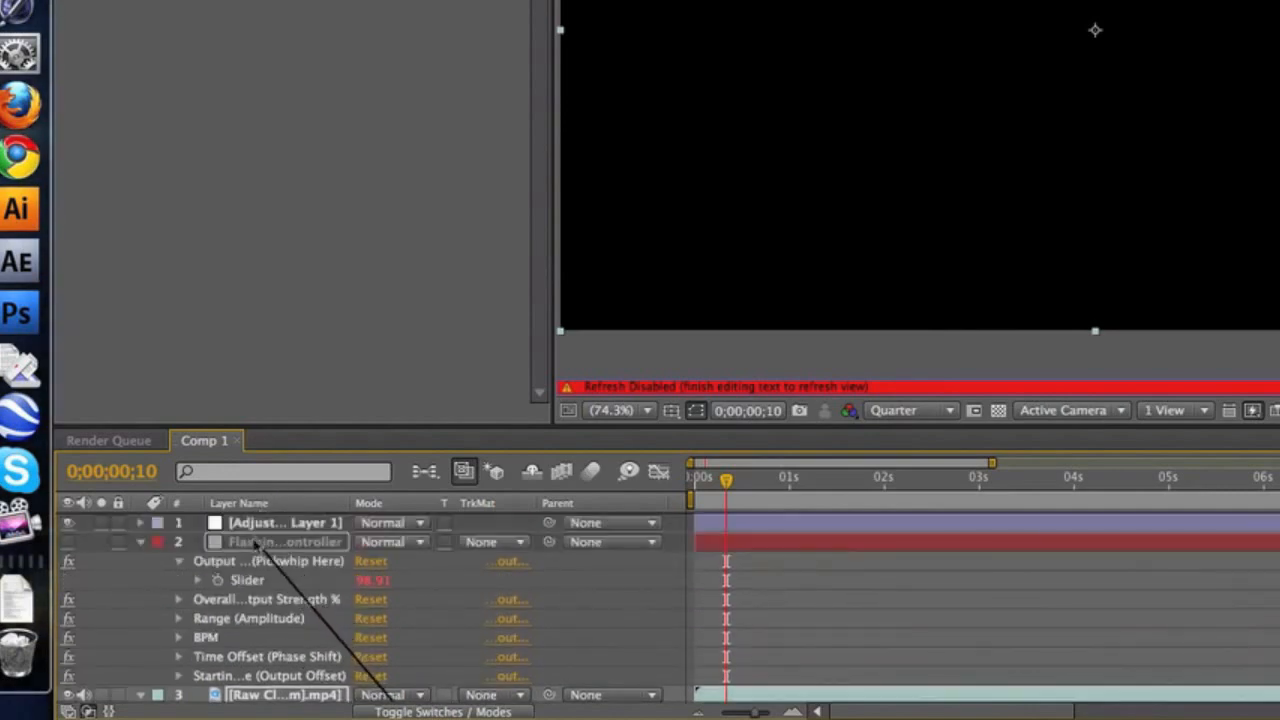
scroll("down", 3)
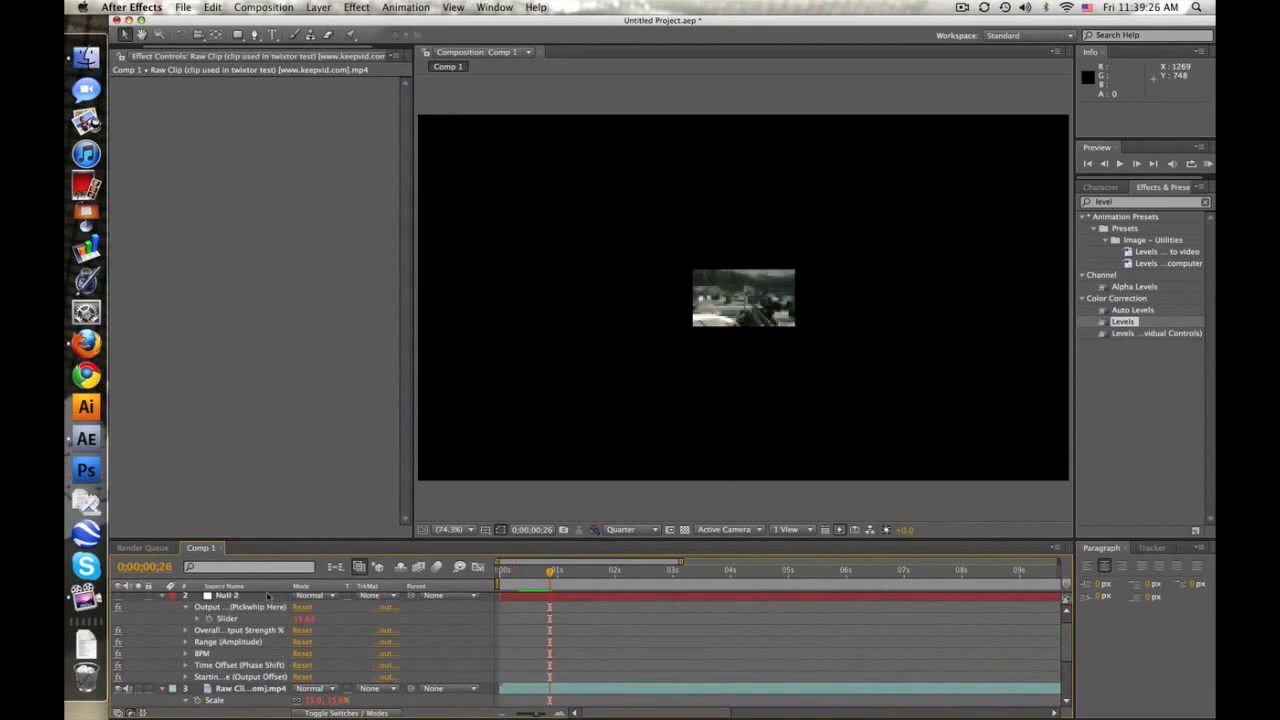
- Set the controller's amplitude to 10 and starting value to 100, then scrub to about 2.5 seconds
left_click(227, 595)
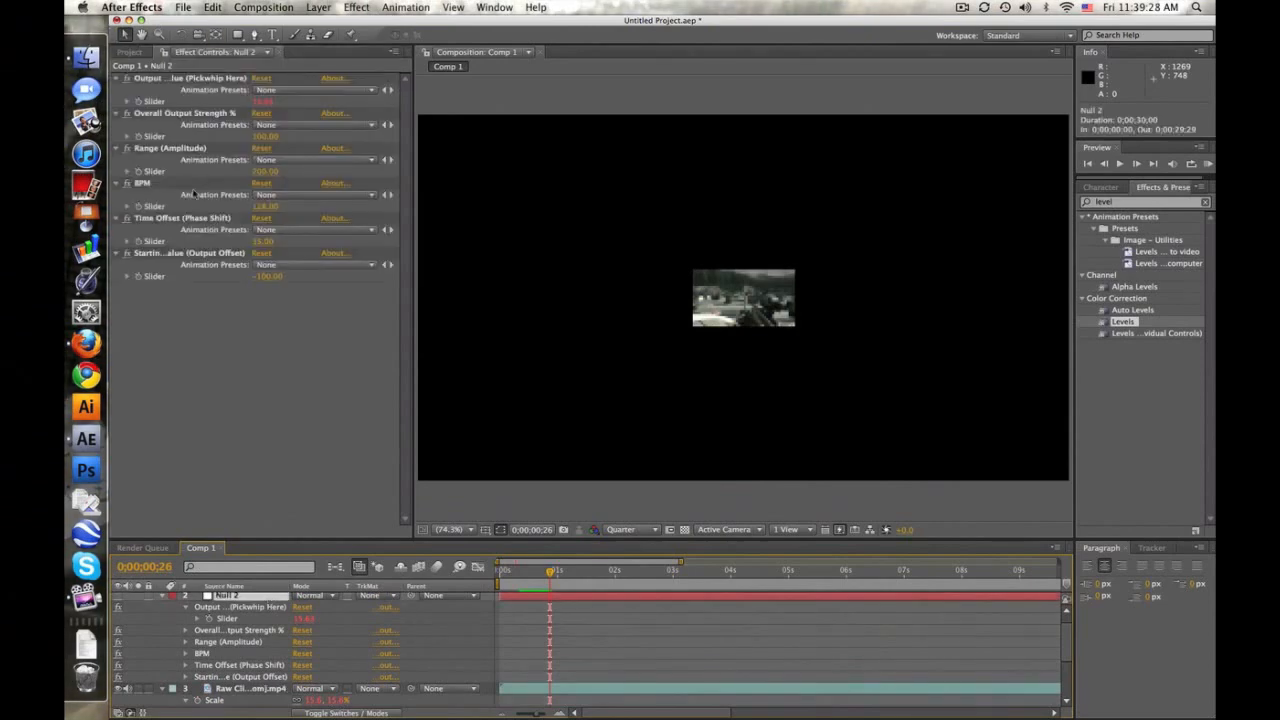
left_click(267, 276)
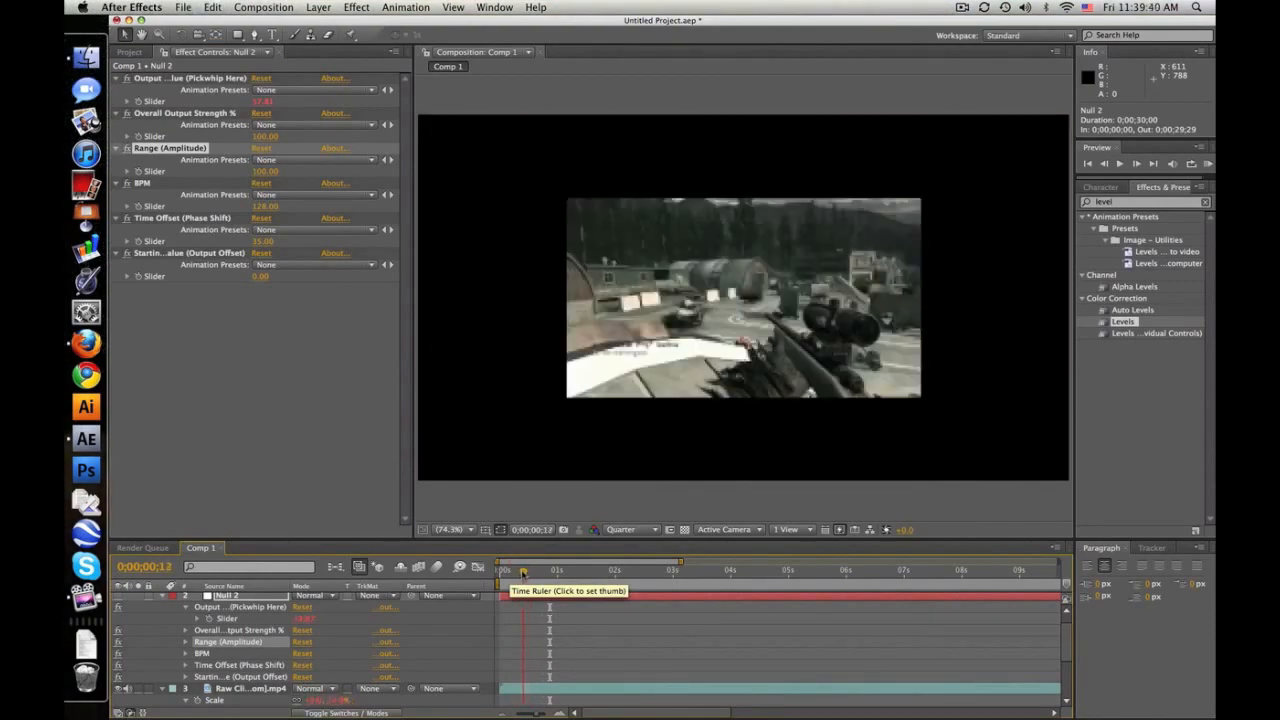
left_click(500, 569)
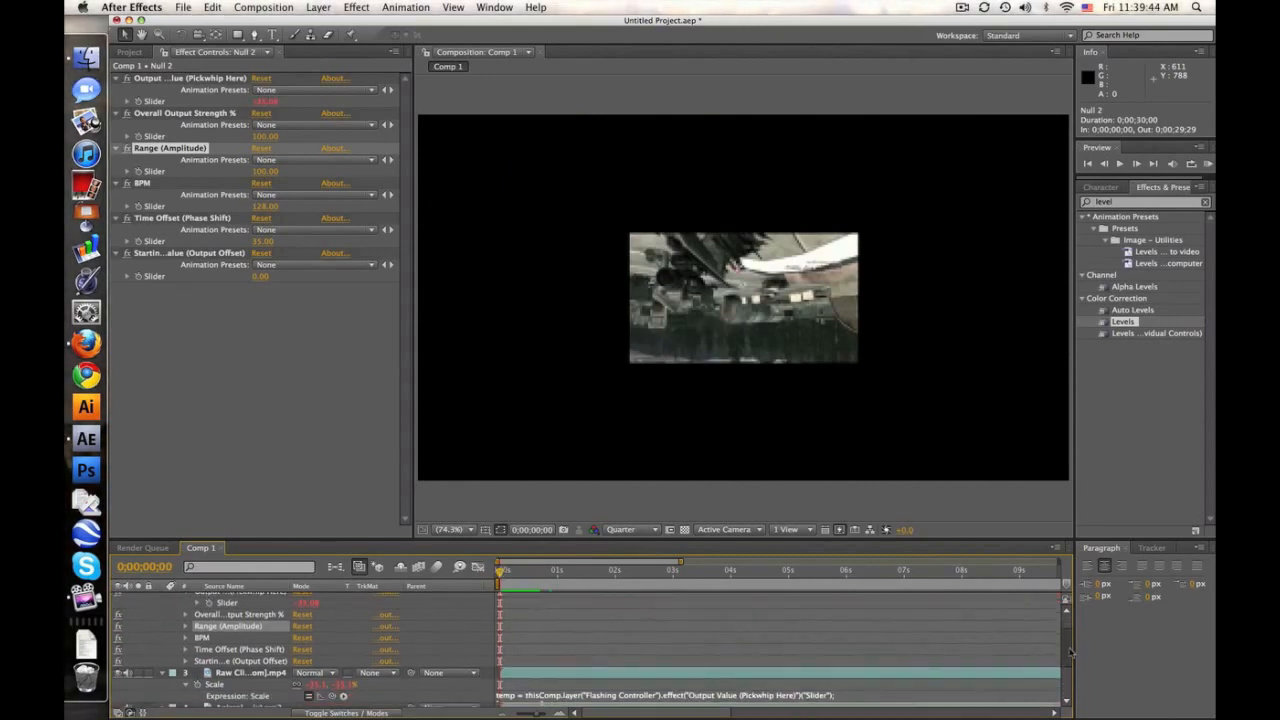
scroll("down", 3)
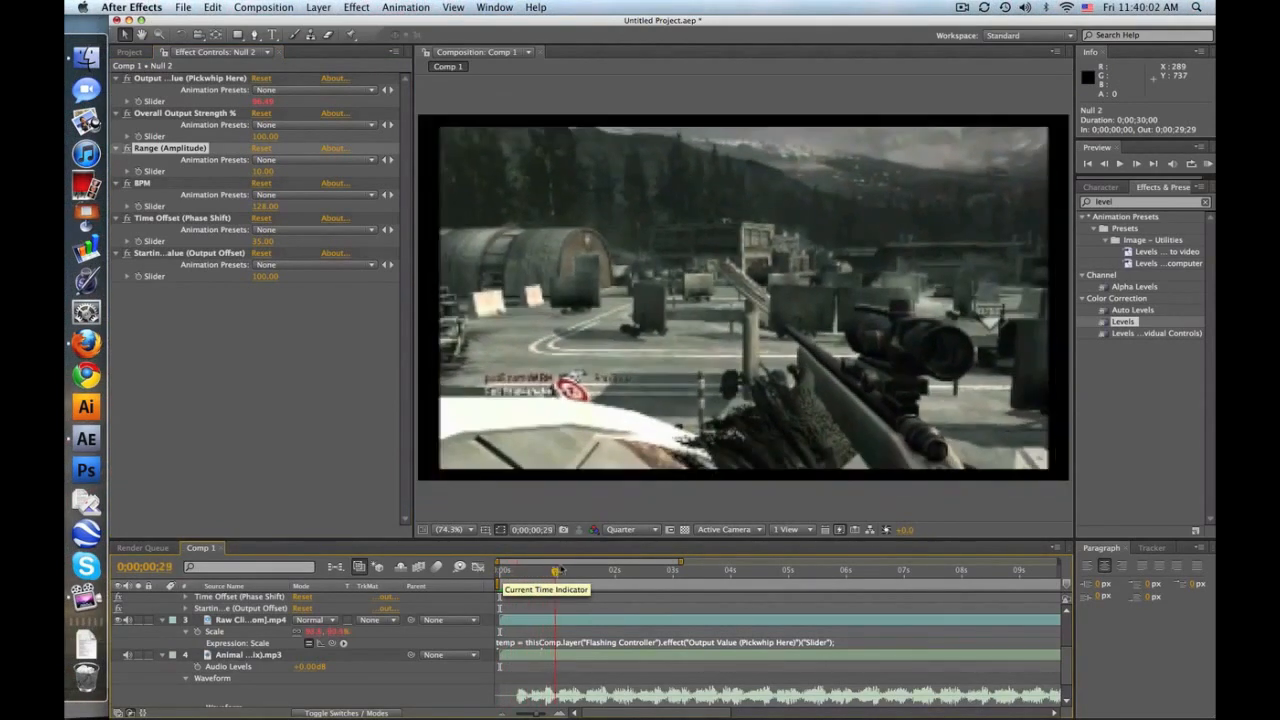
left_click_drag(557, 570, 622, 570)
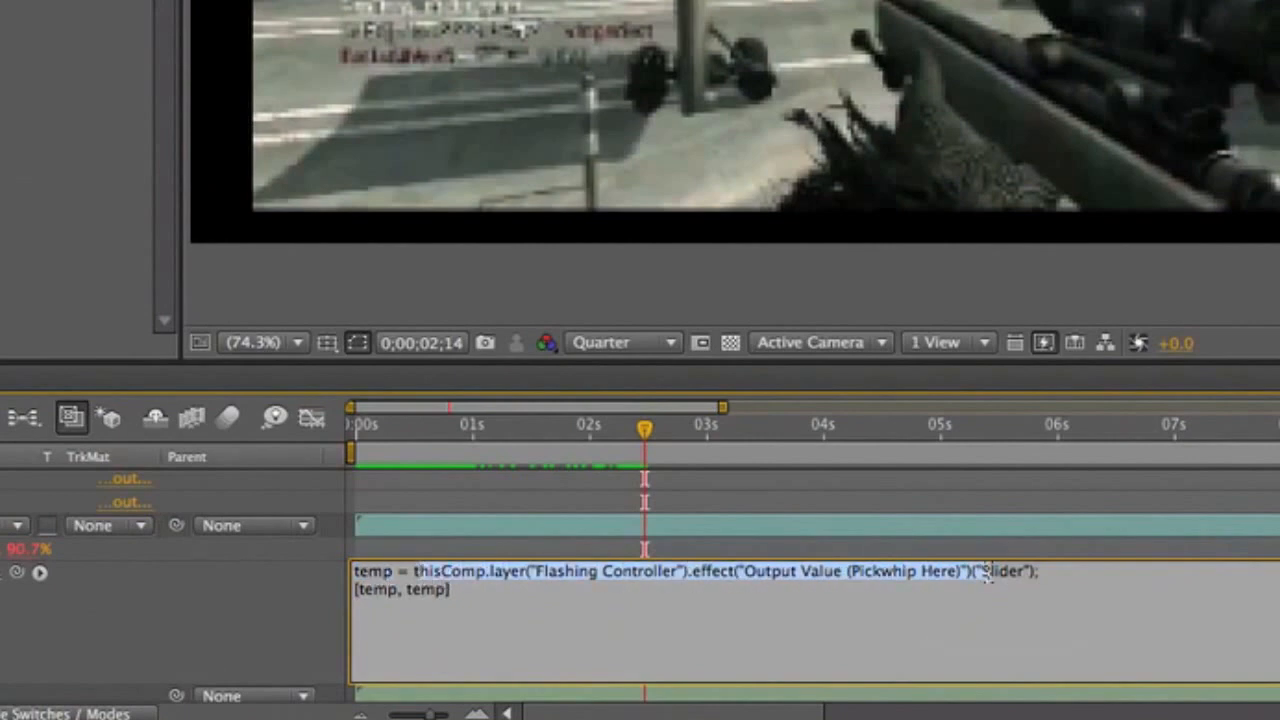
mouse_move(250, 570)
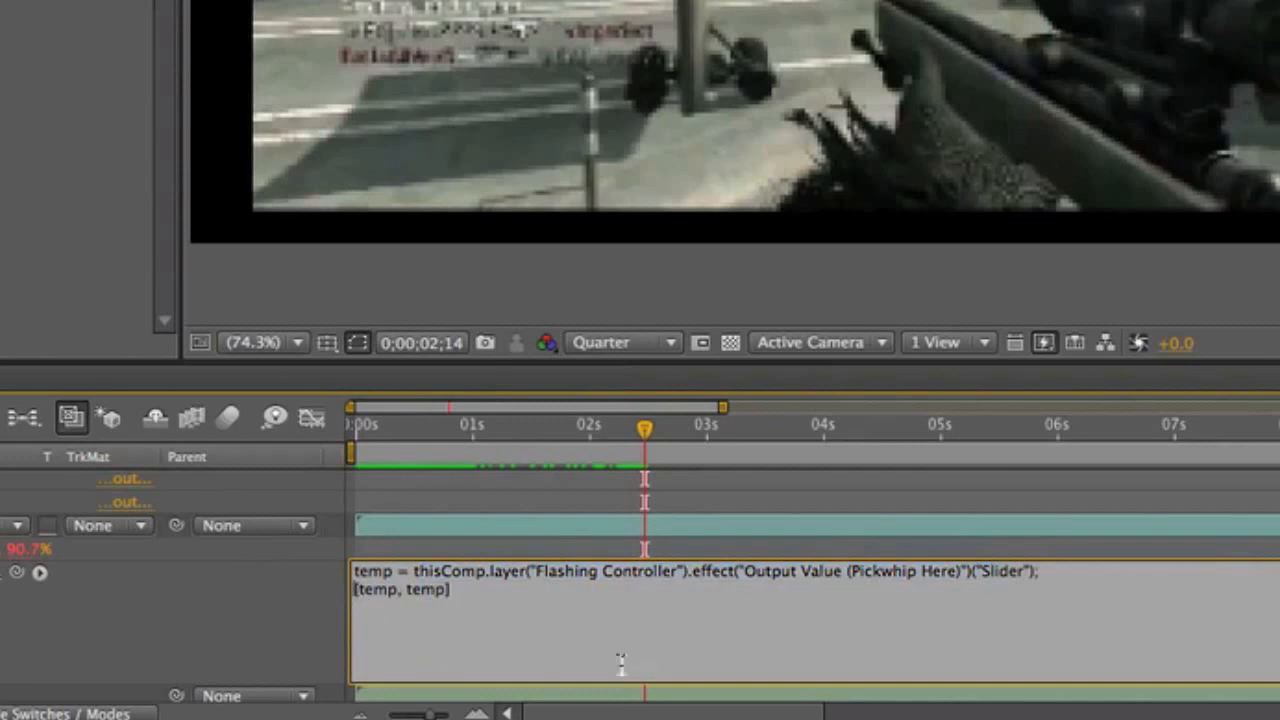
- Type 'if(temp<100) [100,100]; else' into the Scale expression before [temp, temp]
type("if(")
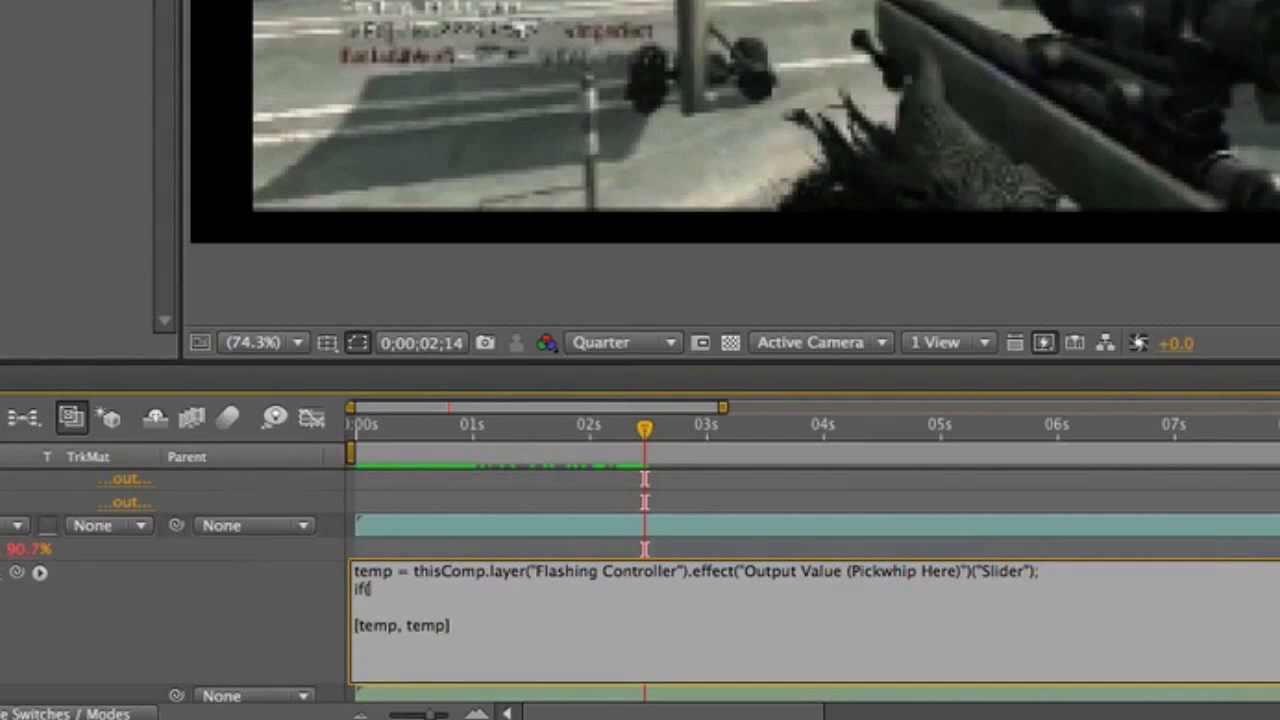
type("temp")
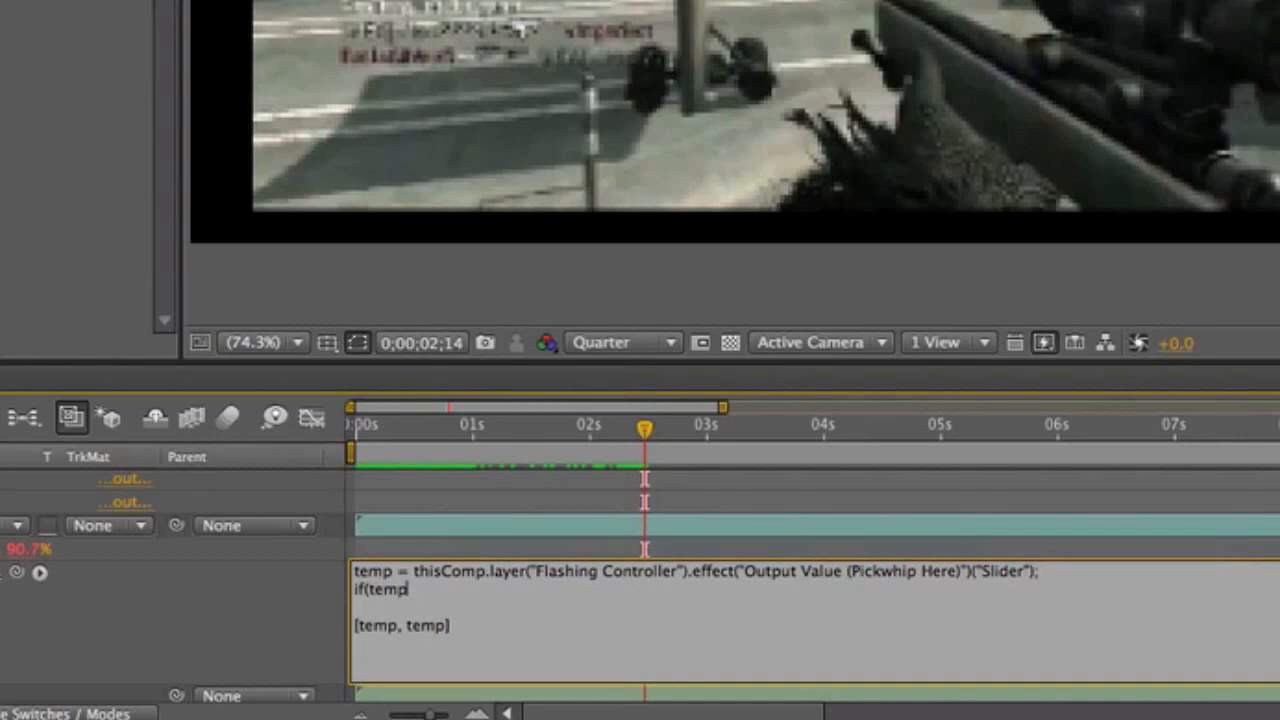
type("<100)")
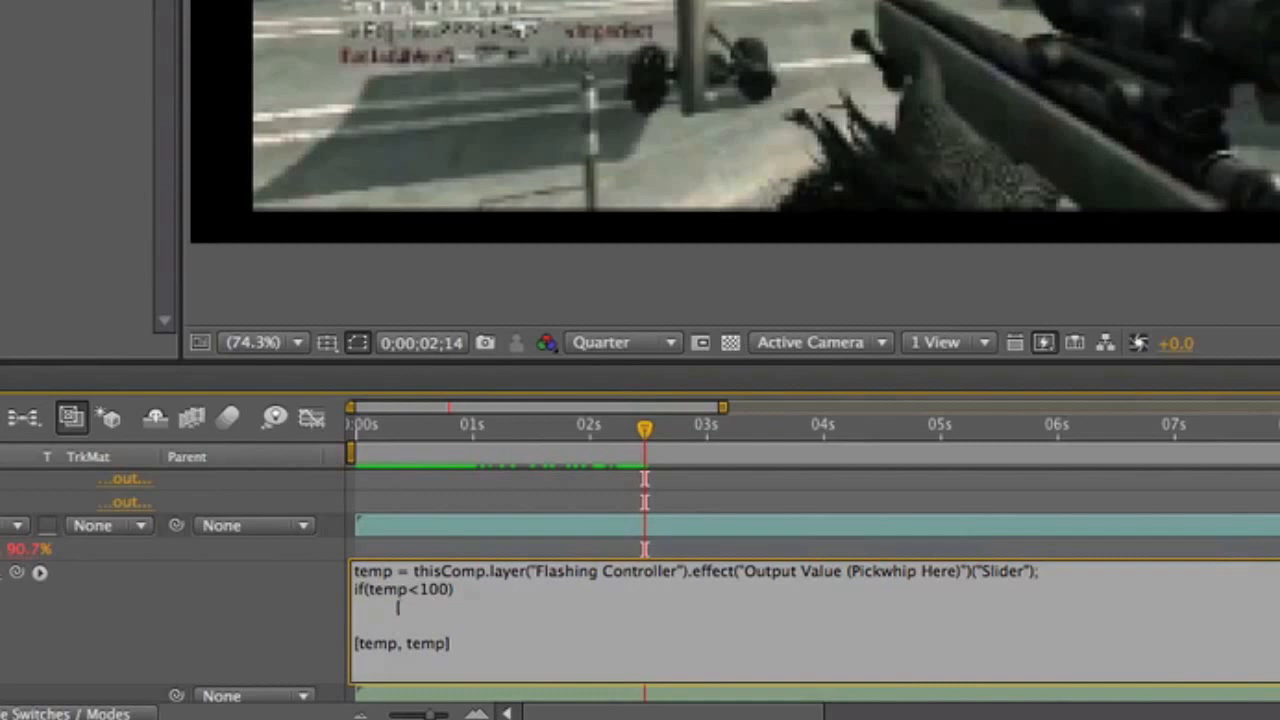
type("[100,100];")
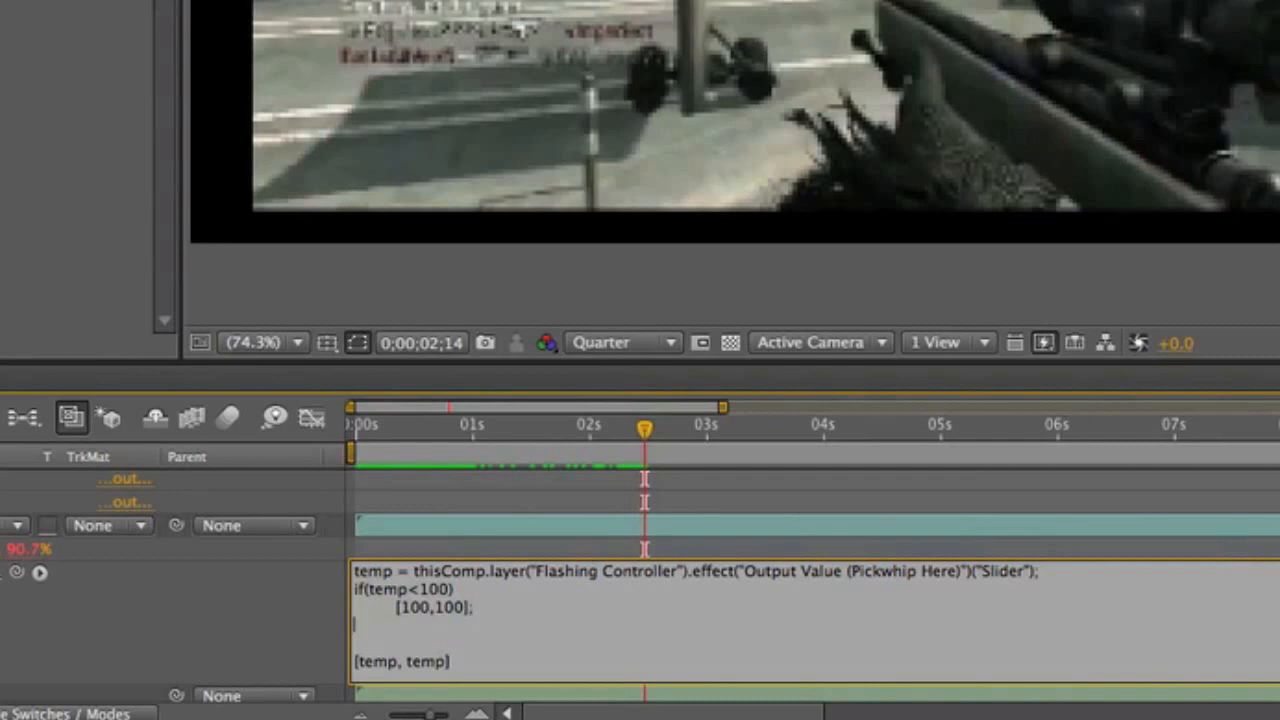
type("else")
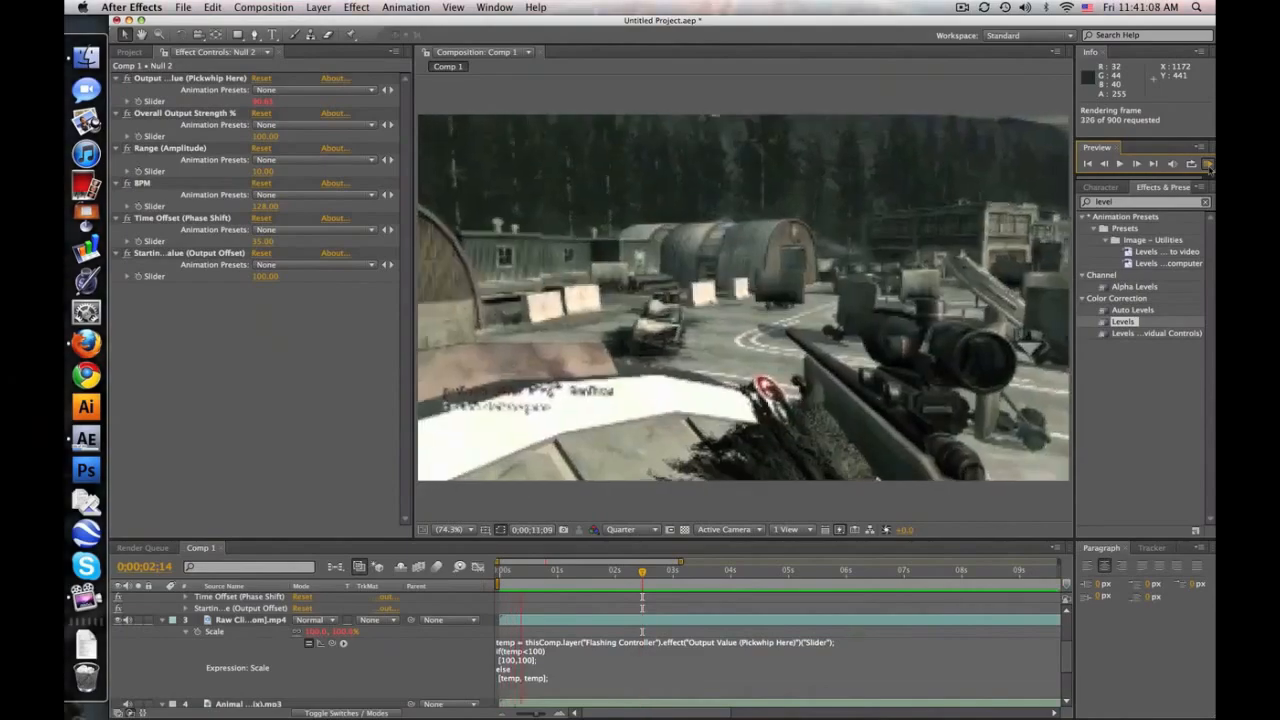
- Stop the preview and set the Flashing Controller's amplitude to 110 and starting value to 0
left_click(1119, 163)
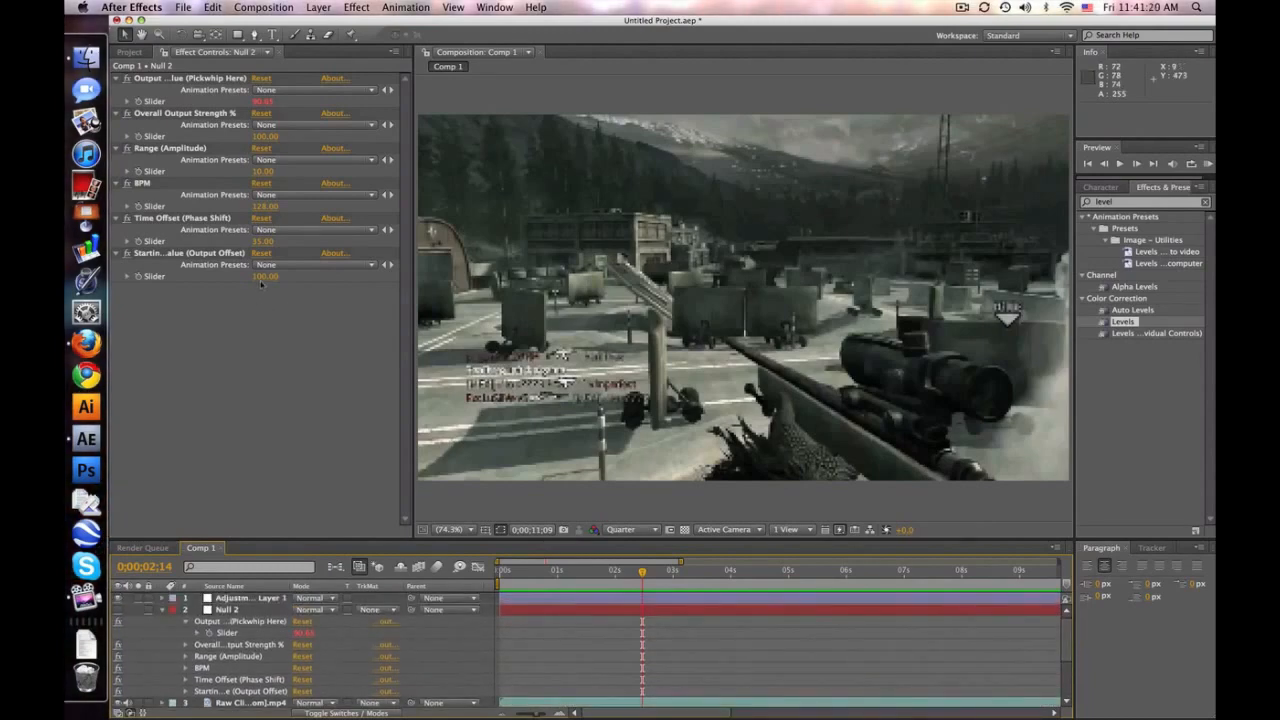
double_click(265, 276)
type("0")
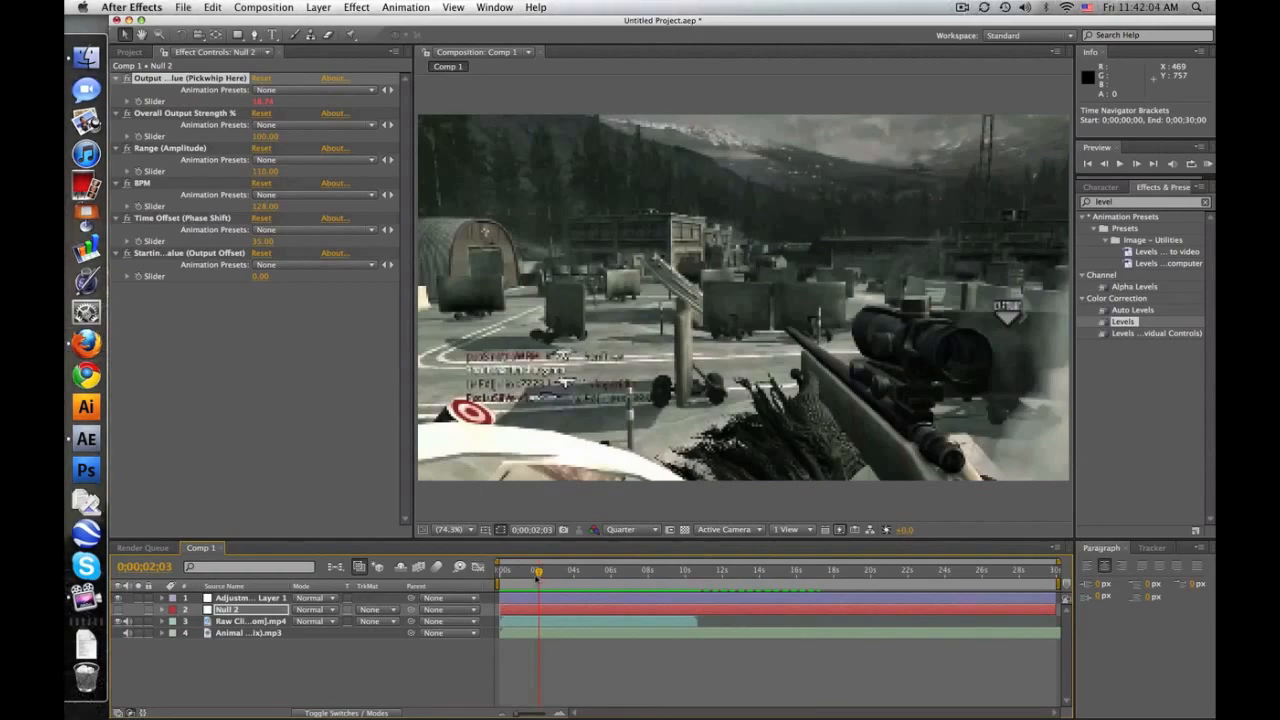
left_click_drag(535, 570, 588, 570)
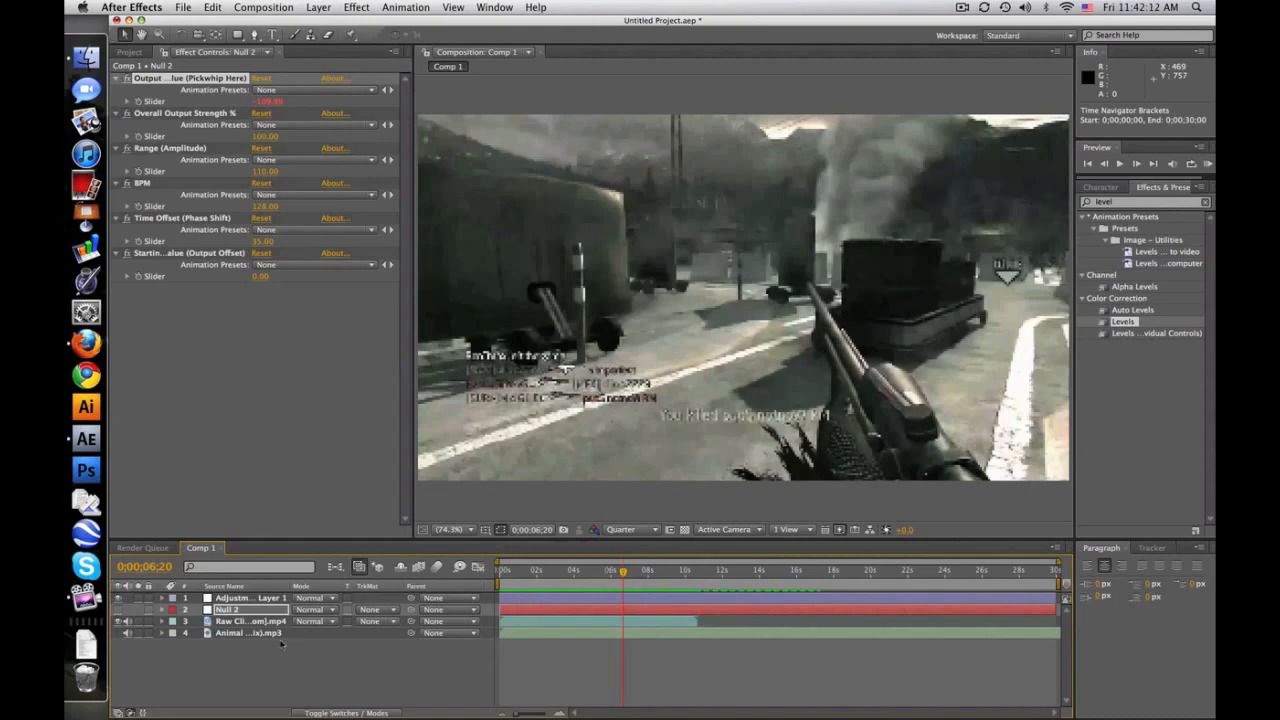
left_click(249, 633)
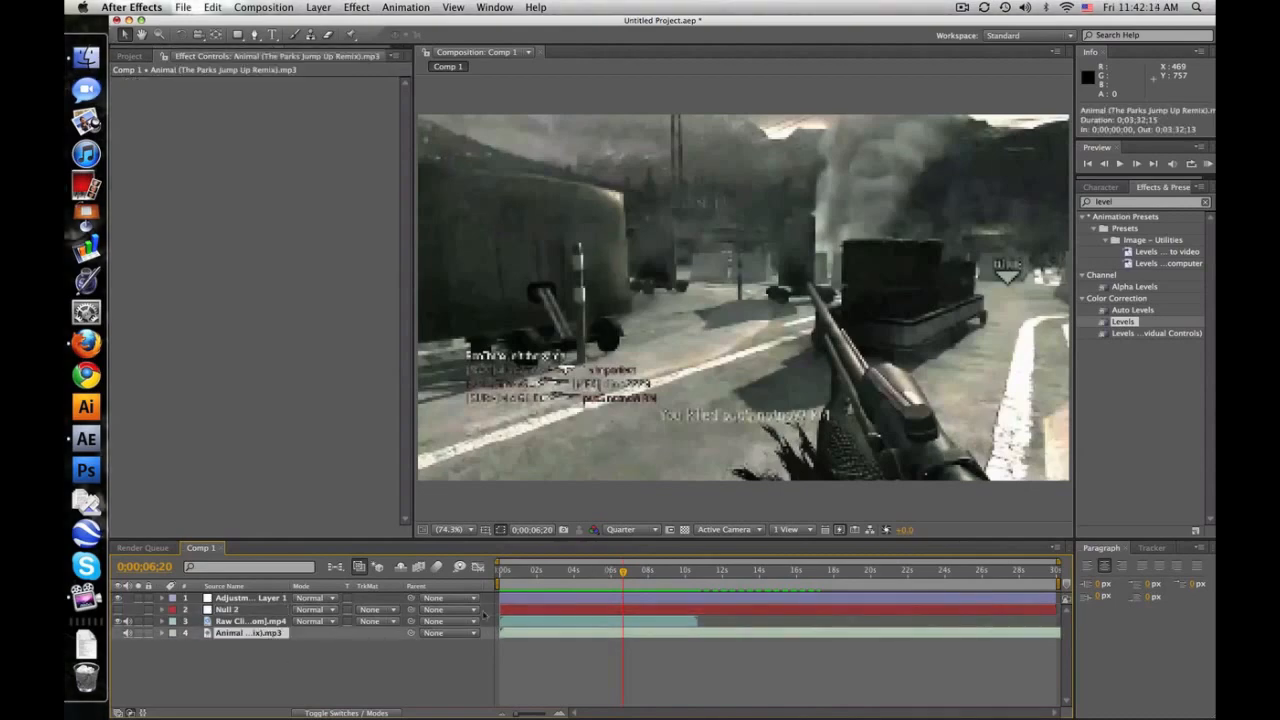
left_click(227, 609)
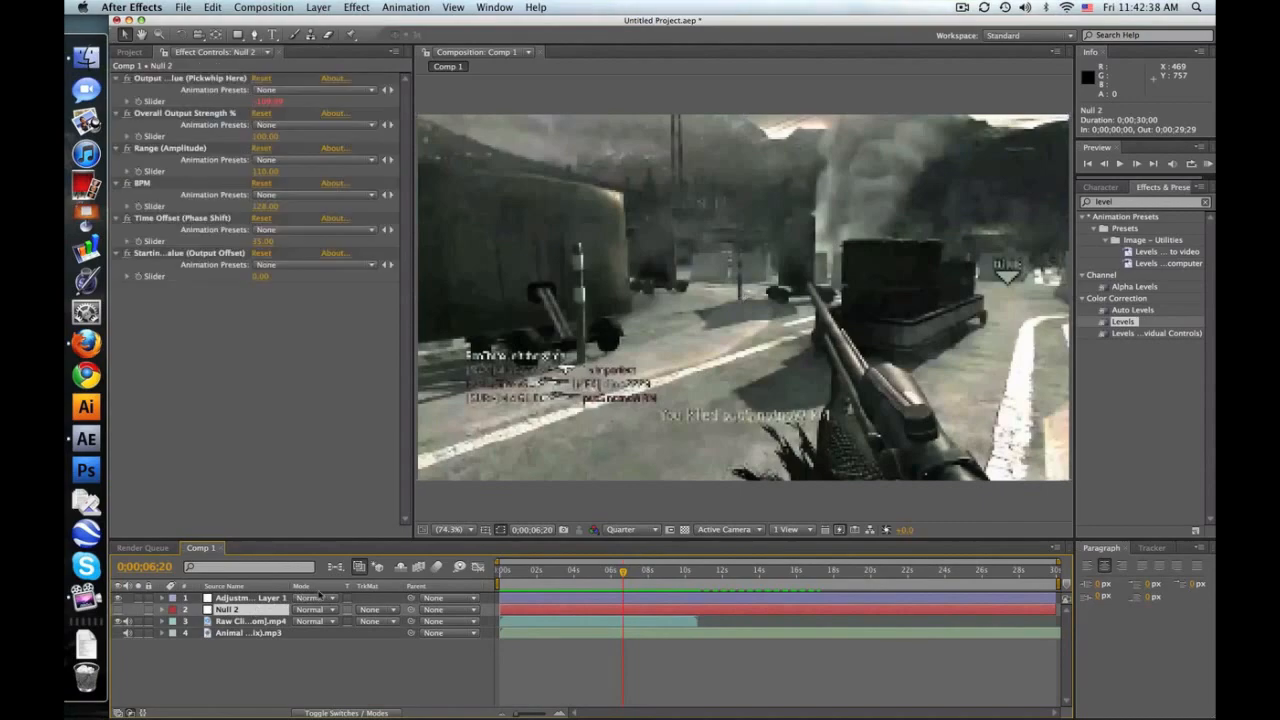
left_click(538, 570)
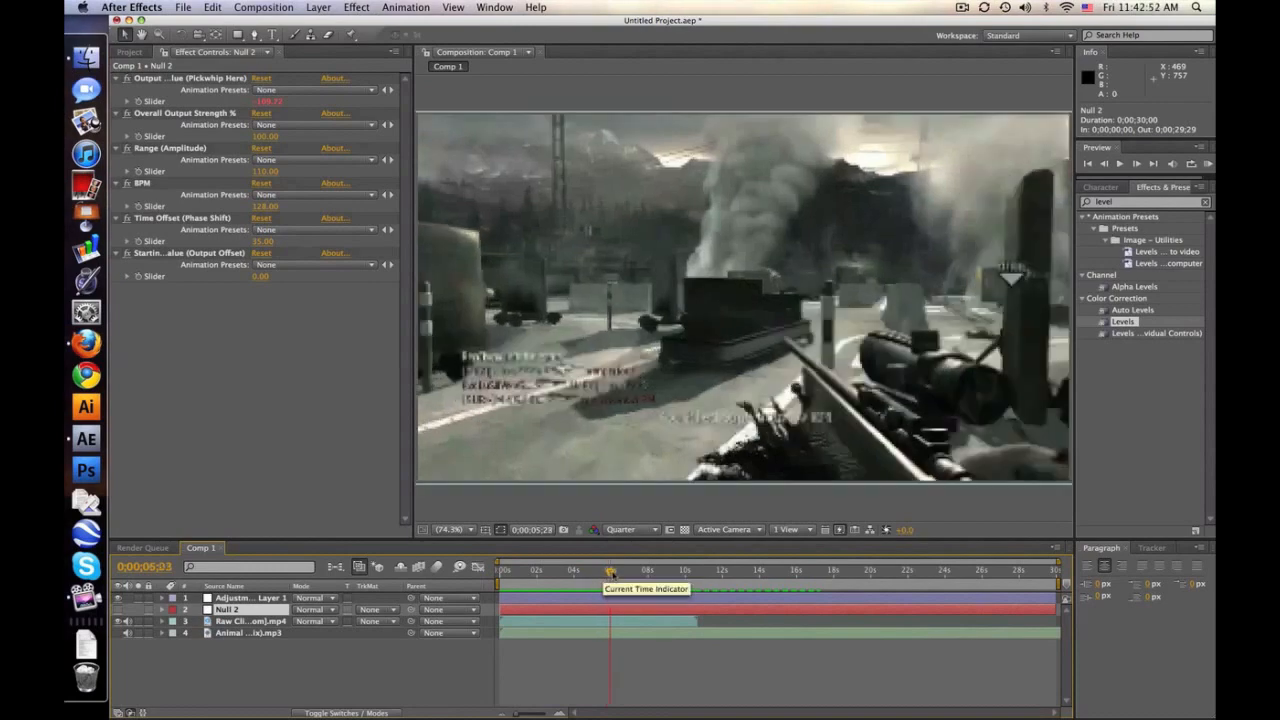
left_click_drag(610, 570, 648, 570)
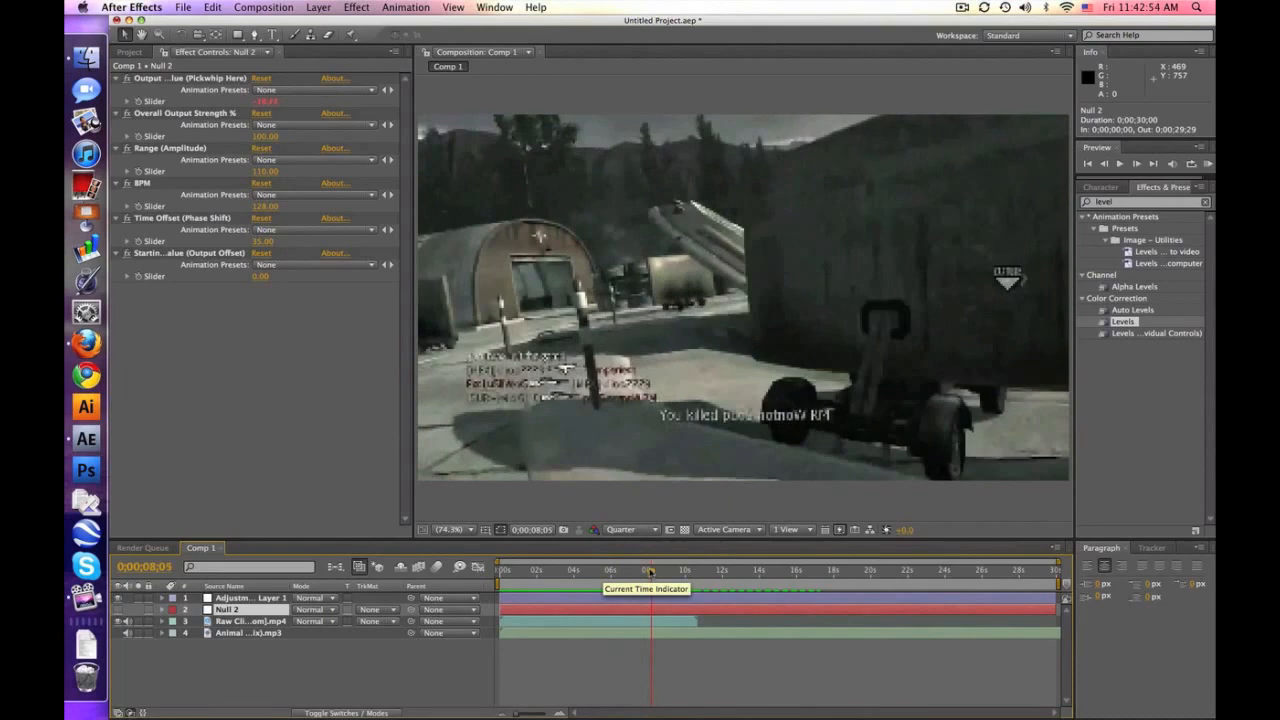